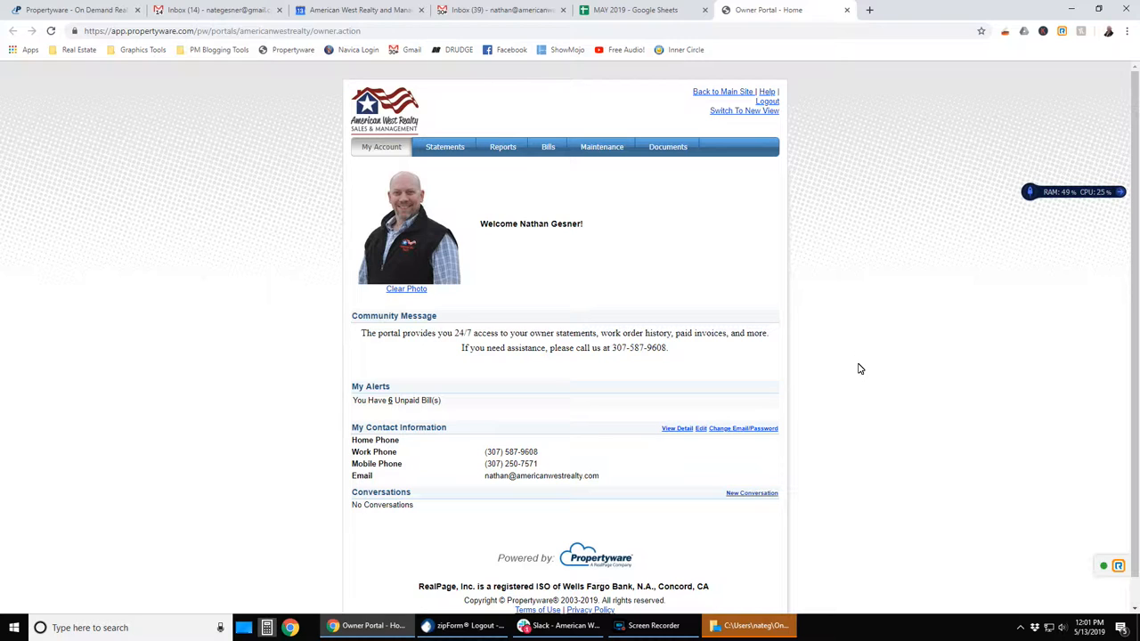
{"action": "mouse_move", "coordinate": [563, 259]}
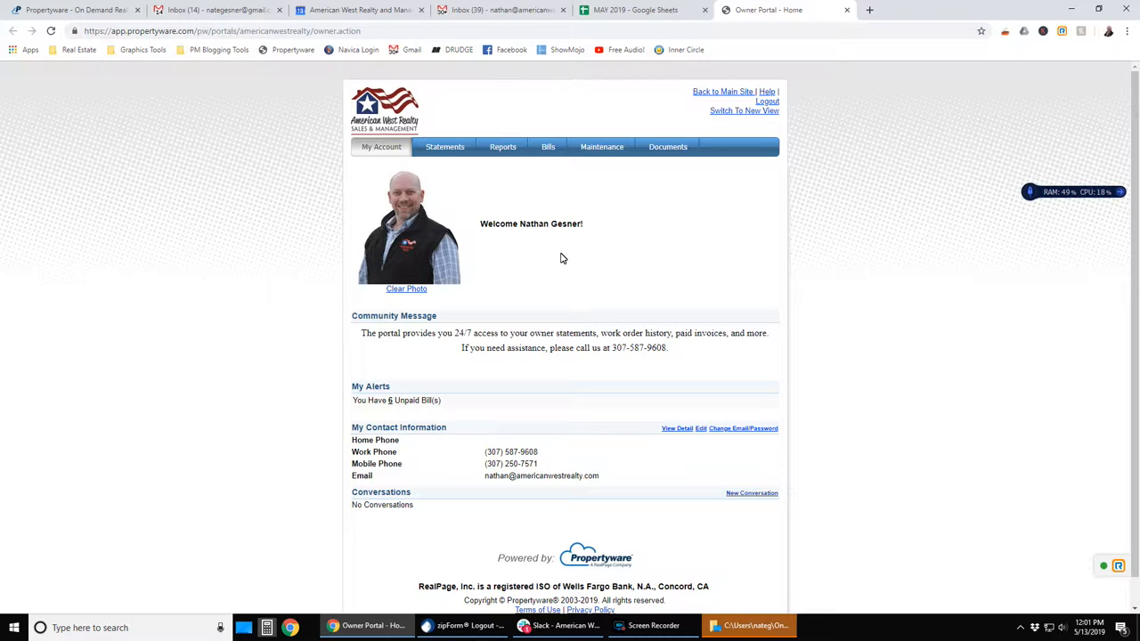
{"action": "mouse_move", "coordinate": [672, 347]}
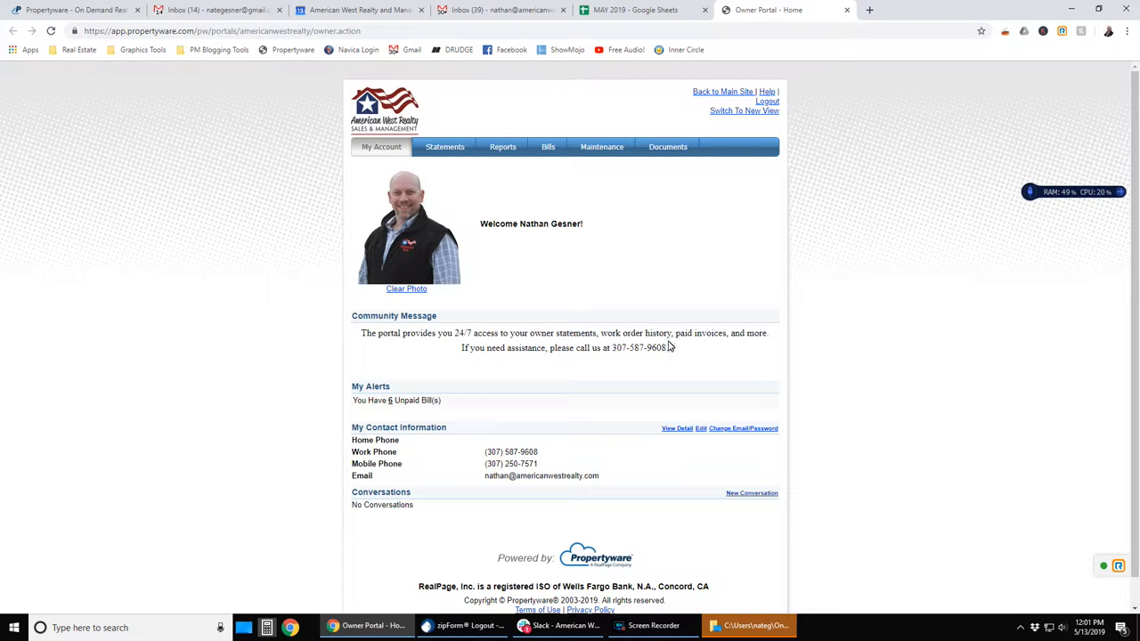
{"action": "mouse_move", "coordinate": [427, 256]}
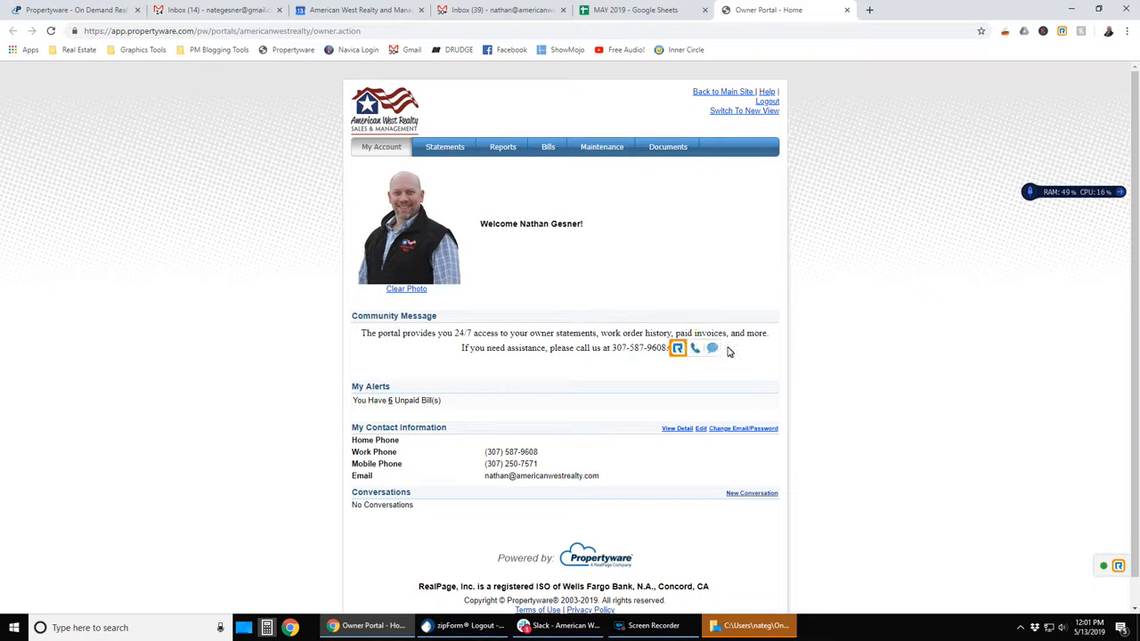
{"action": "mouse_move", "coordinate": [379, 346]}
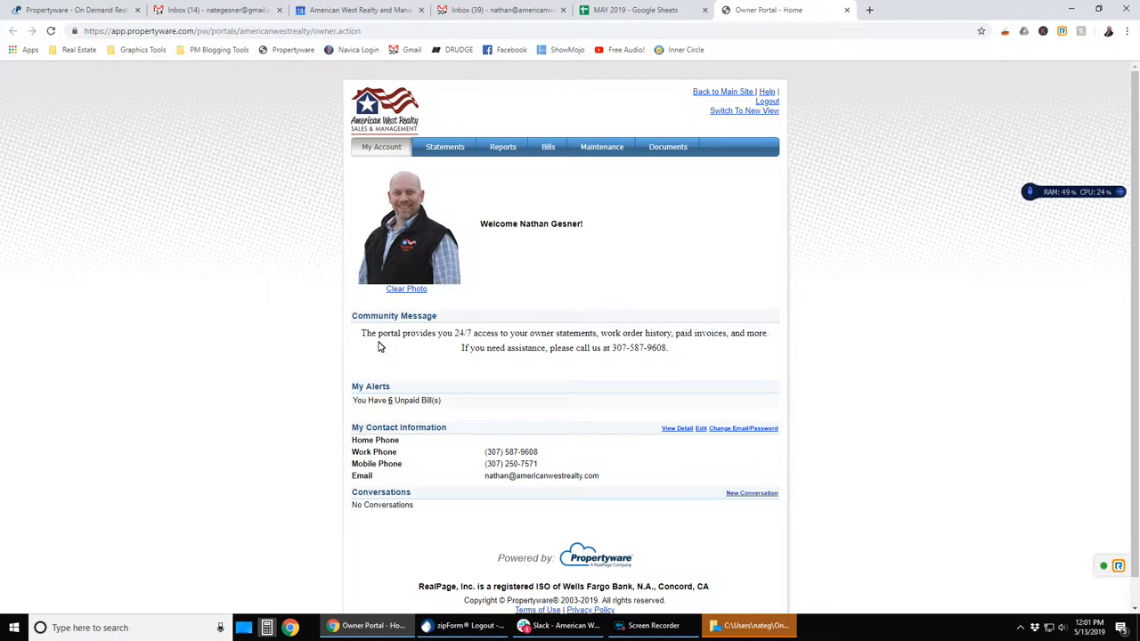
{"action": "mouse_move", "coordinate": [420, 416]}
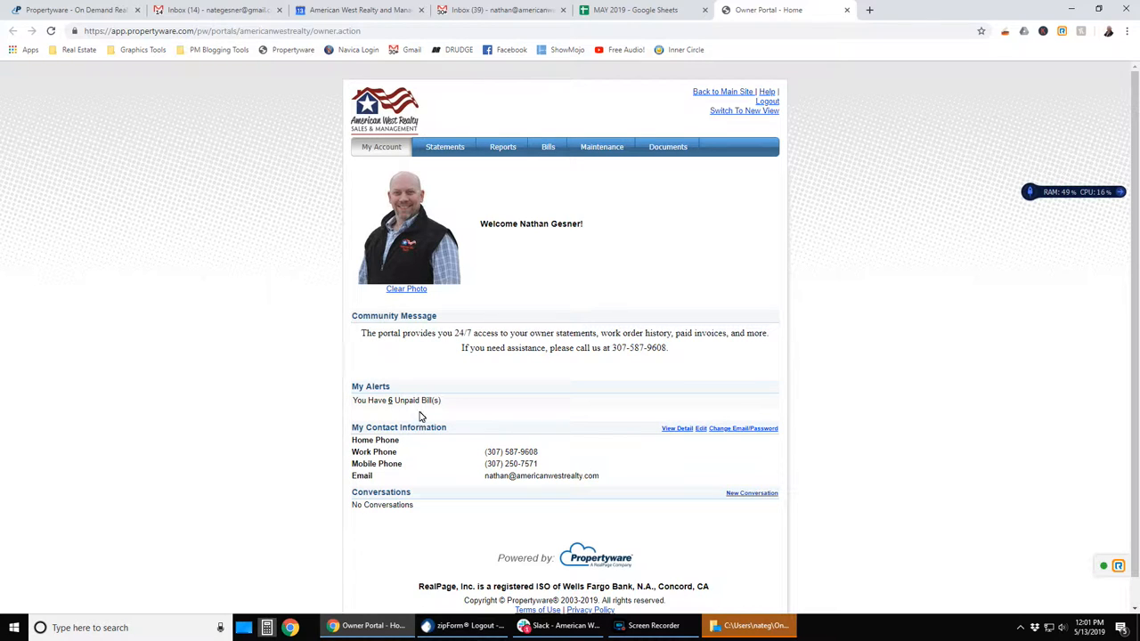
{"action": "mouse_move", "coordinate": [397, 406]}
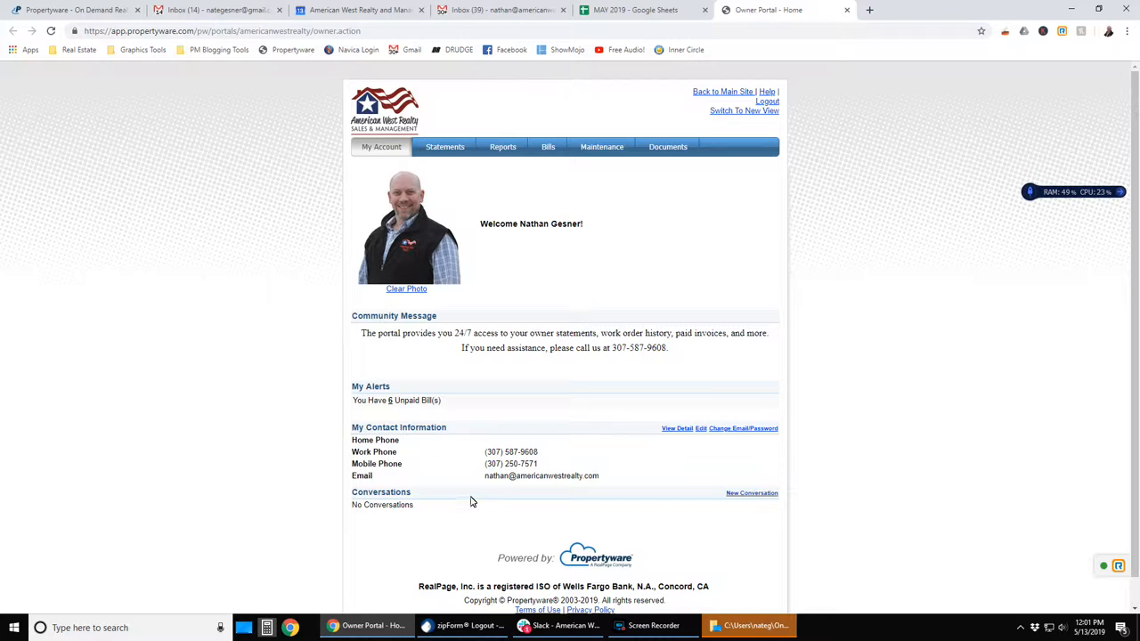
{"action": "mouse_move", "coordinate": [492, 412]}
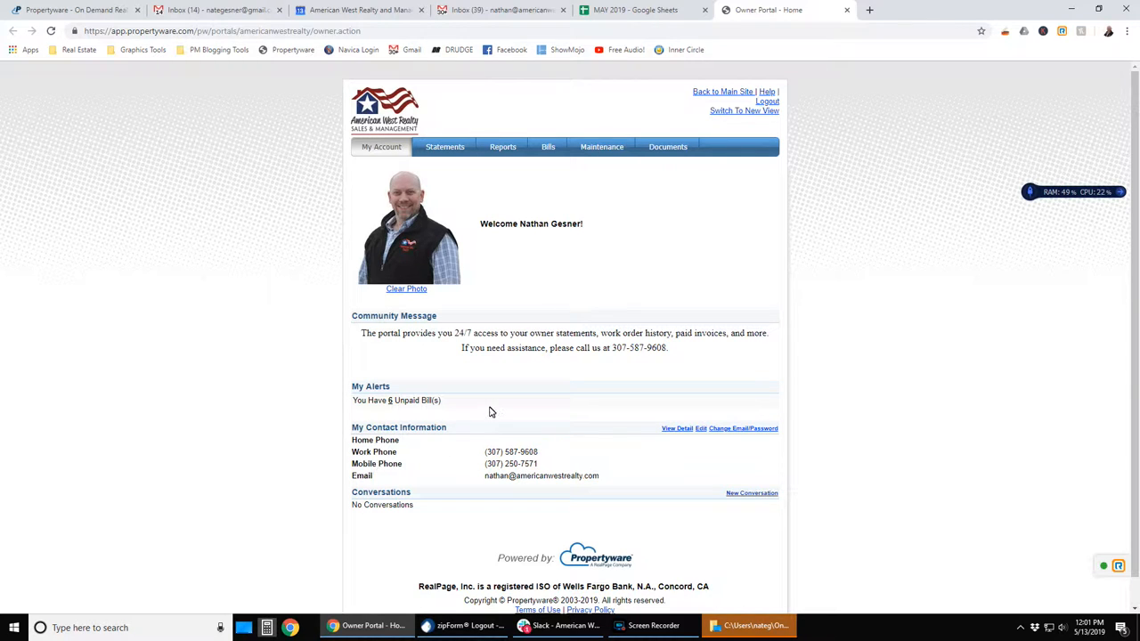
{"action": "mouse_move", "coordinate": [516, 270]}
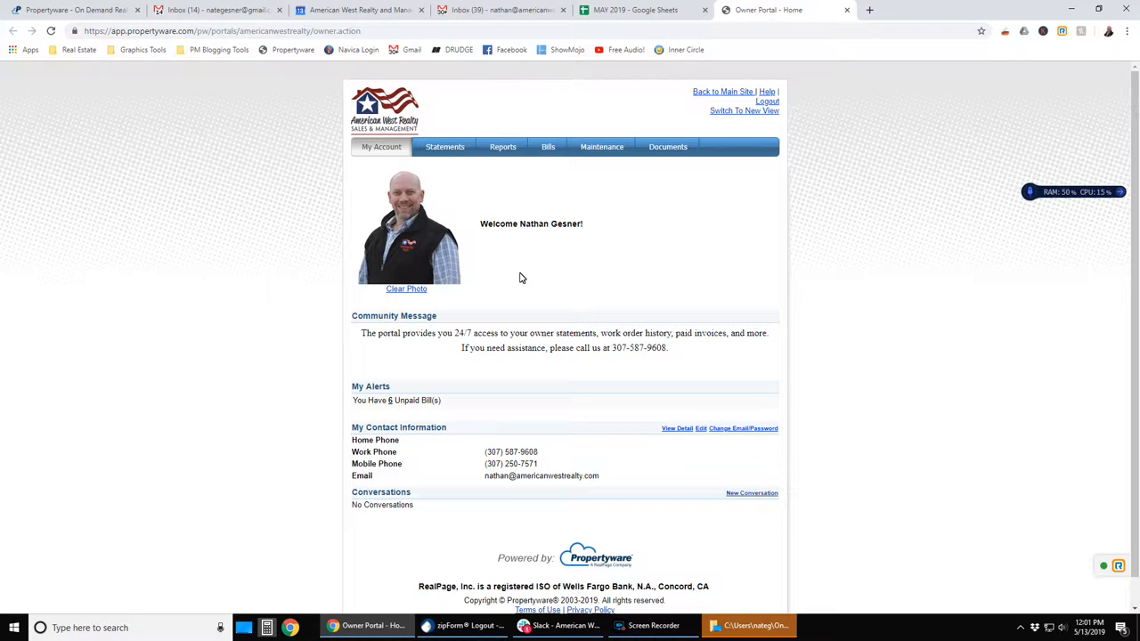
{"action": "mouse_move", "coordinate": [558, 380]}
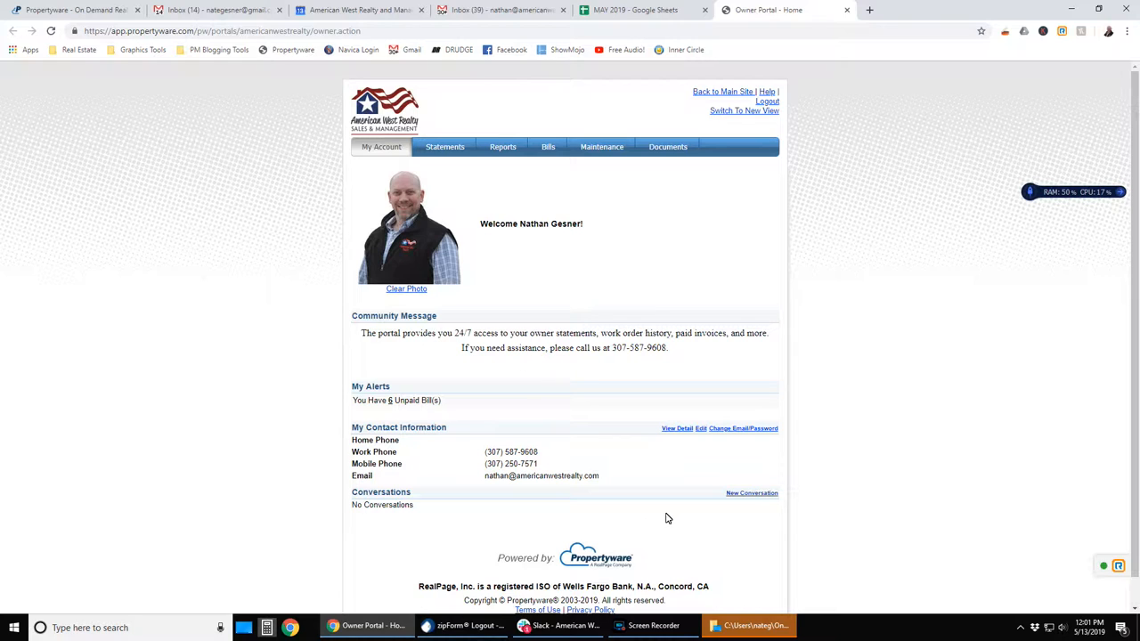
{"action": "mouse_move", "coordinate": [407, 515]}
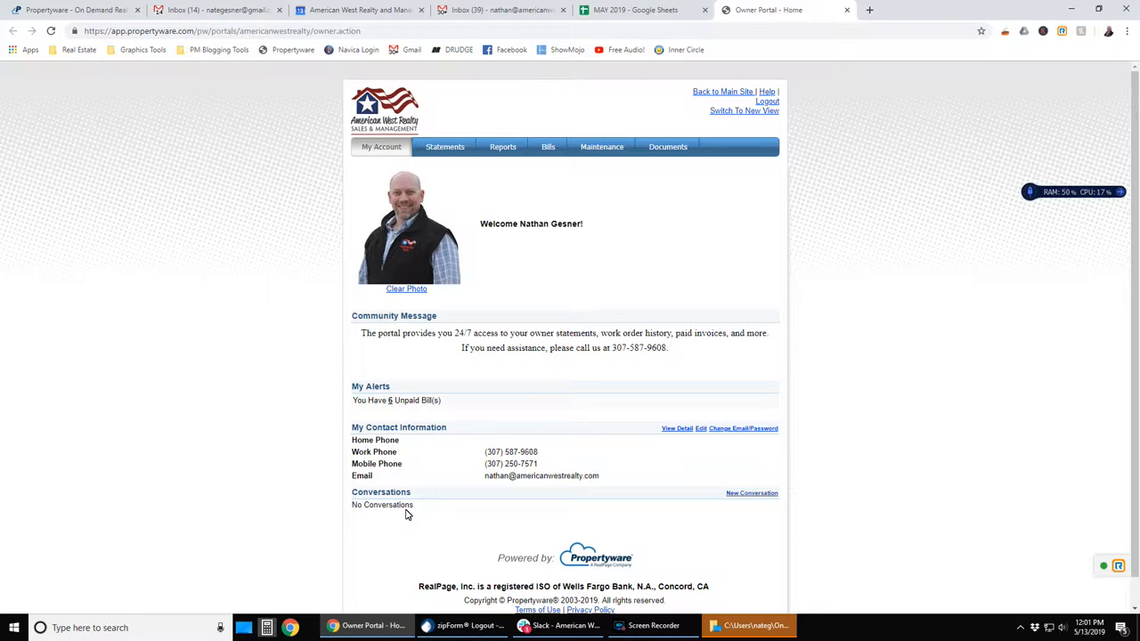
{"action": "mouse_move", "coordinate": [402, 534]}
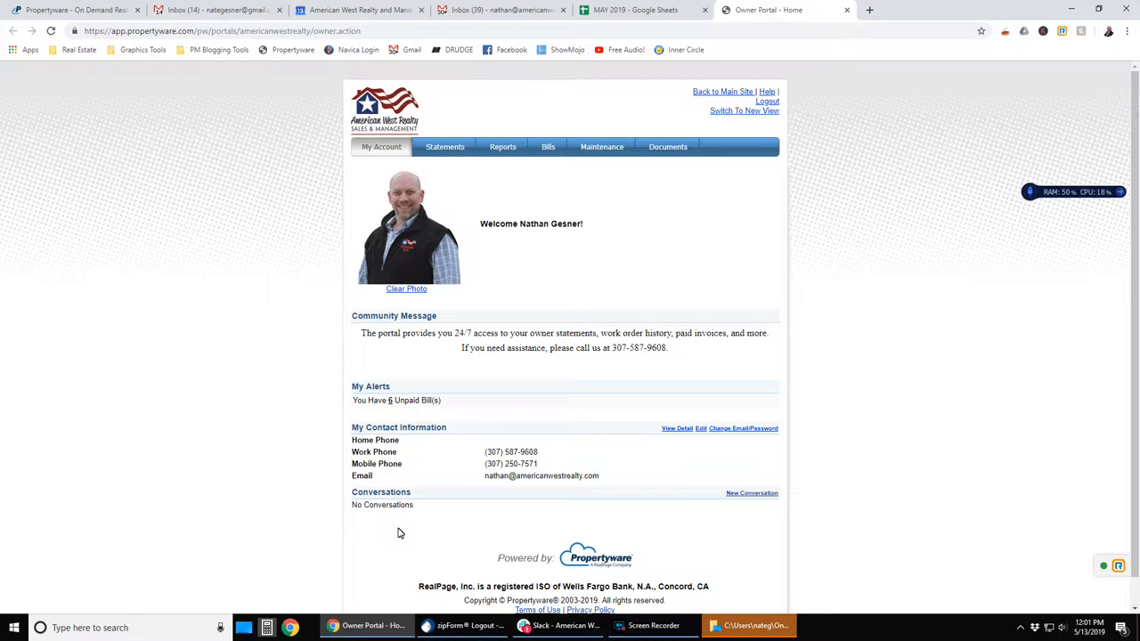
{"action": "mouse_move", "coordinate": [387, 519]}
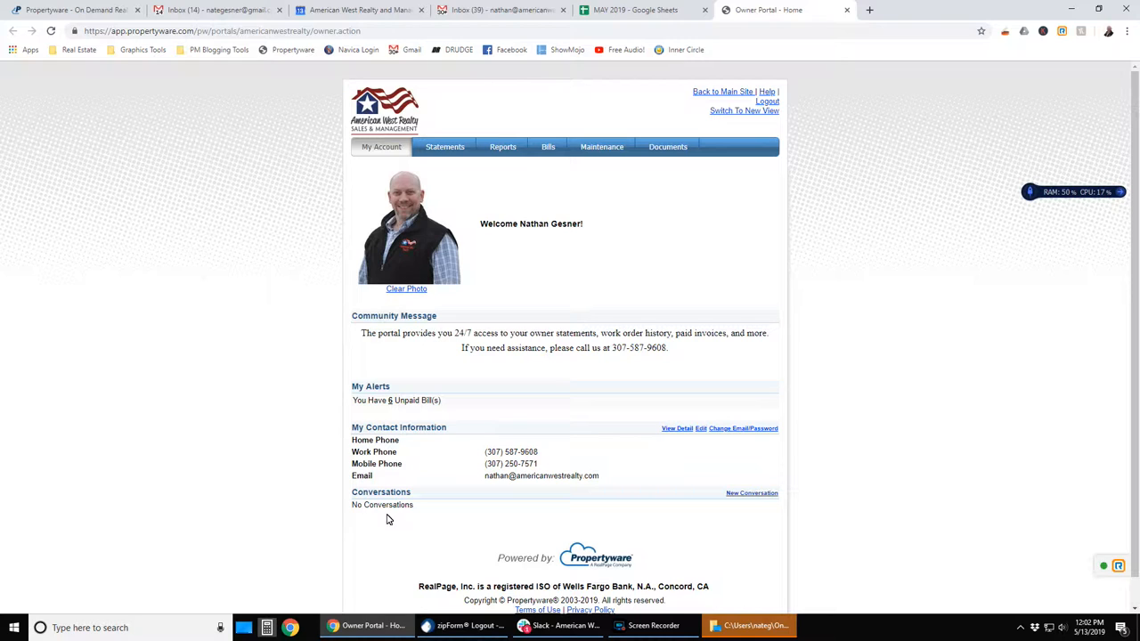
{"action": "mouse_move", "coordinate": [458, 195]}
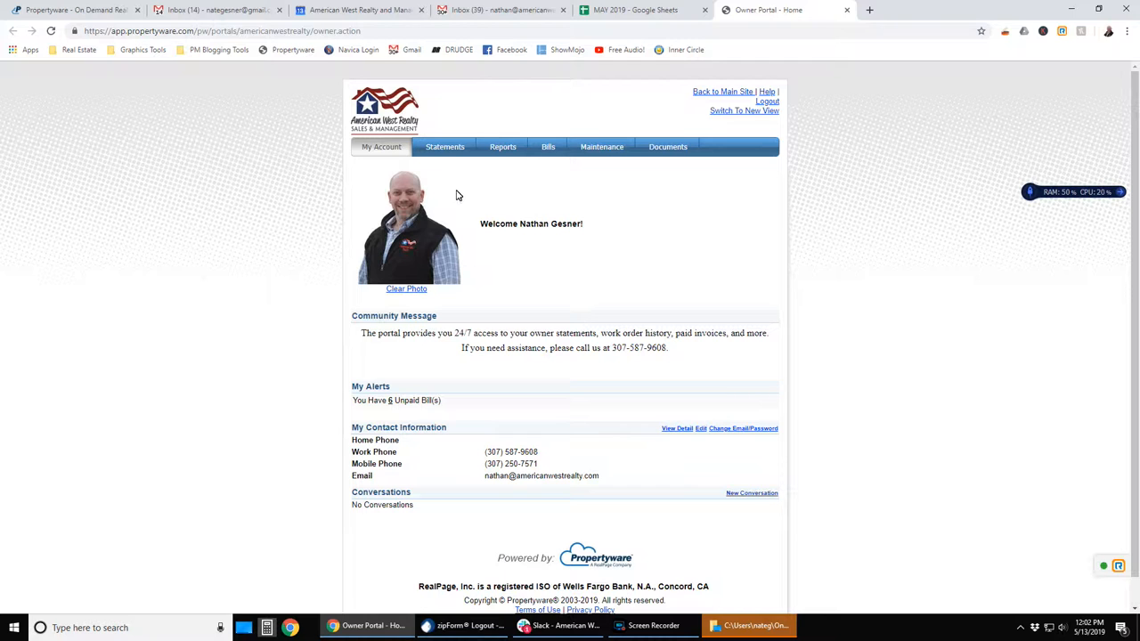
Step: Show the owner Statements list and scroll through both portfolios' statement periods and balance summaries
{"action": "left_click", "coordinate": [444, 147]}
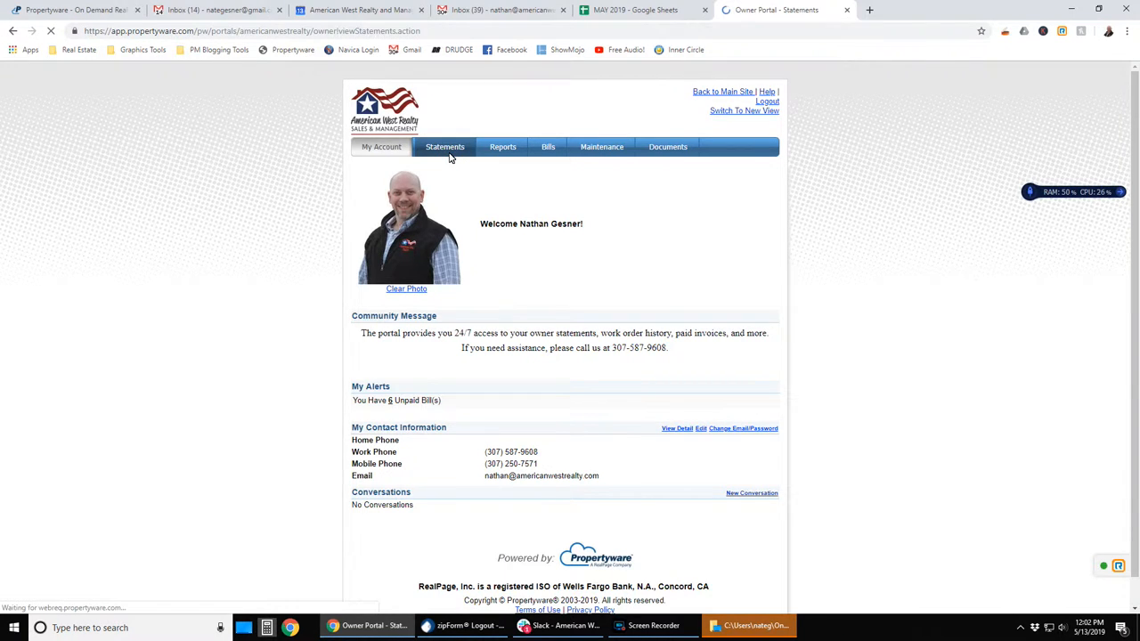
{"action": "left_click", "coordinate": [445, 147]}
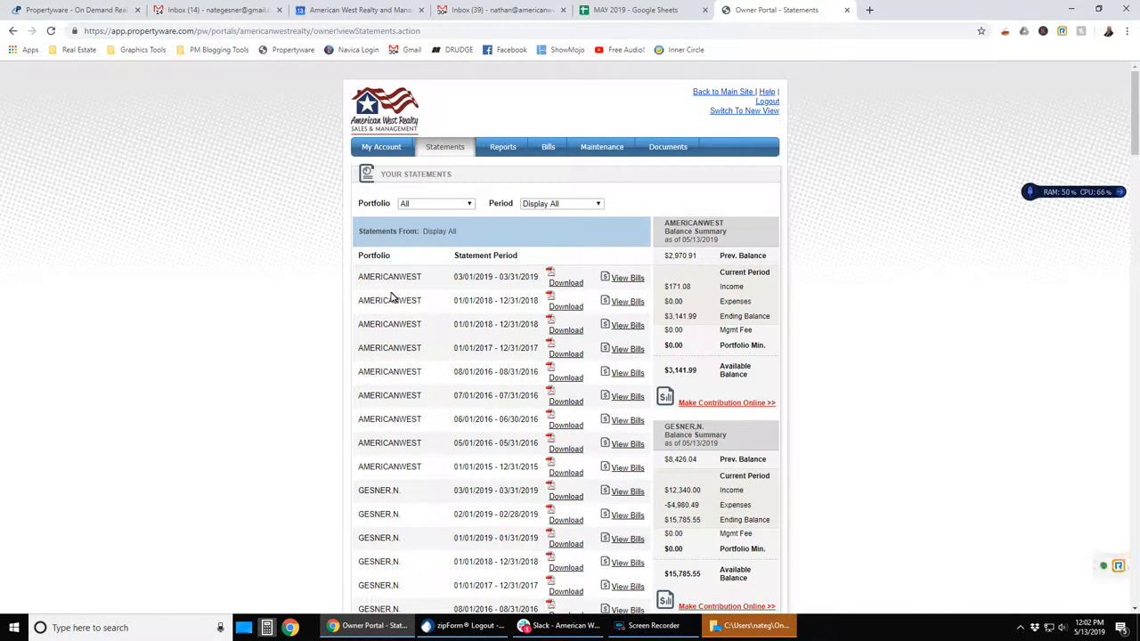
{"action": "scroll", "scroll_direction": "down", "scroll_amount": 3}
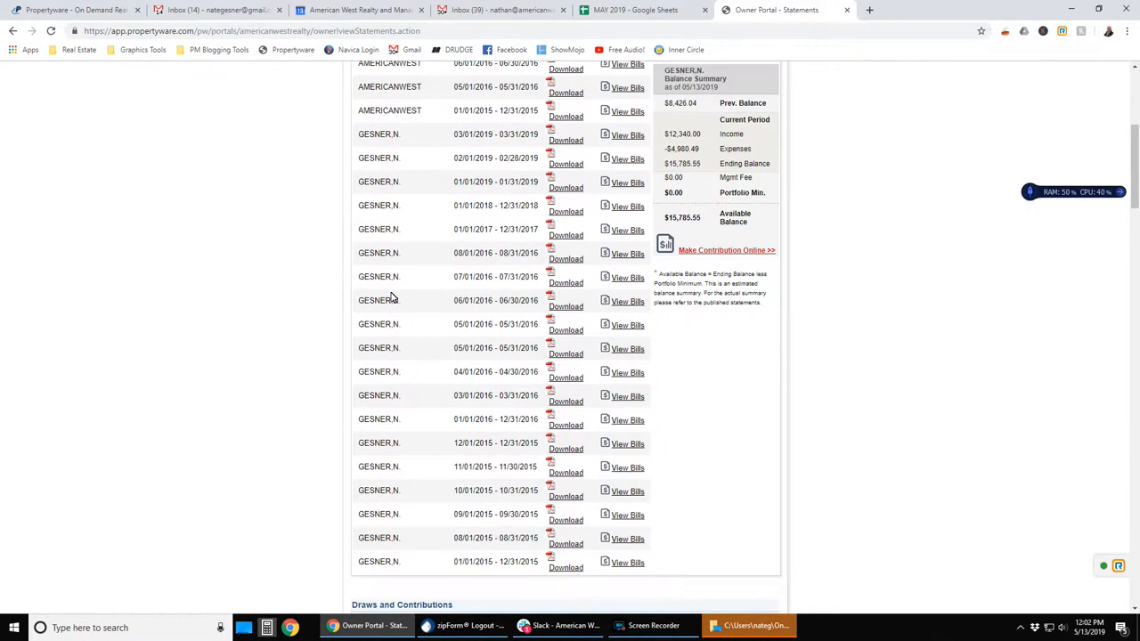
{"action": "scroll", "scroll_direction": "down", "scroll_amount": 3}
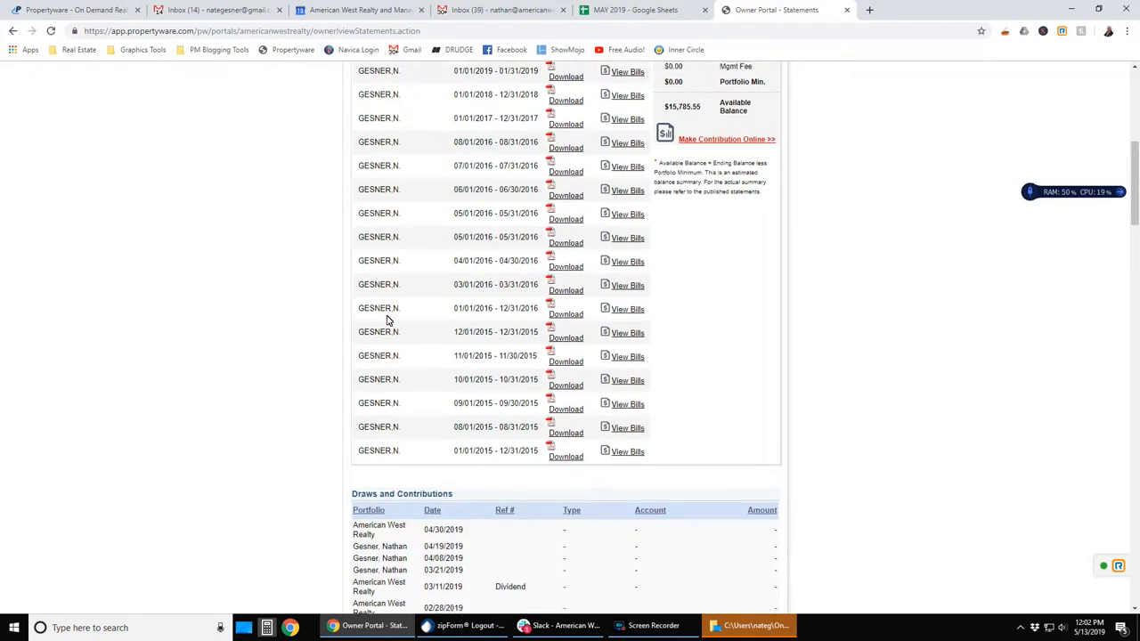
{"action": "scroll", "scroll_direction": "up", "scroll_amount": 3}
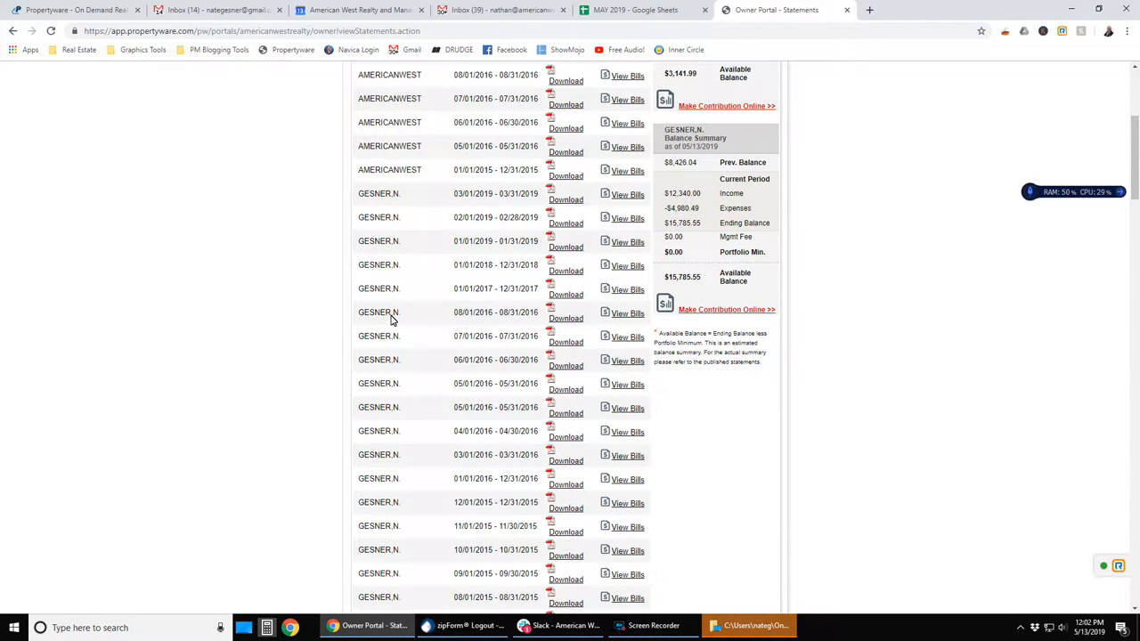
{"action": "mouse_move", "coordinate": [465, 294]}
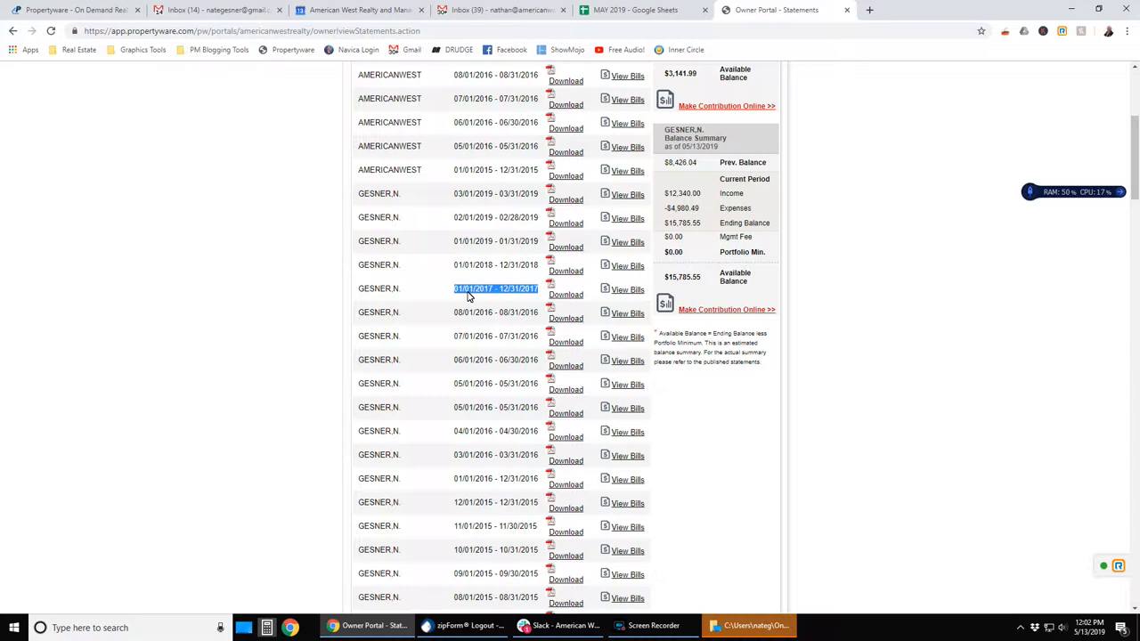
{"action": "mouse_move", "coordinate": [518, 298]}
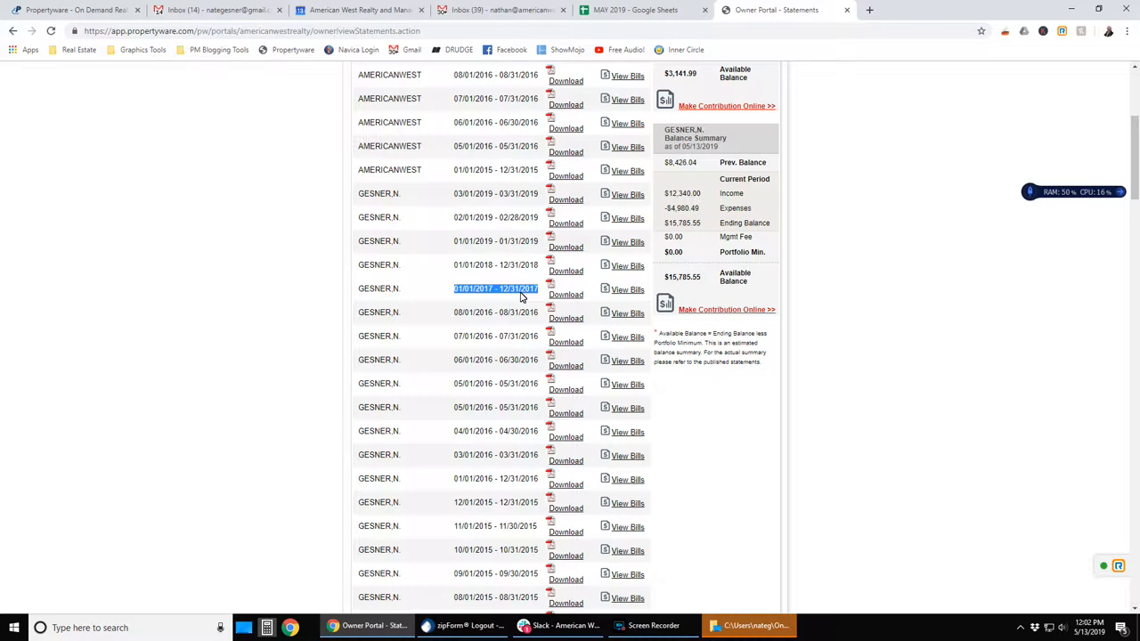
{"action": "mouse_move", "coordinate": [465, 289]}
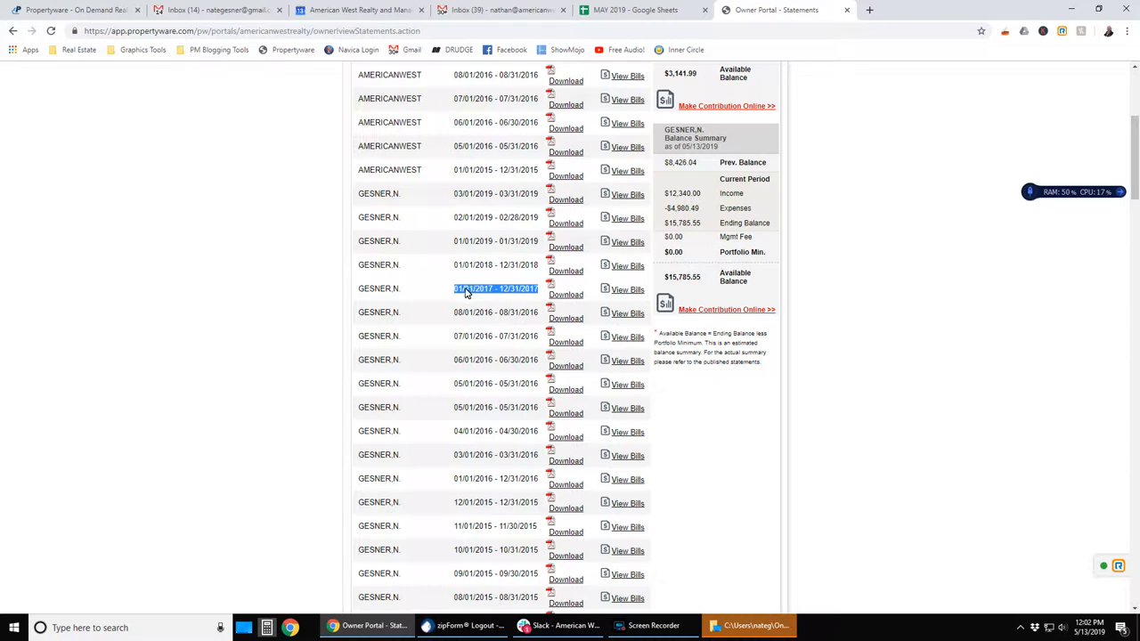
{"action": "mouse_move", "coordinate": [461, 275]}
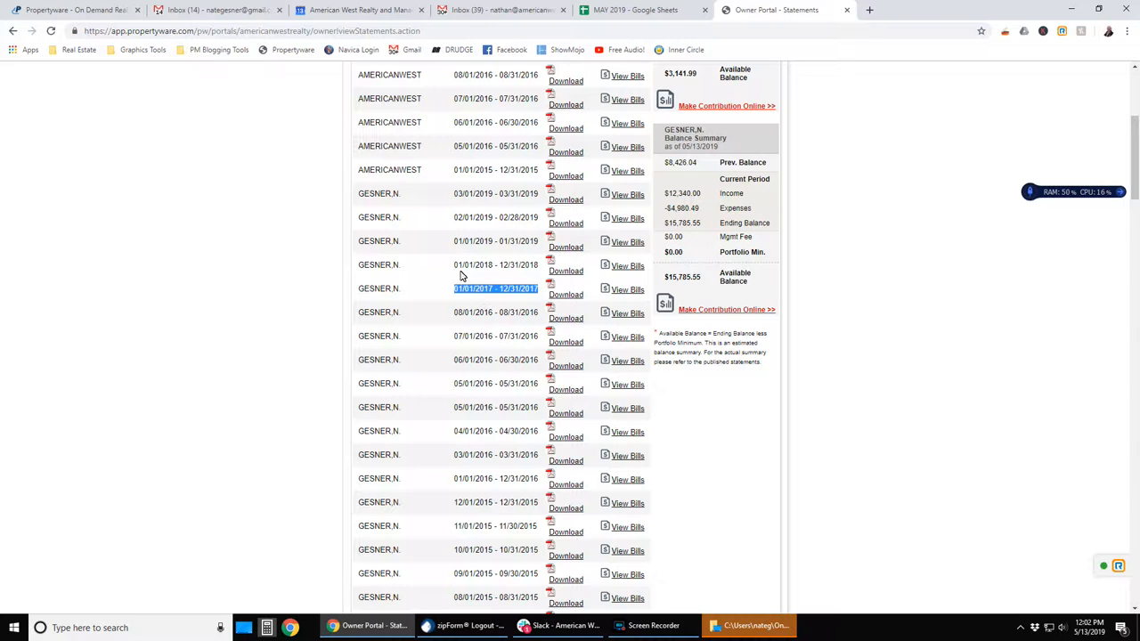
{"action": "mouse_move", "coordinate": [508, 269]}
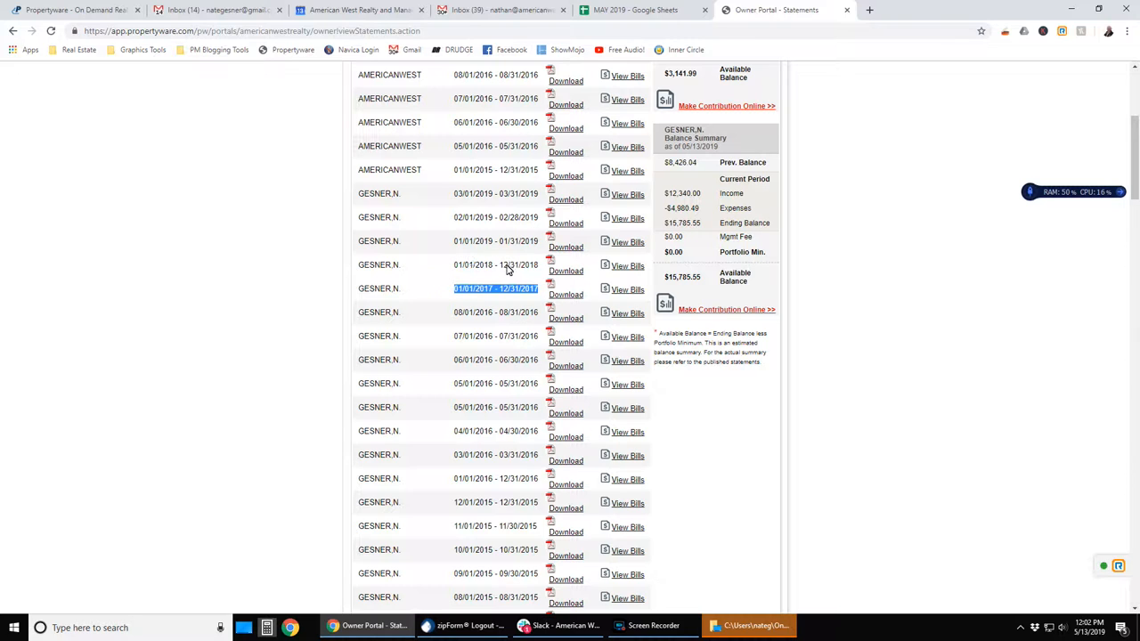
{"action": "mouse_move", "coordinate": [492, 277]}
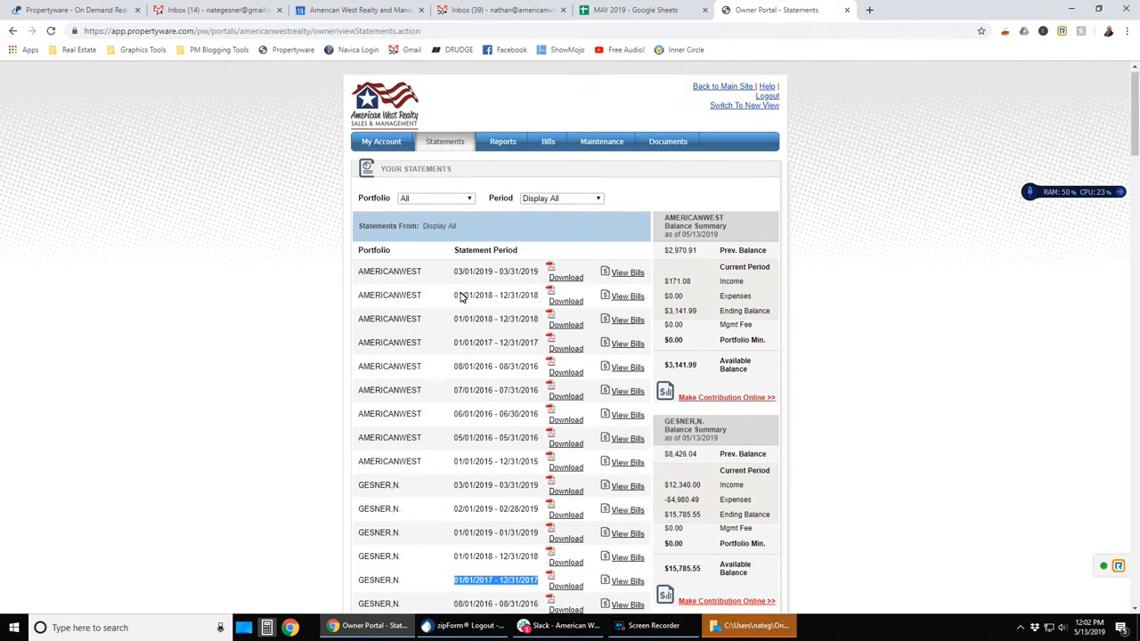
{"action": "scroll", "scroll_direction": "down", "scroll_amount": 3}
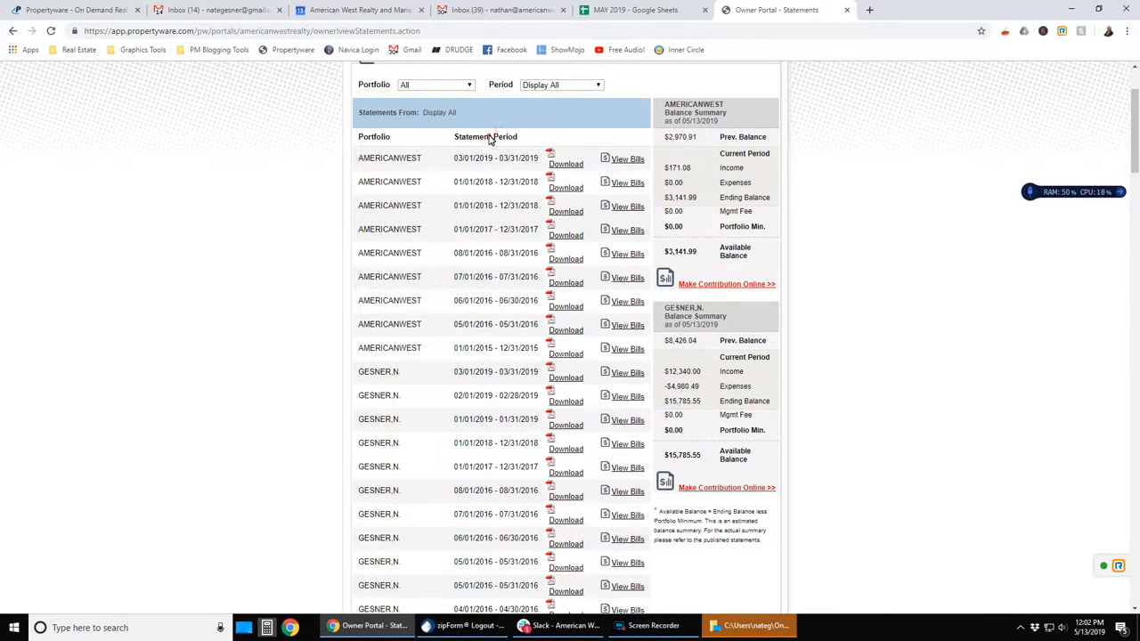
{"action": "mouse_move", "coordinate": [510, 546]}
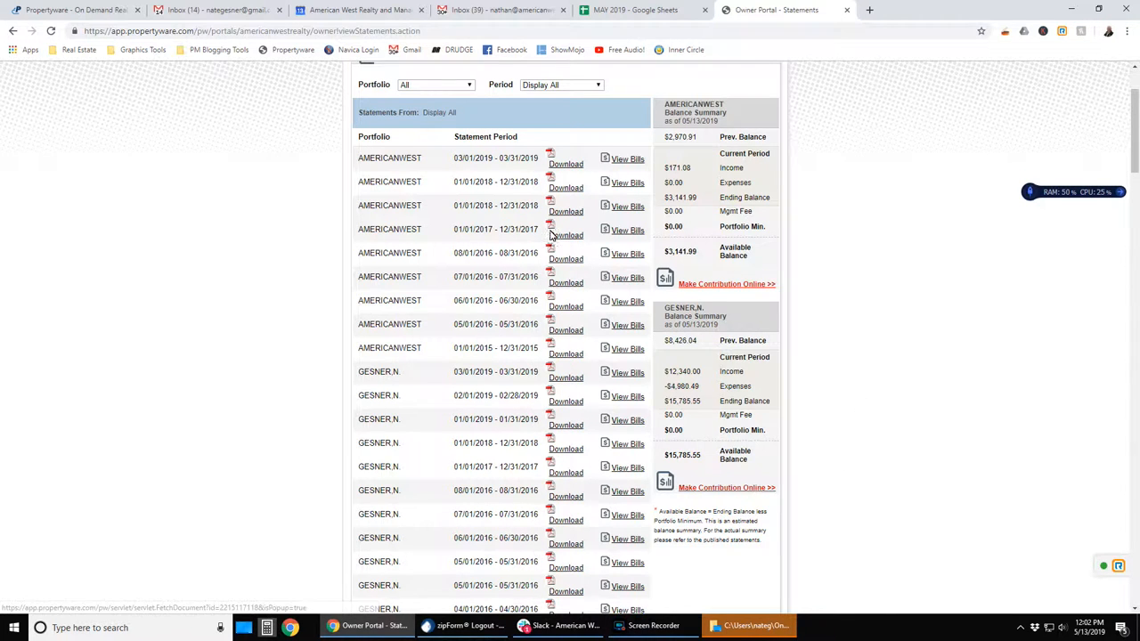
{"action": "left_click", "coordinate": [586, 203]}
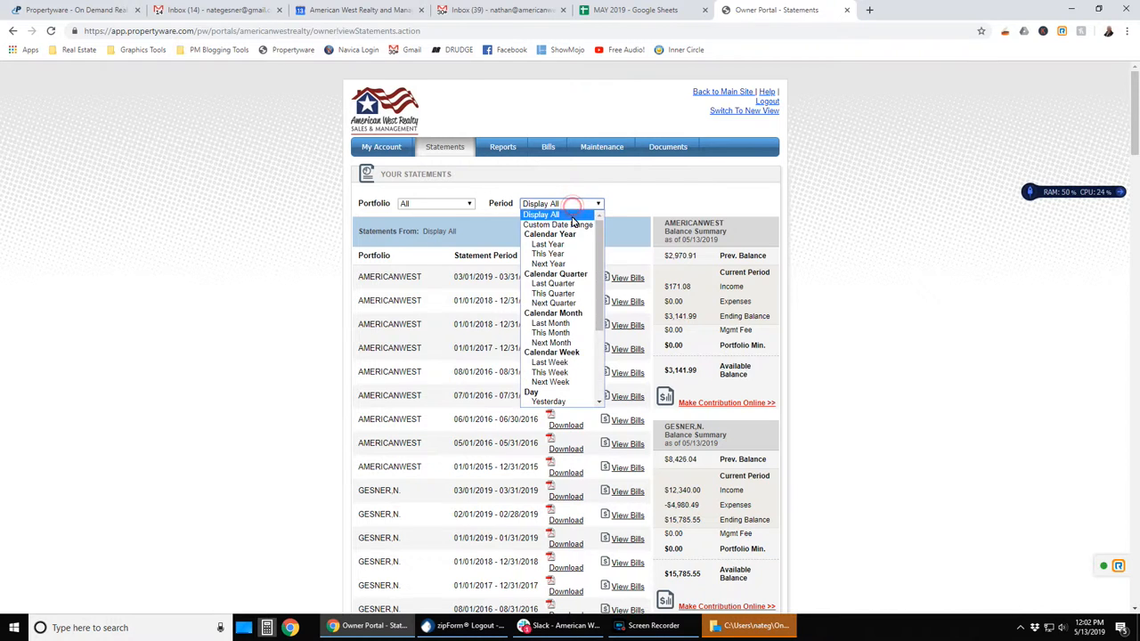
{"action": "left_click", "coordinate": [545, 245]}
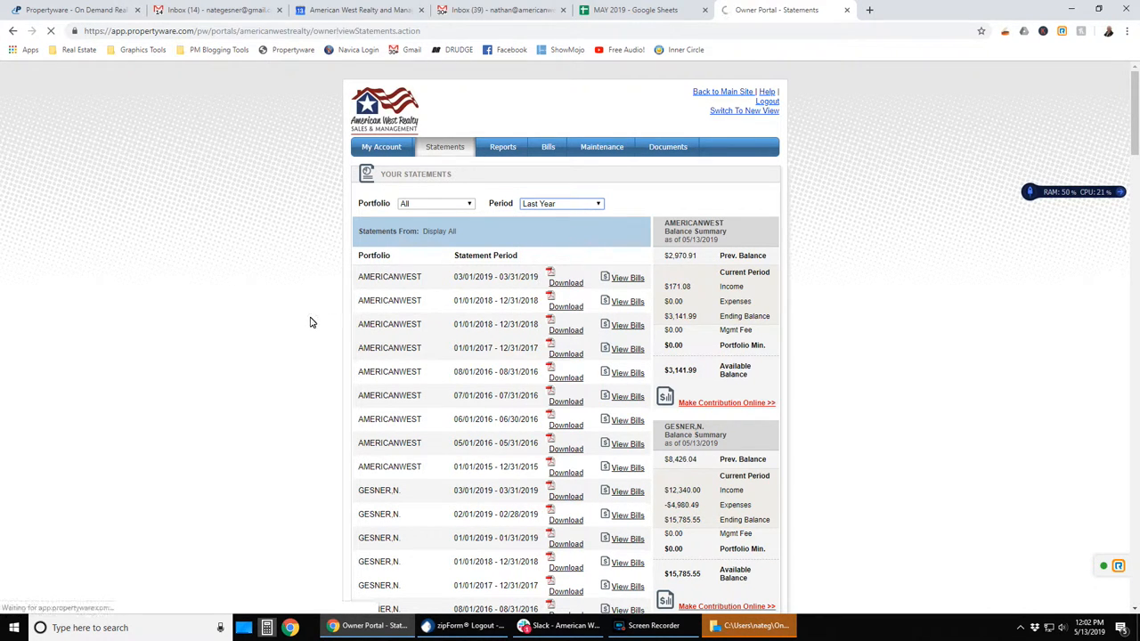
{"action": "left_click", "coordinate": [562, 203]}
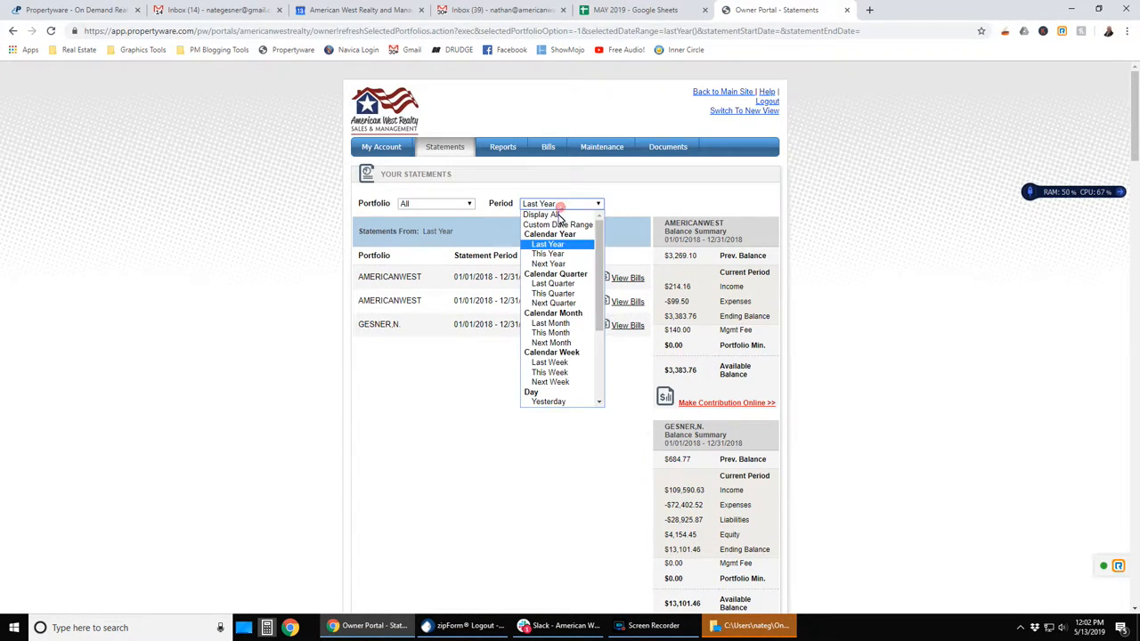
{"action": "mouse_move", "coordinate": [553, 303]}
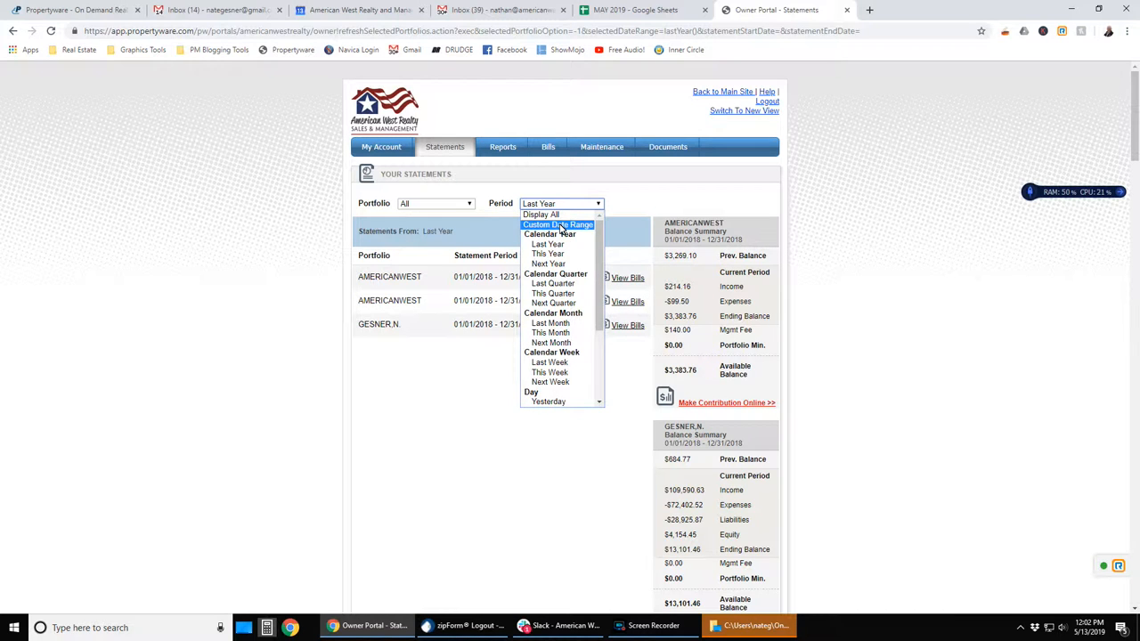
{"action": "left_click", "coordinate": [548, 253]}
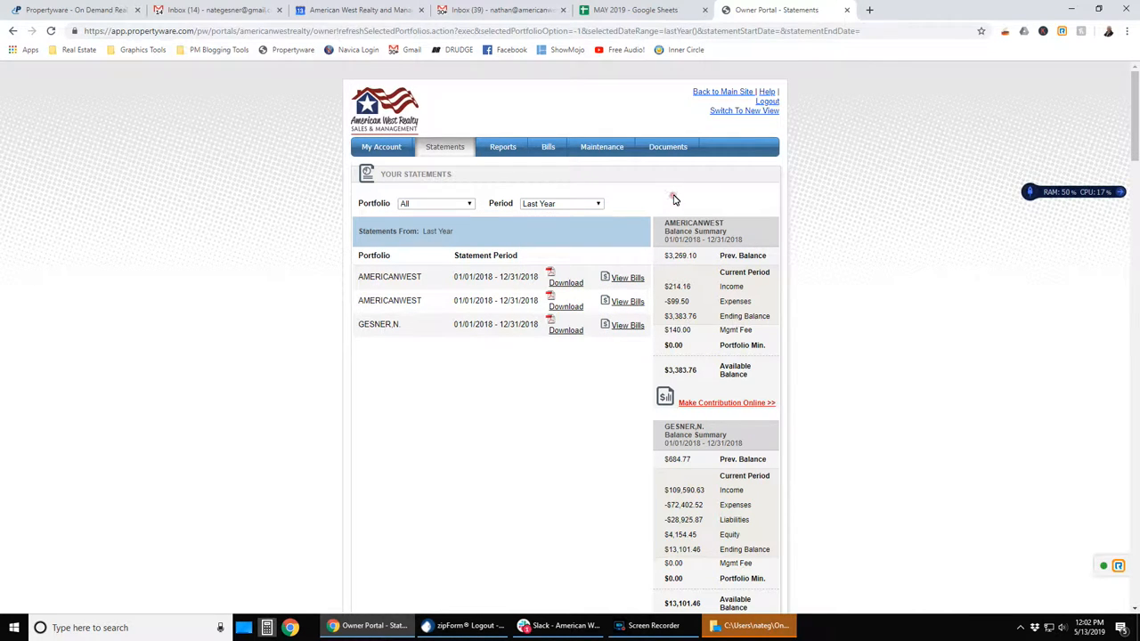
{"action": "mouse_move", "coordinate": [695, 256]}
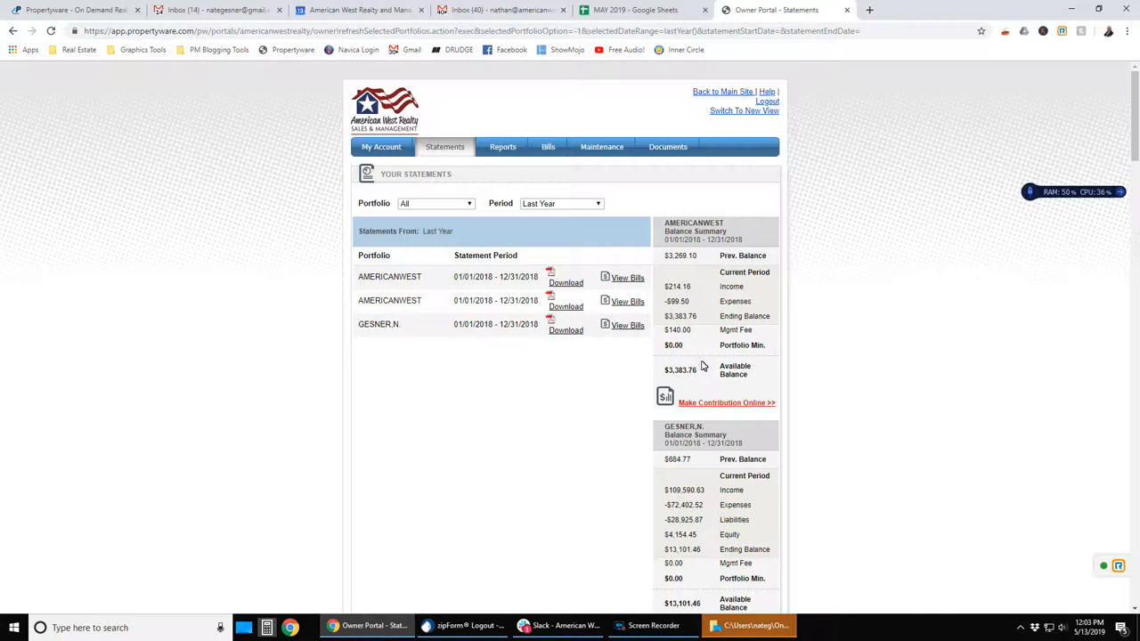
{"action": "mouse_move", "coordinate": [671, 240]}
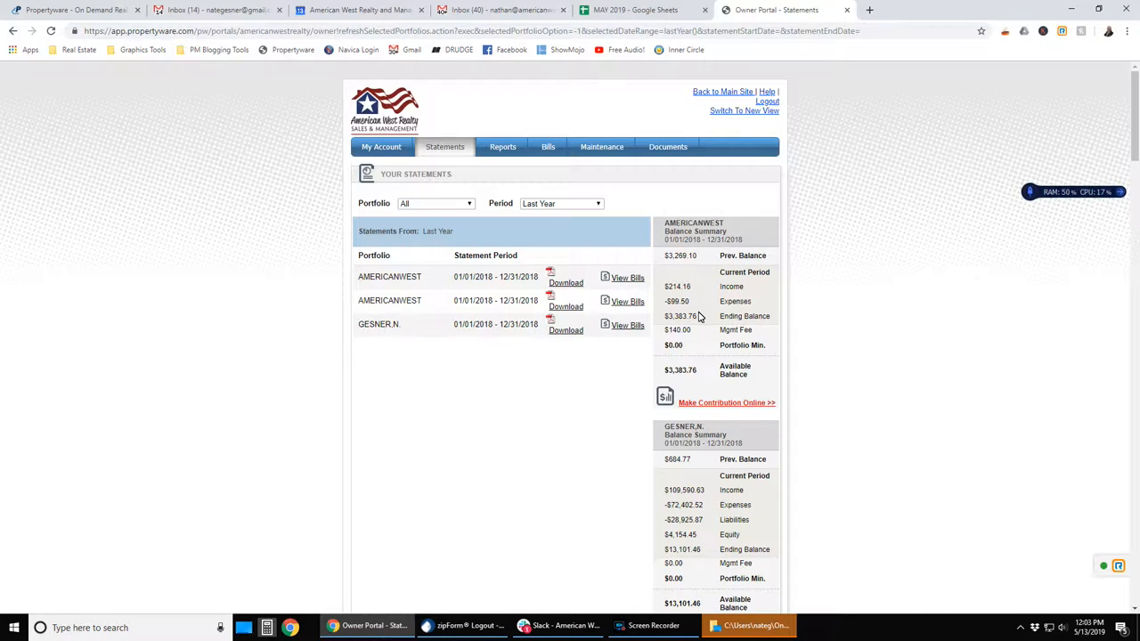
{"action": "mouse_move", "coordinate": [737, 432]}
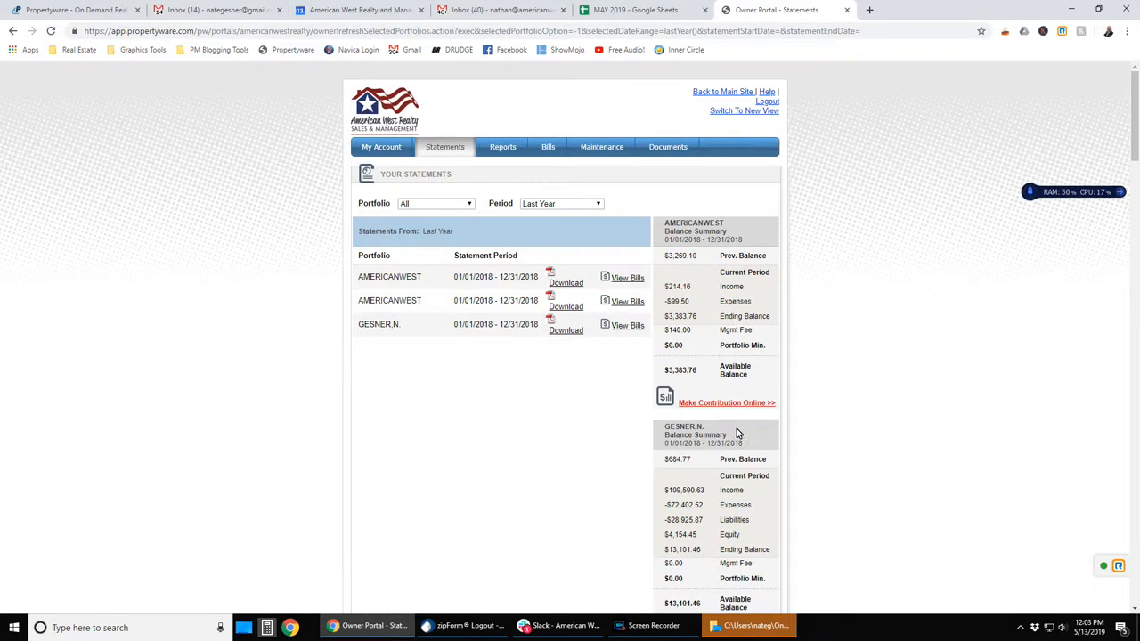
{"action": "mouse_move", "coordinate": [709, 266]}
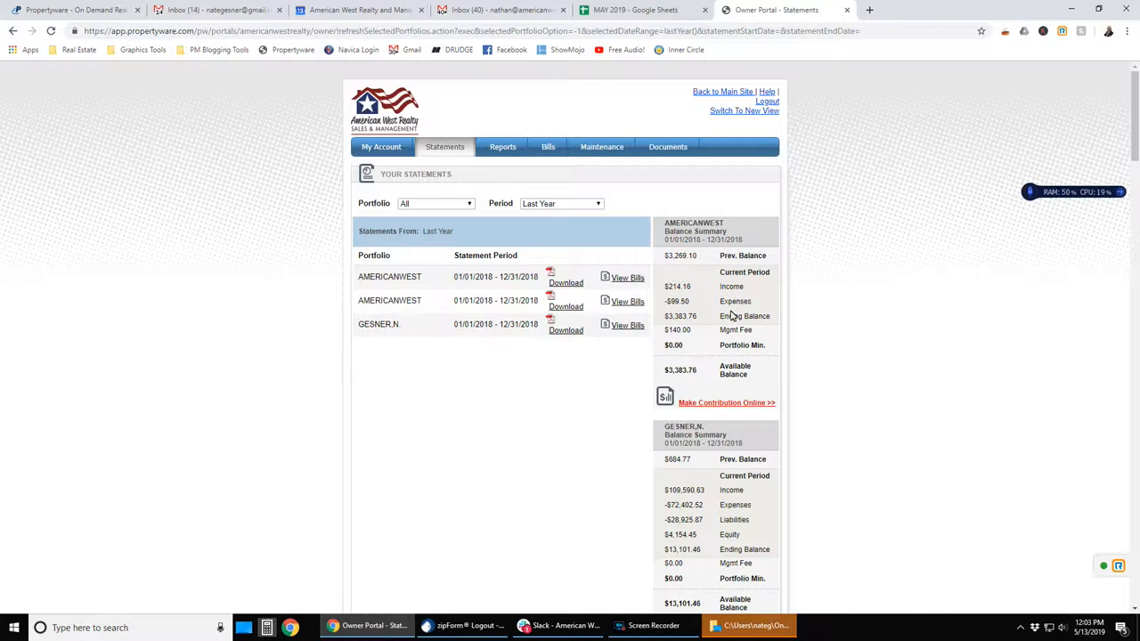
{"action": "mouse_move", "coordinate": [752, 367]}
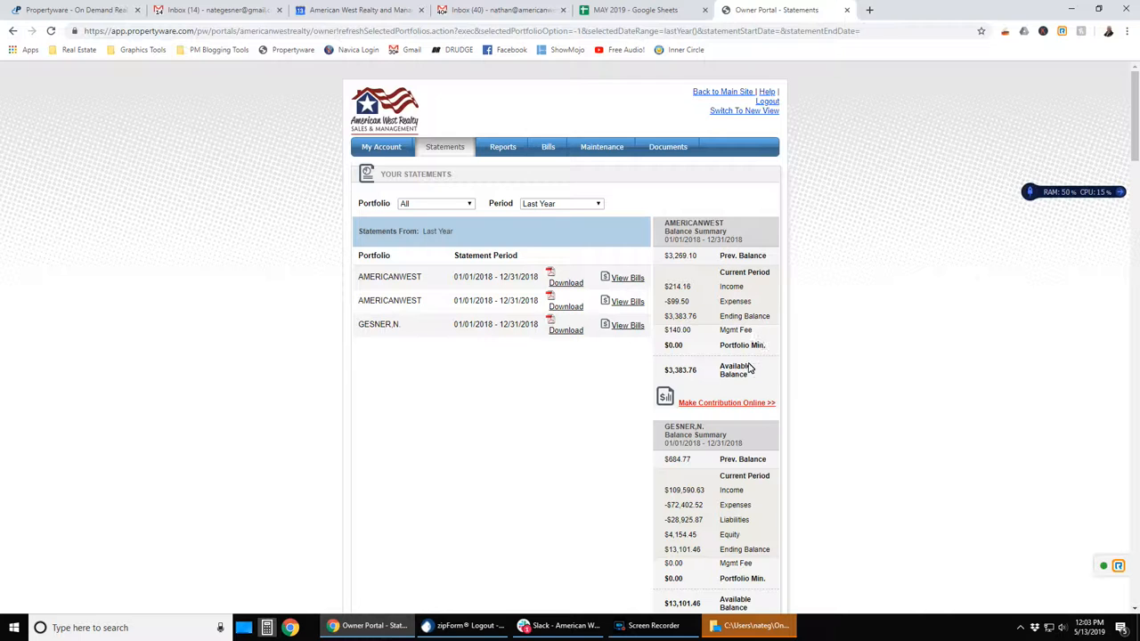
{"action": "scroll", "scroll_direction": "down", "scroll_amount": 3}
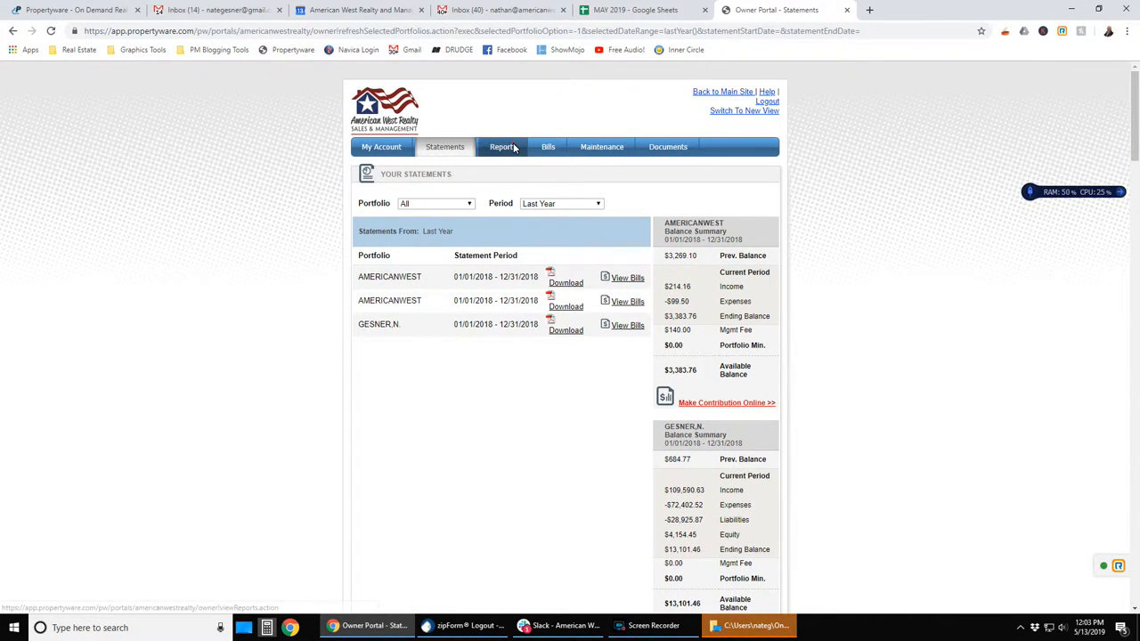
Step: Review the Rent Roll with Unit Information reports, then bring up this month's bills
{"action": "left_click", "coordinate": [501, 147]}
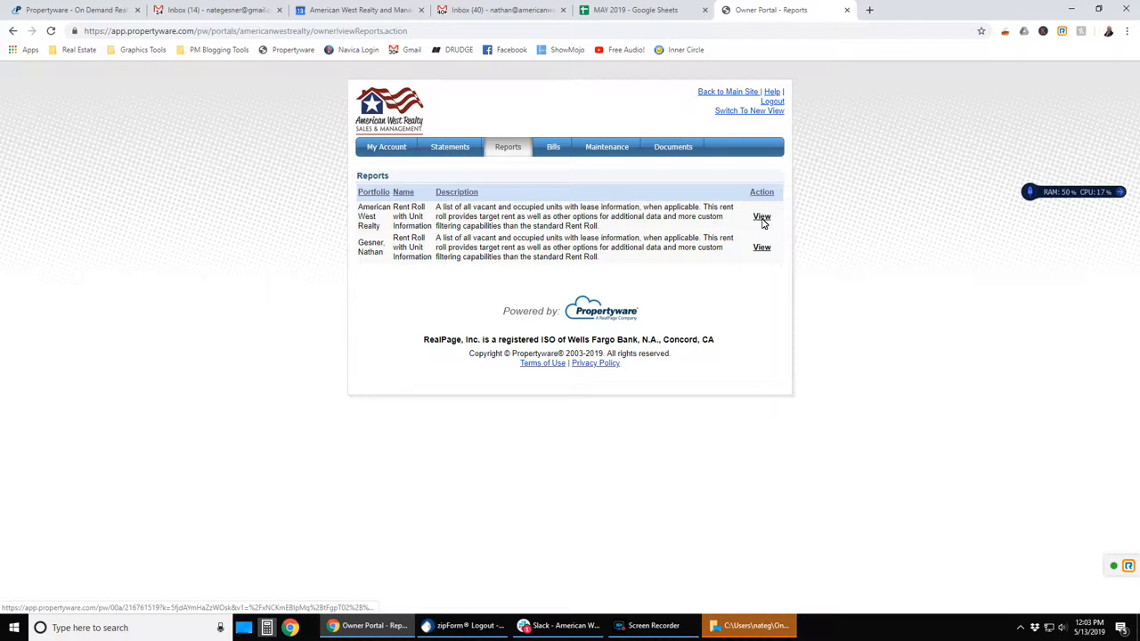
{"action": "mouse_move", "coordinate": [705, 272]}
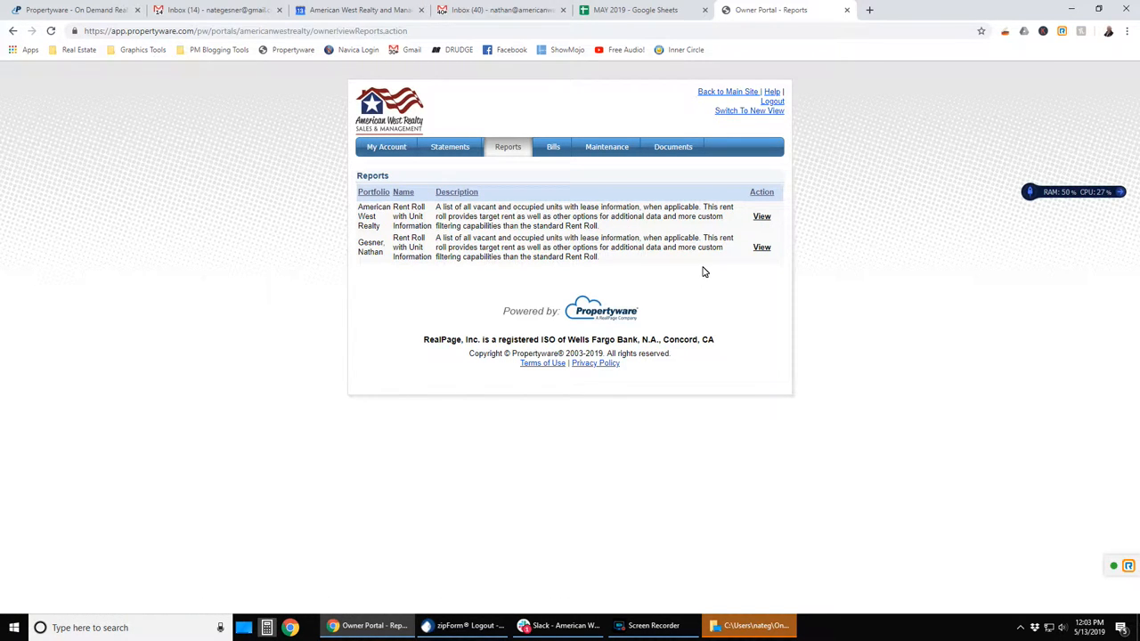
{"action": "mouse_move", "coordinate": [445, 216]}
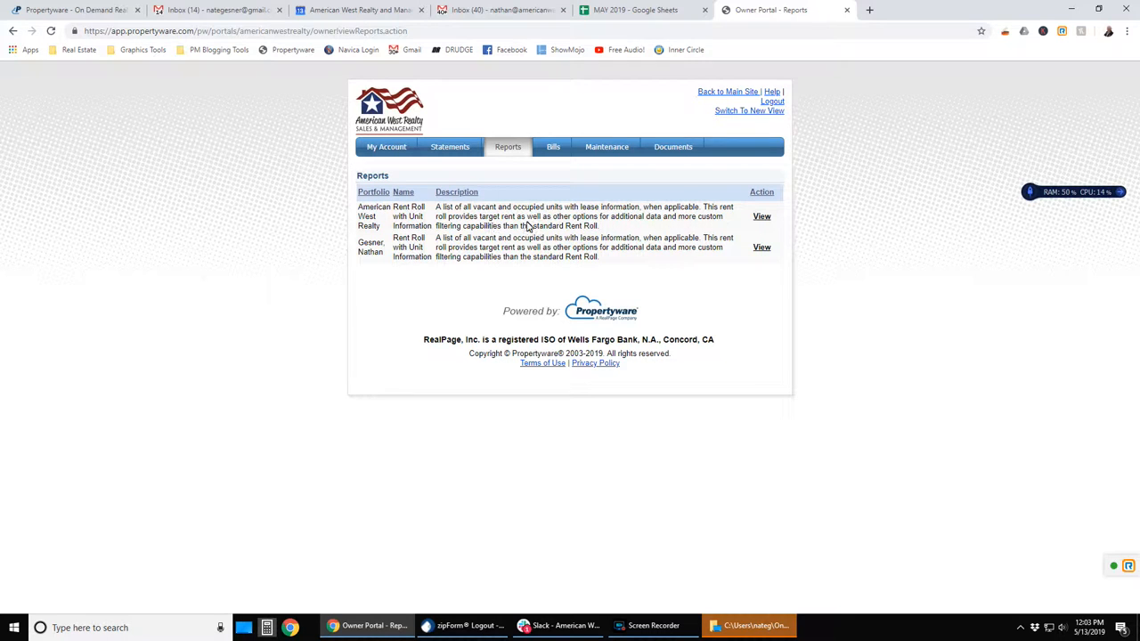
{"action": "left_click", "coordinate": [553, 147]}
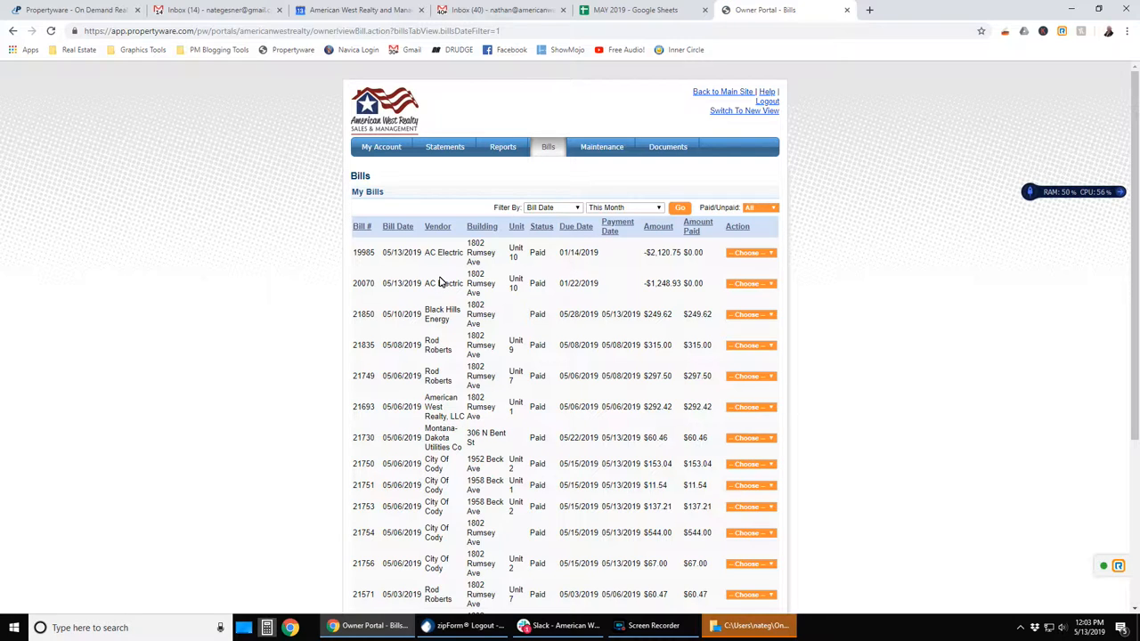
{"action": "mouse_move", "coordinate": [597, 313]}
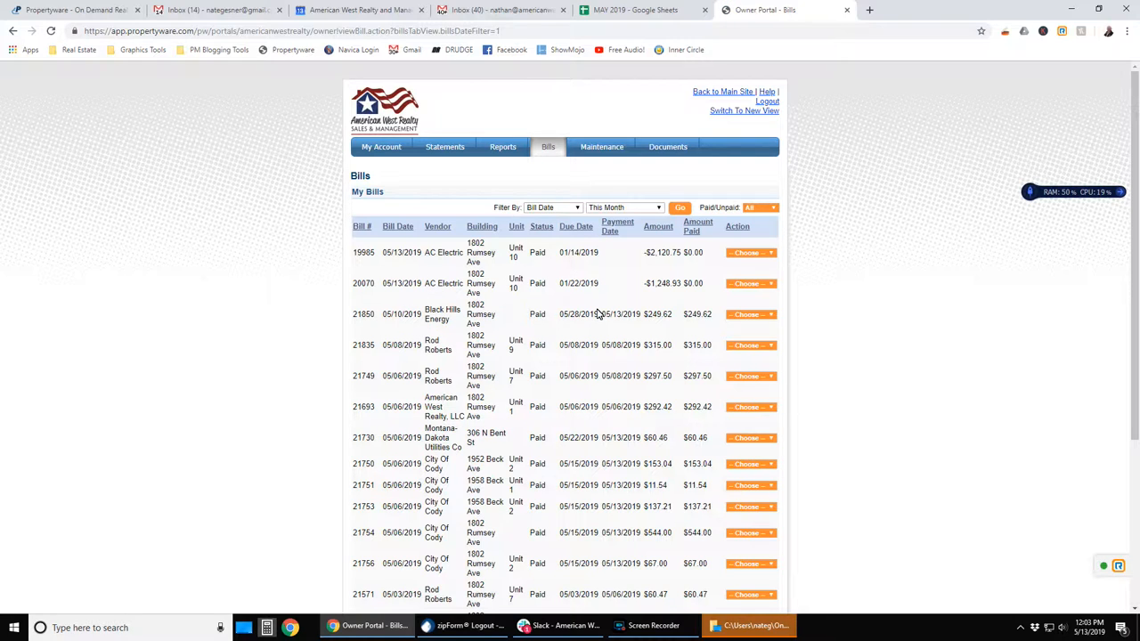
{"action": "mouse_move", "coordinate": [415, 252]}
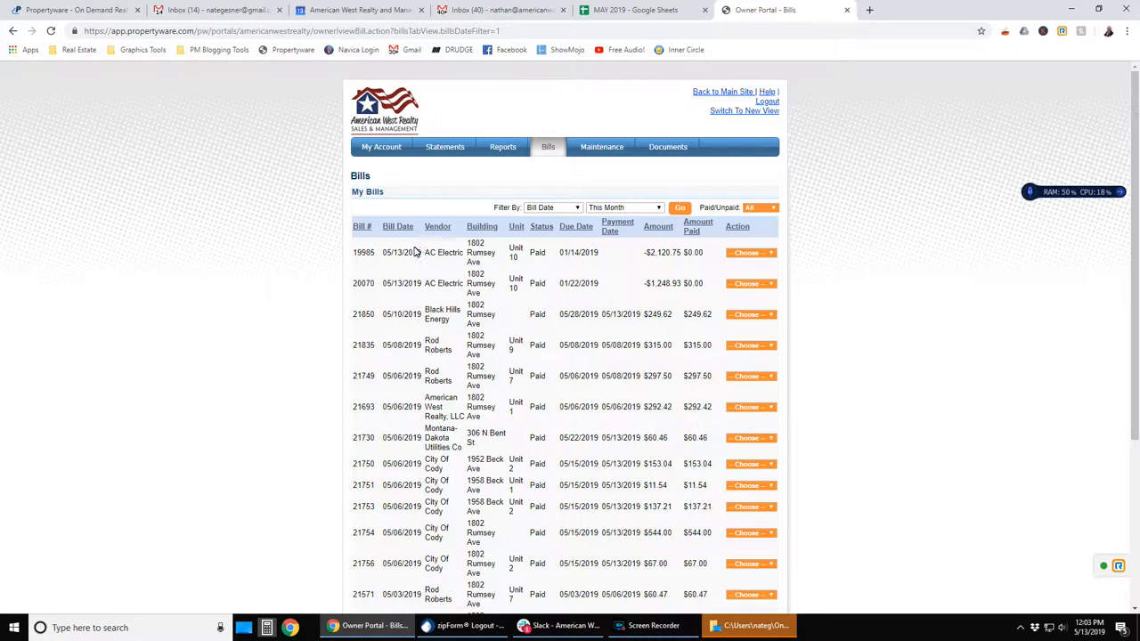
{"action": "mouse_move", "coordinate": [410, 253]}
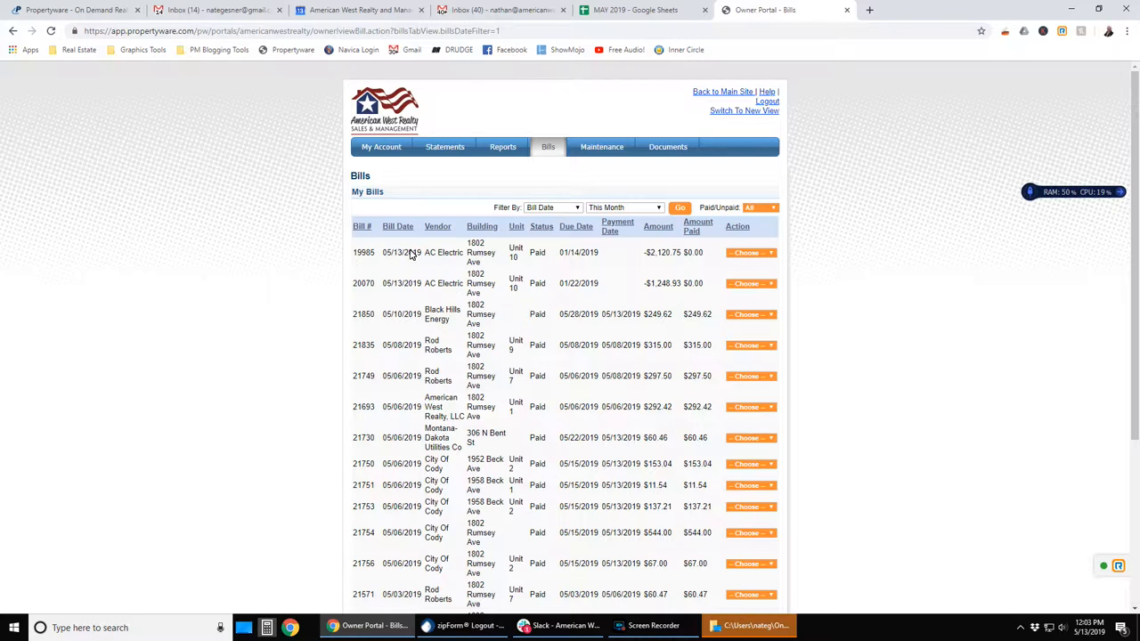
{"action": "mouse_move", "coordinate": [477, 257]}
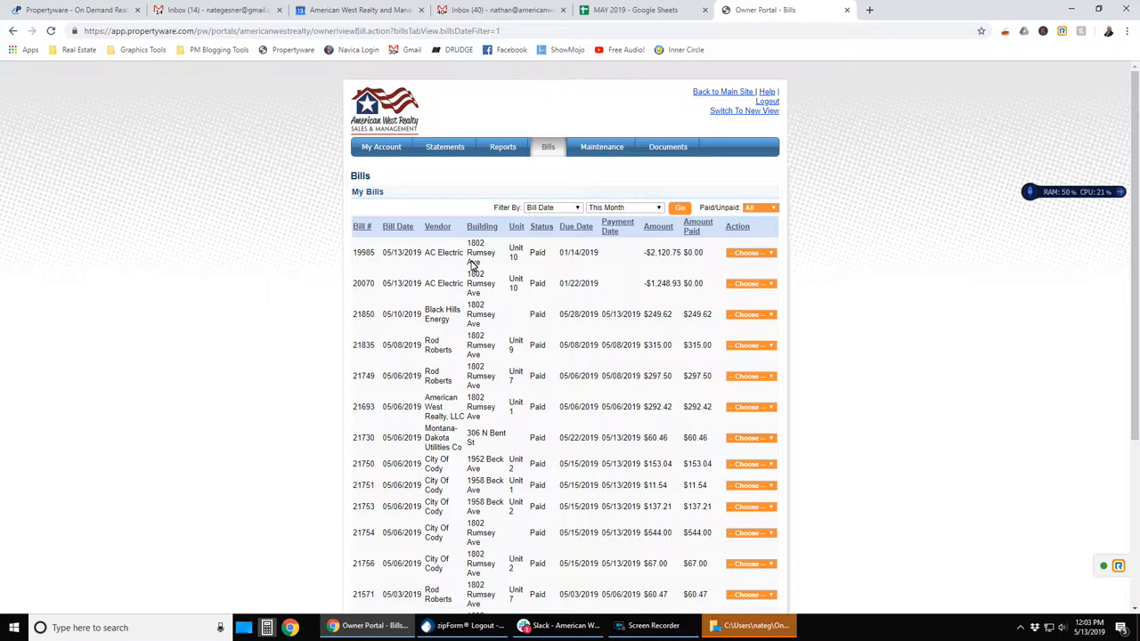
{"action": "mouse_move", "coordinate": [519, 257]}
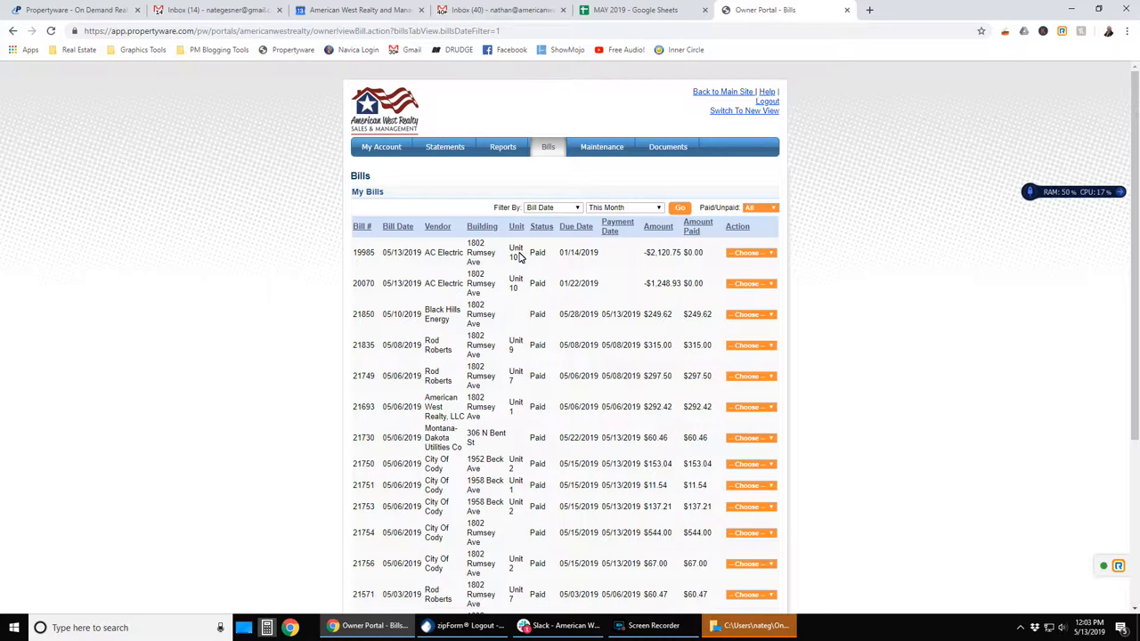
{"action": "mouse_move", "coordinate": [540, 259]}
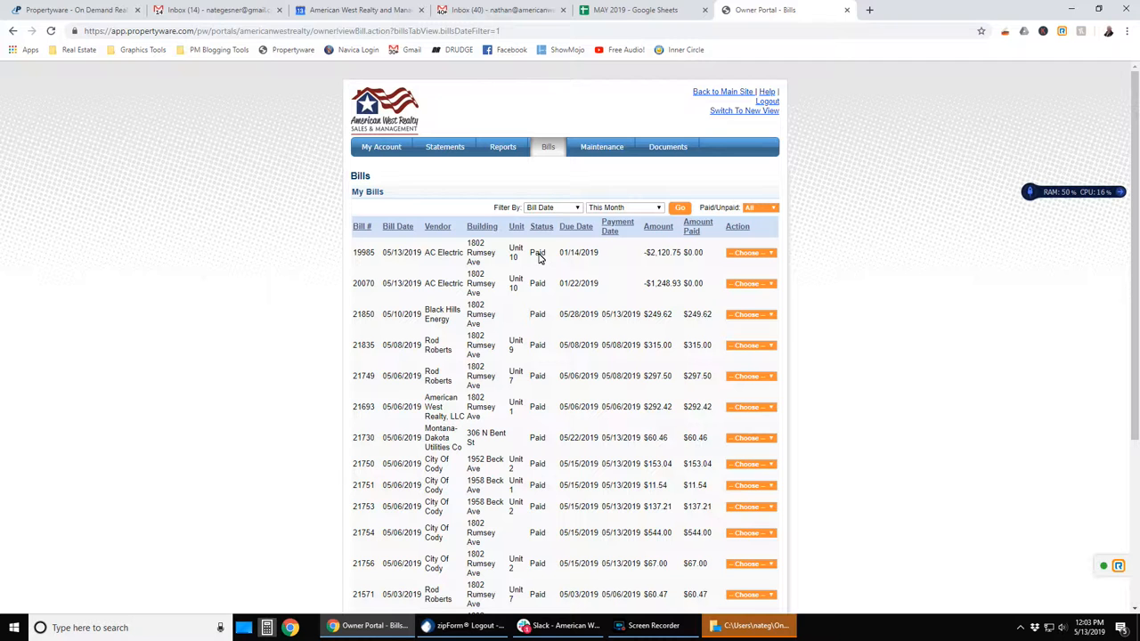
Step: Scroll this month's bills and open the Choose actions for bill 21850
{"action": "scroll", "scroll_direction": "down", "scroll_amount": 3}
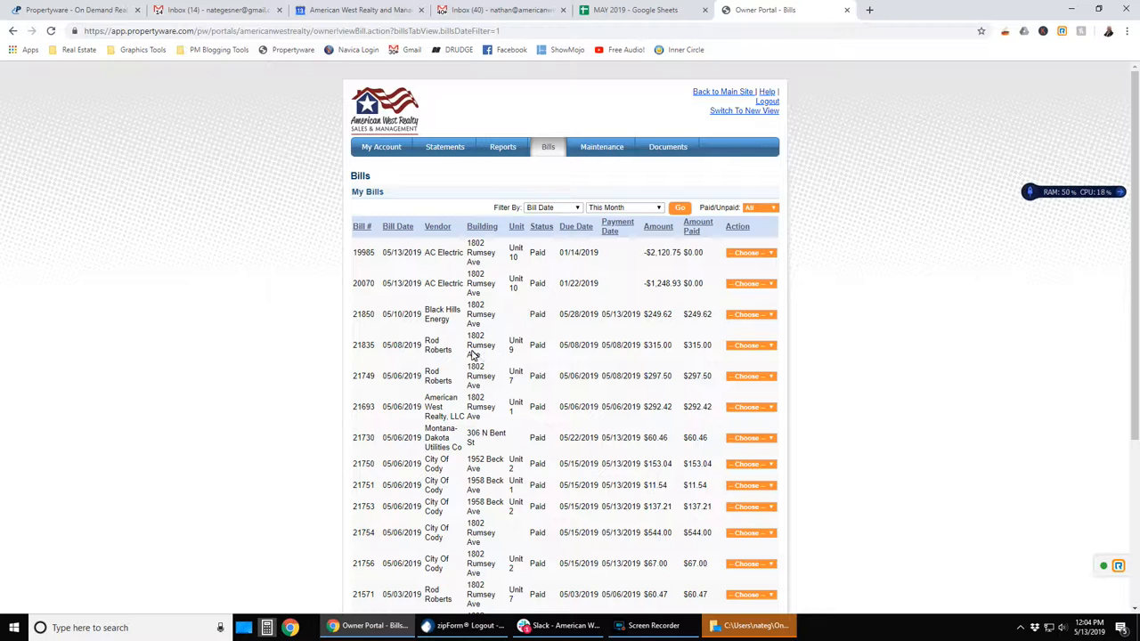
{"action": "mouse_move", "coordinate": [392, 319]}
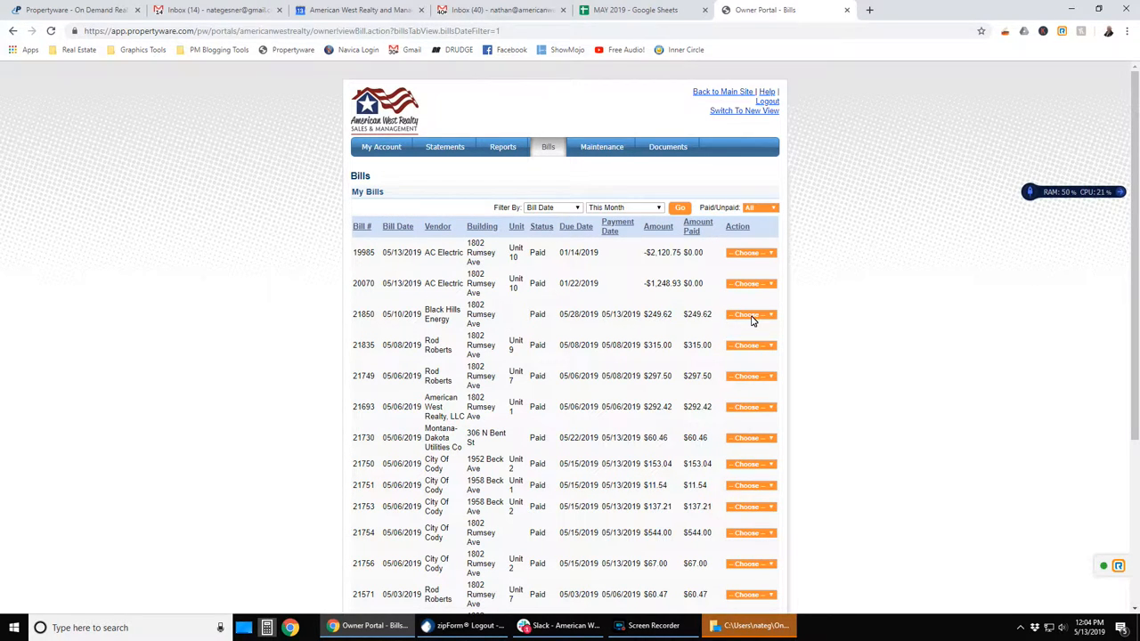
{"action": "left_click", "coordinate": [750, 313]}
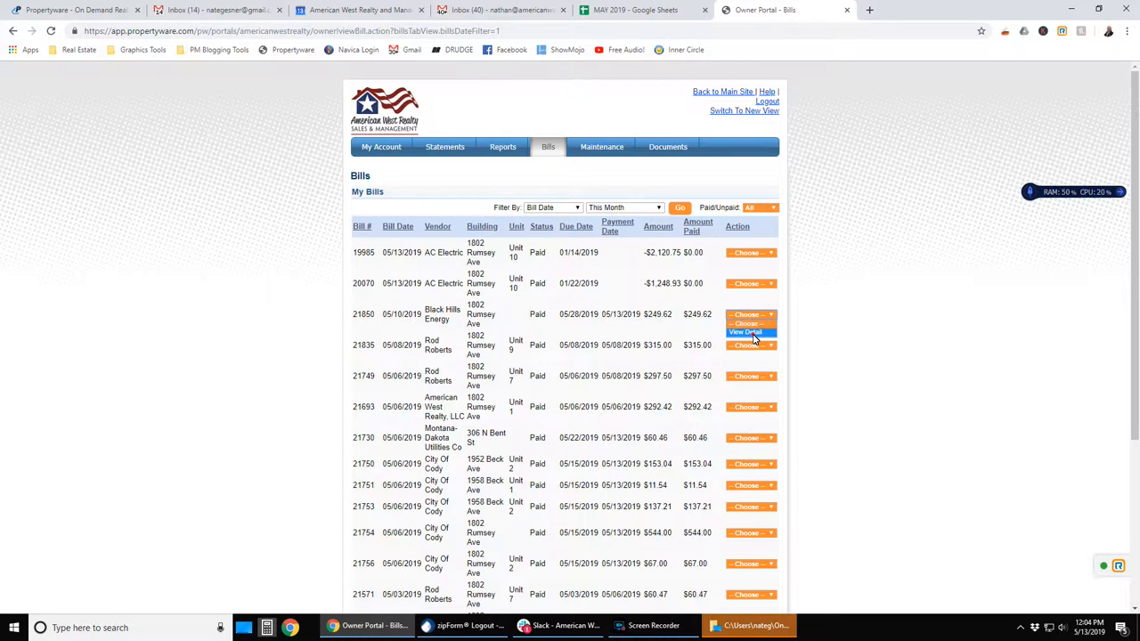
Step: Open bill 21850's View Detail page and download its Black Hills Energy PDF
{"action": "left_click", "coordinate": [746, 331]}
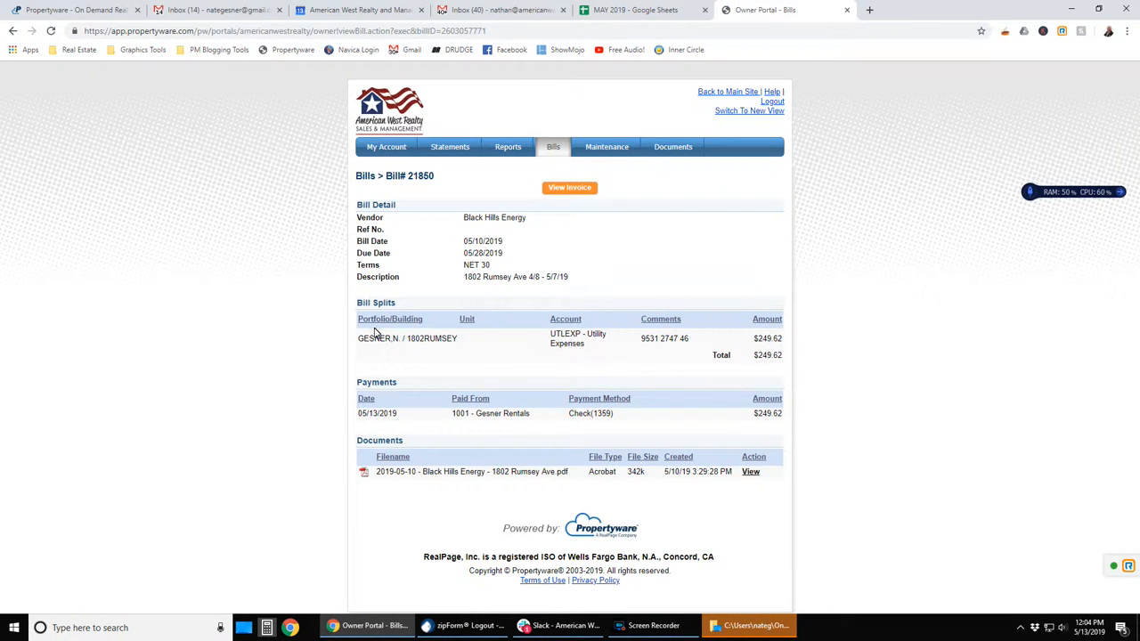
{"action": "mouse_move", "coordinate": [566, 338]}
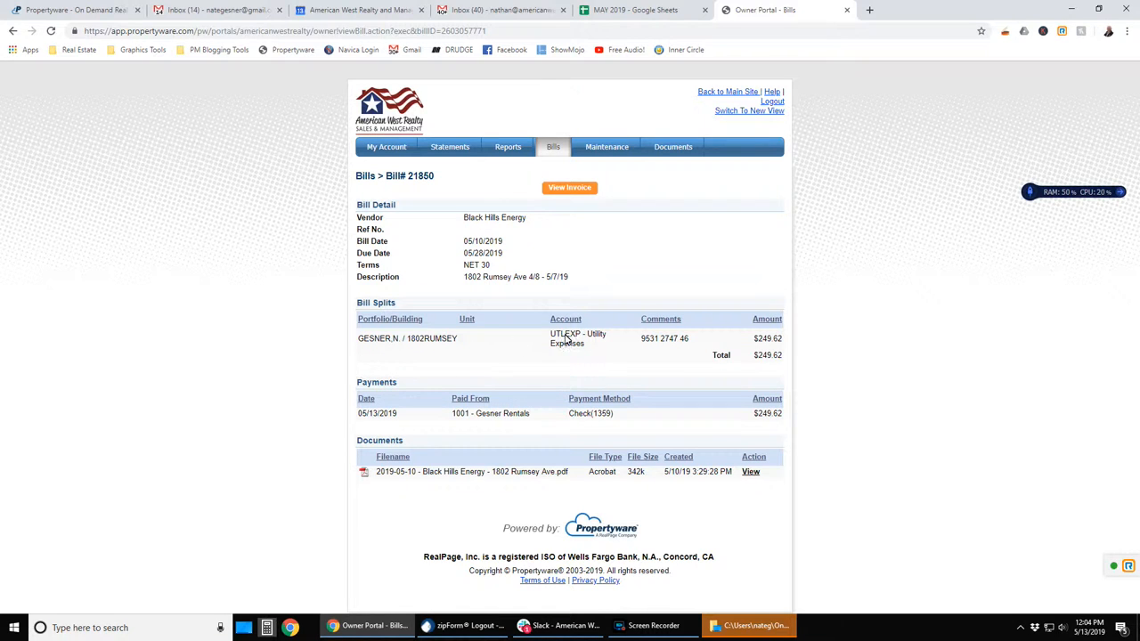
{"action": "mouse_move", "coordinate": [358, 386]}
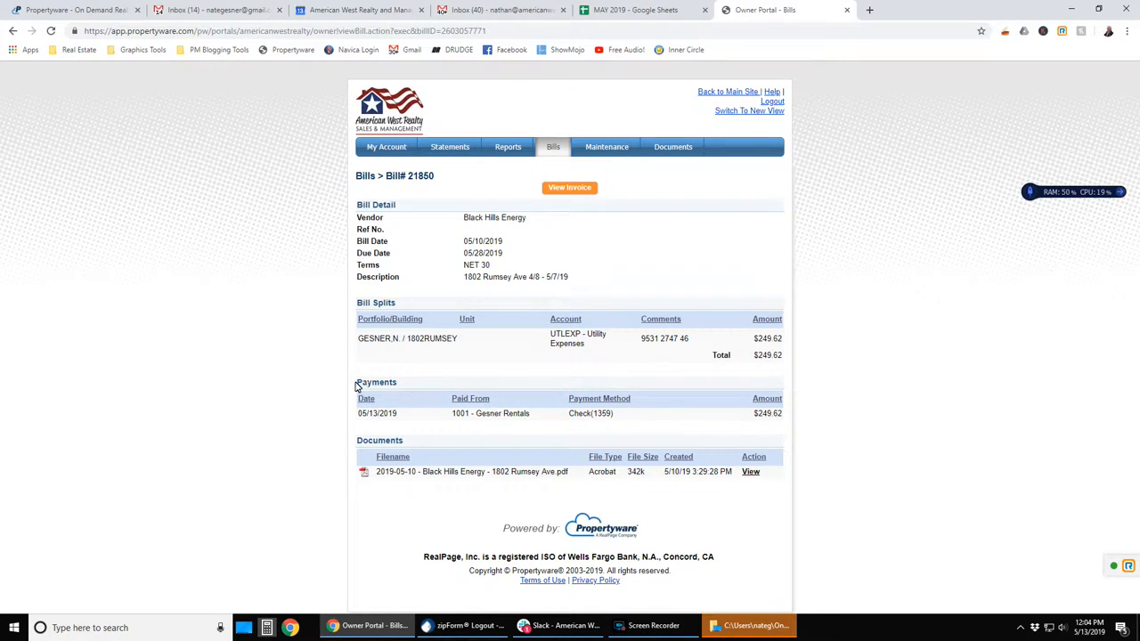
{"action": "mouse_move", "coordinate": [522, 428]}
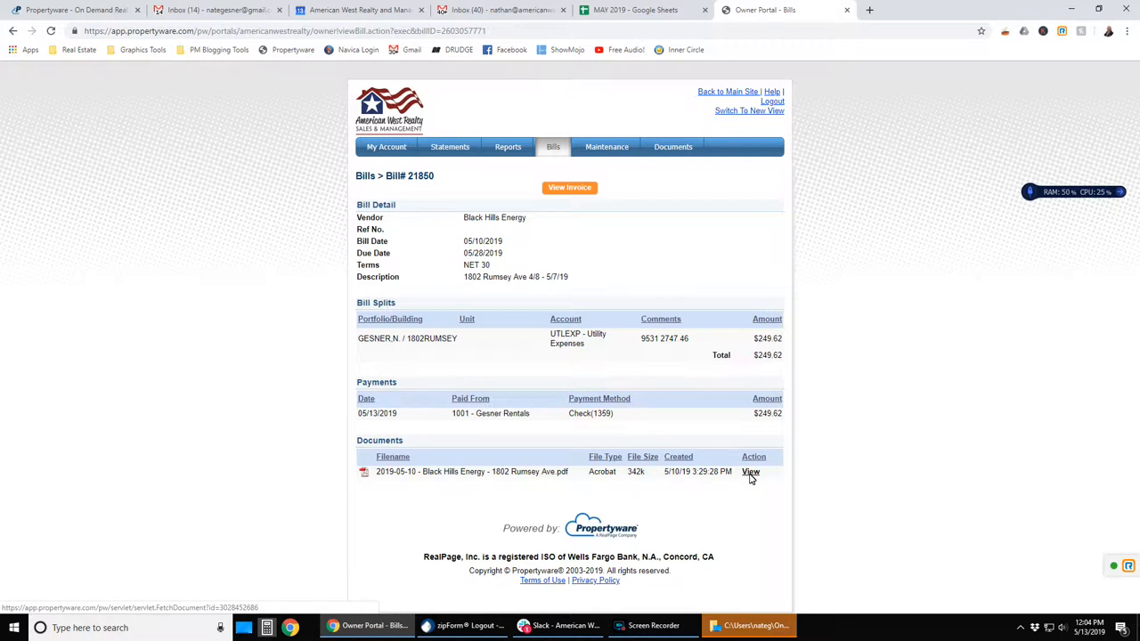
{"action": "left_click", "coordinate": [750, 472]}
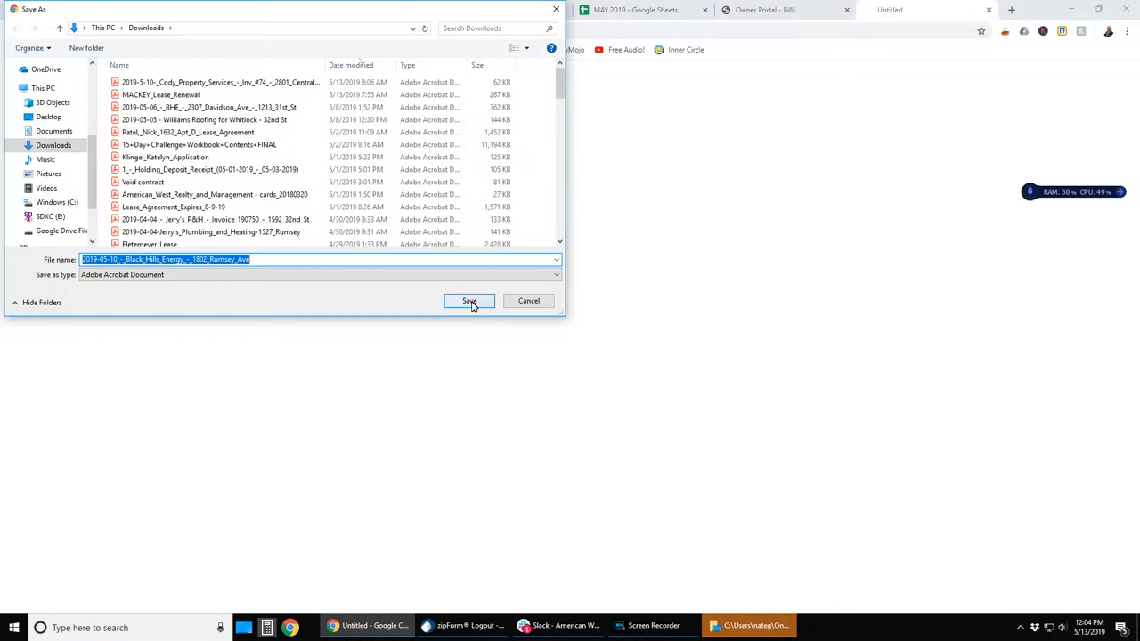
Step: Save the Black Hills Energy PDF to Downloads, scroll through it, then close it
{"action": "left_click", "coordinate": [470, 301]}
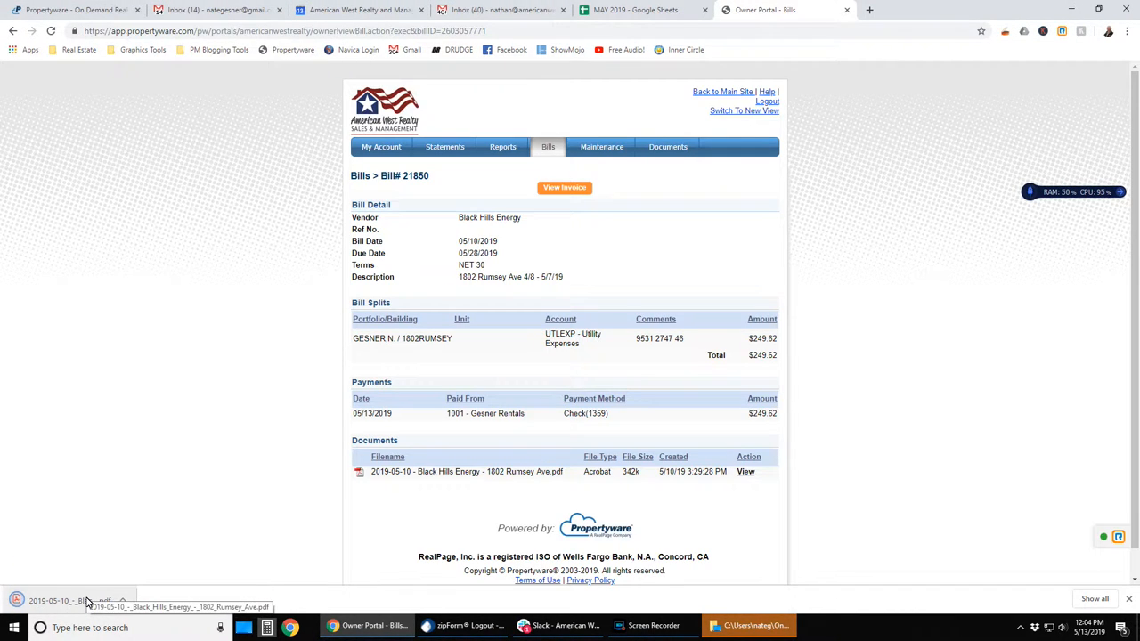
{"action": "left_click", "coordinate": [62, 601]}
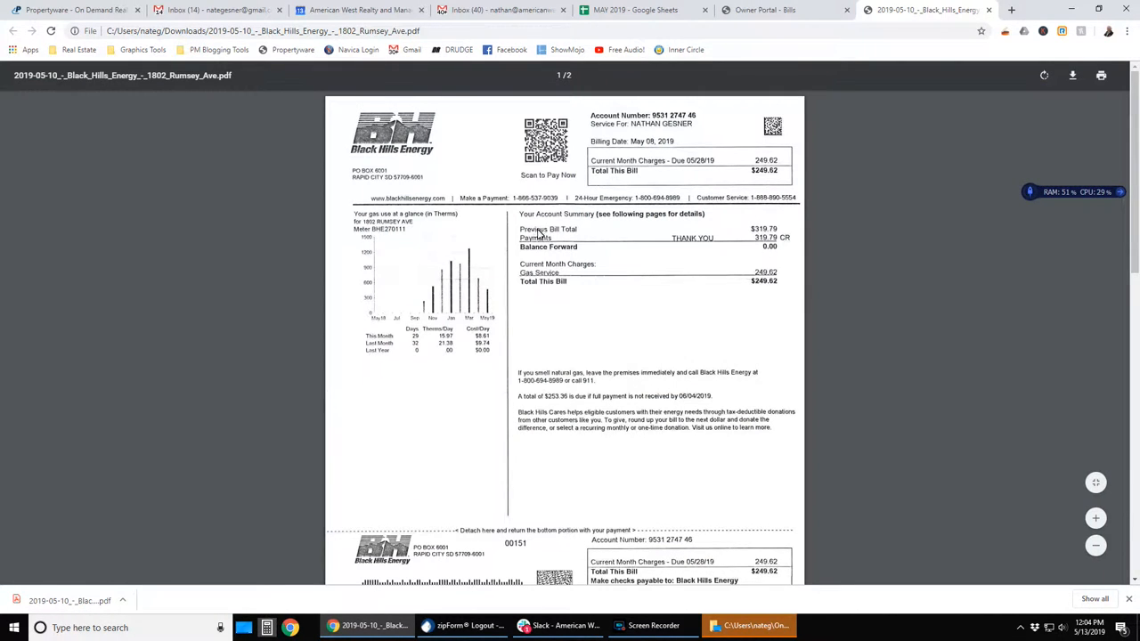
{"action": "scroll", "scroll_direction": "down", "scroll_amount": 3}
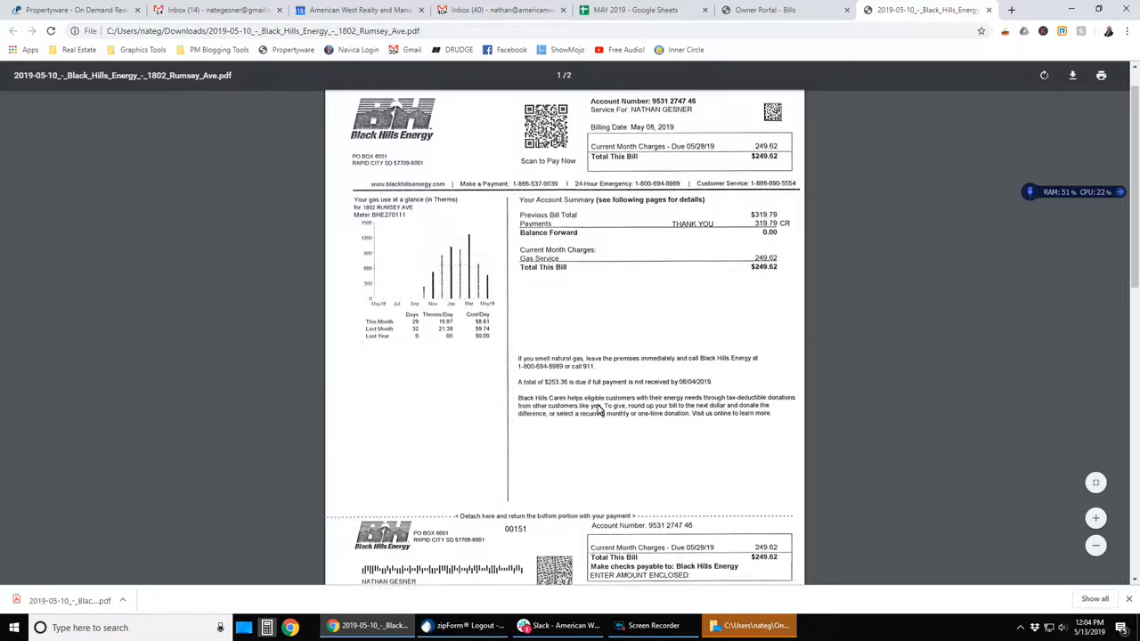
{"action": "scroll", "scroll_direction": "down", "scroll_amount": 3}
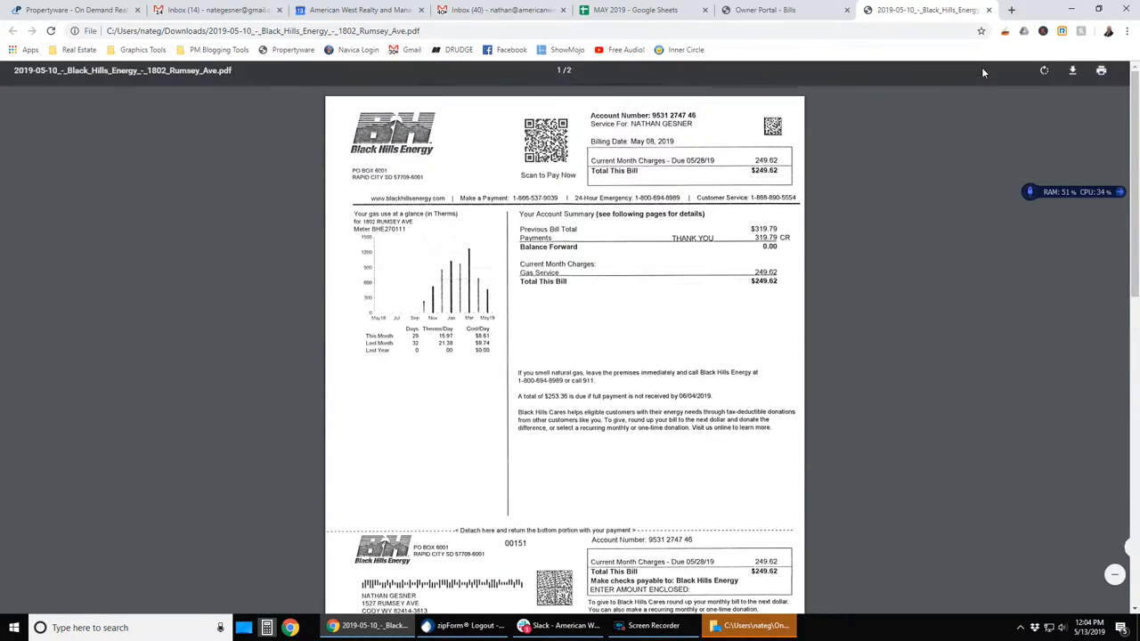
{"action": "left_click", "coordinate": [775, 10]}
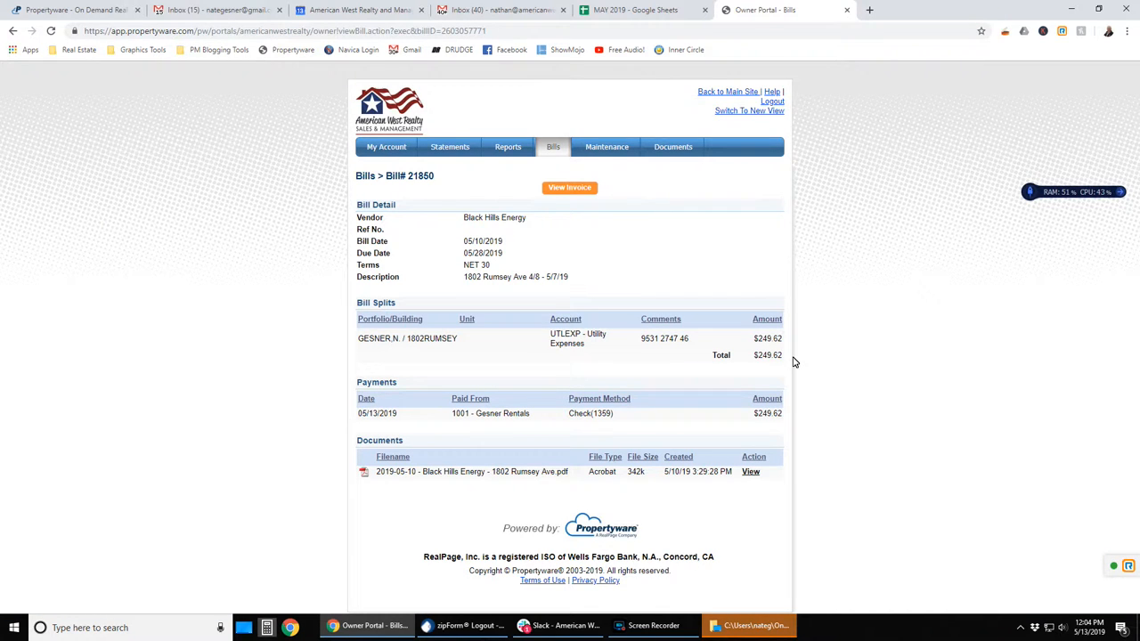
{"action": "mouse_move", "coordinate": [548, 481]}
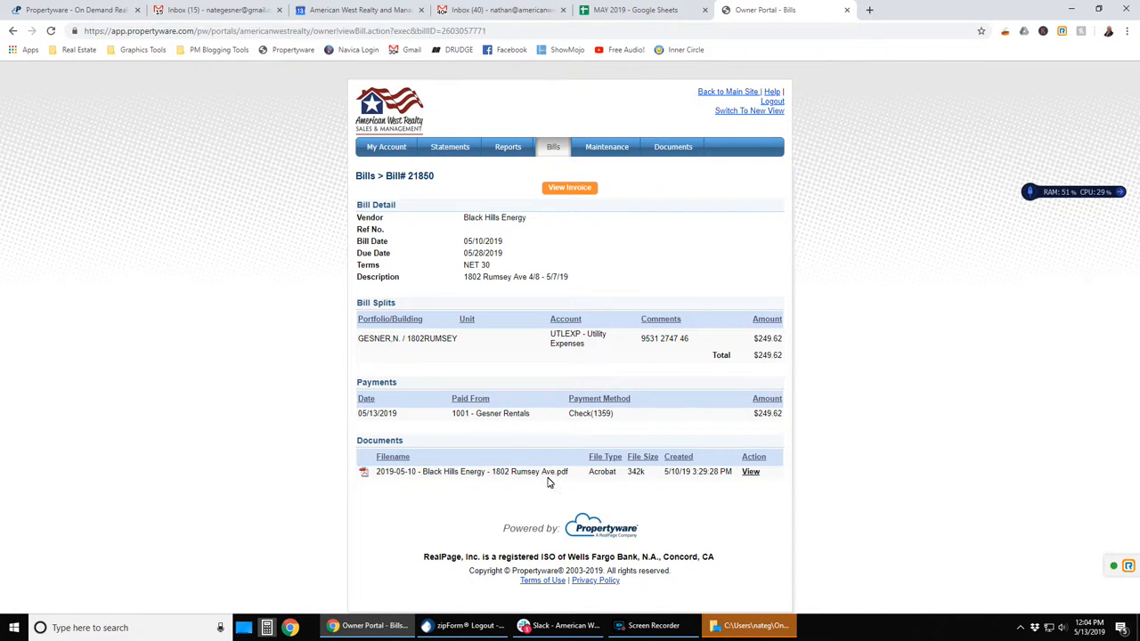
{"action": "mouse_move", "coordinate": [649, 261]}
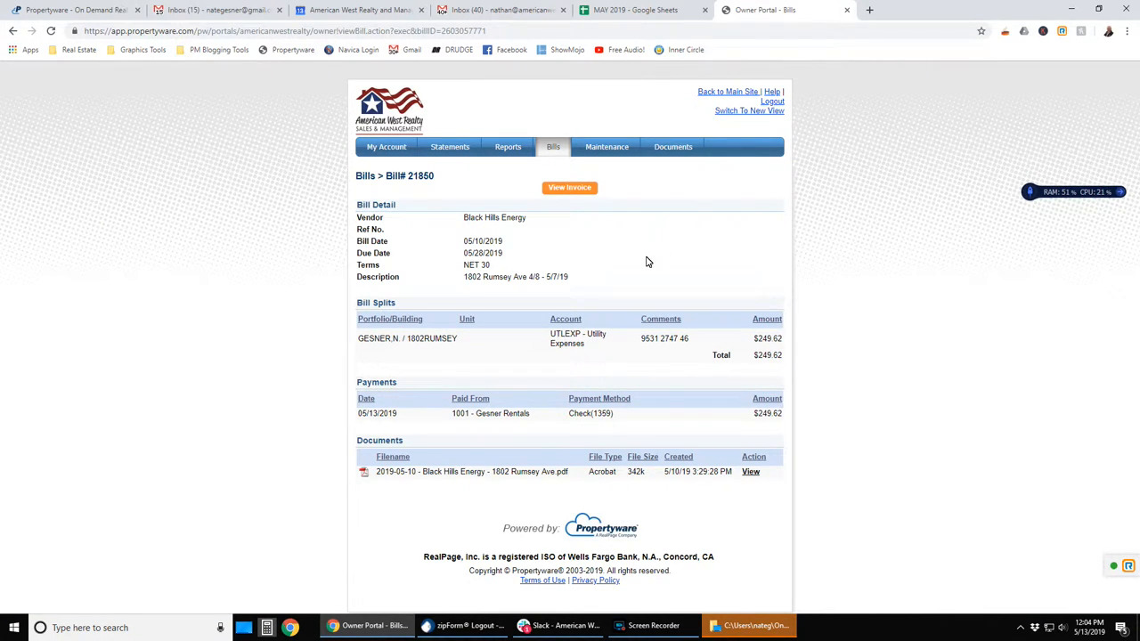
Step: Filter maintenance work orders by Closed status, then switch the Status filter to All
{"action": "left_click", "coordinate": [606, 147]}
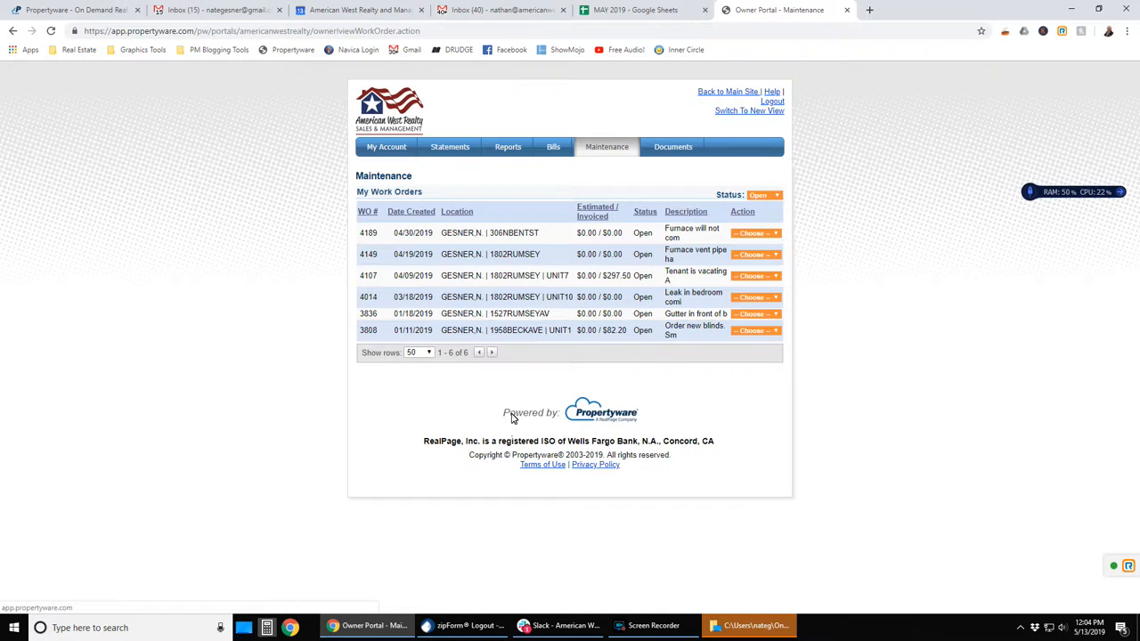
{"action": "mouse_move", "coordinate": [656, 251]}
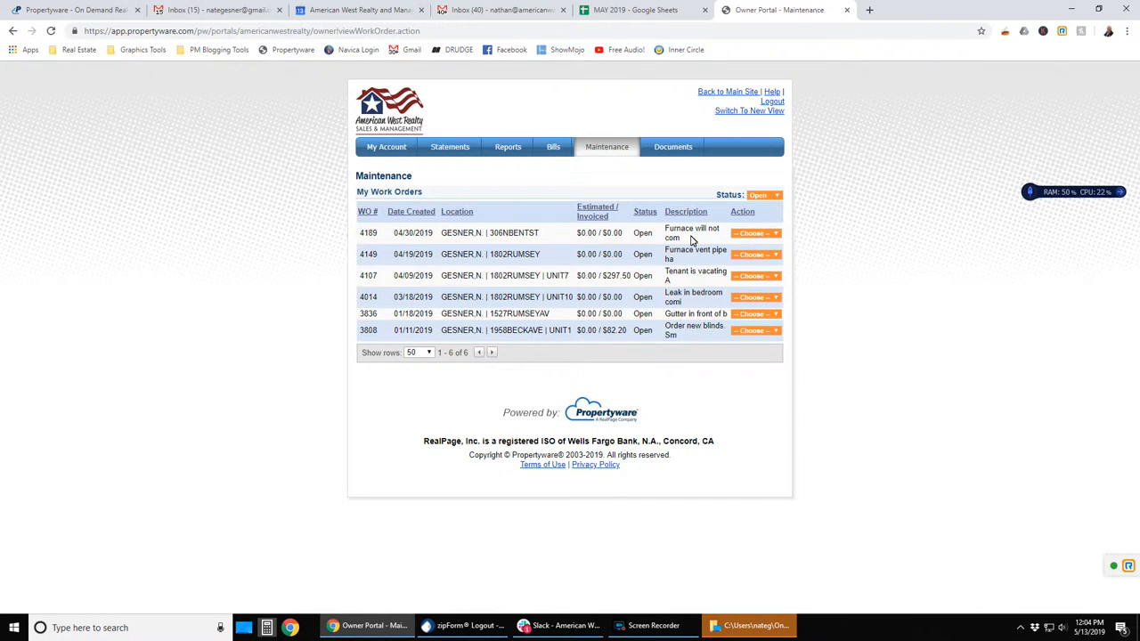
{"action": "left_click", "coordinate": [778, 196]}
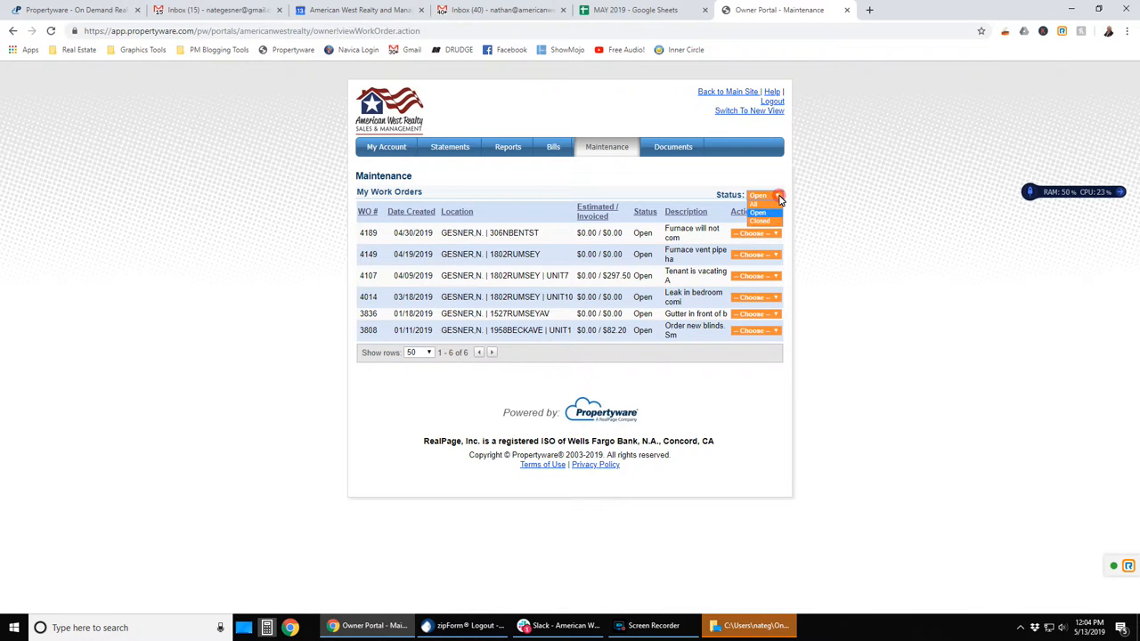
{"action": "left_click", "coordinate": [759, 220]}
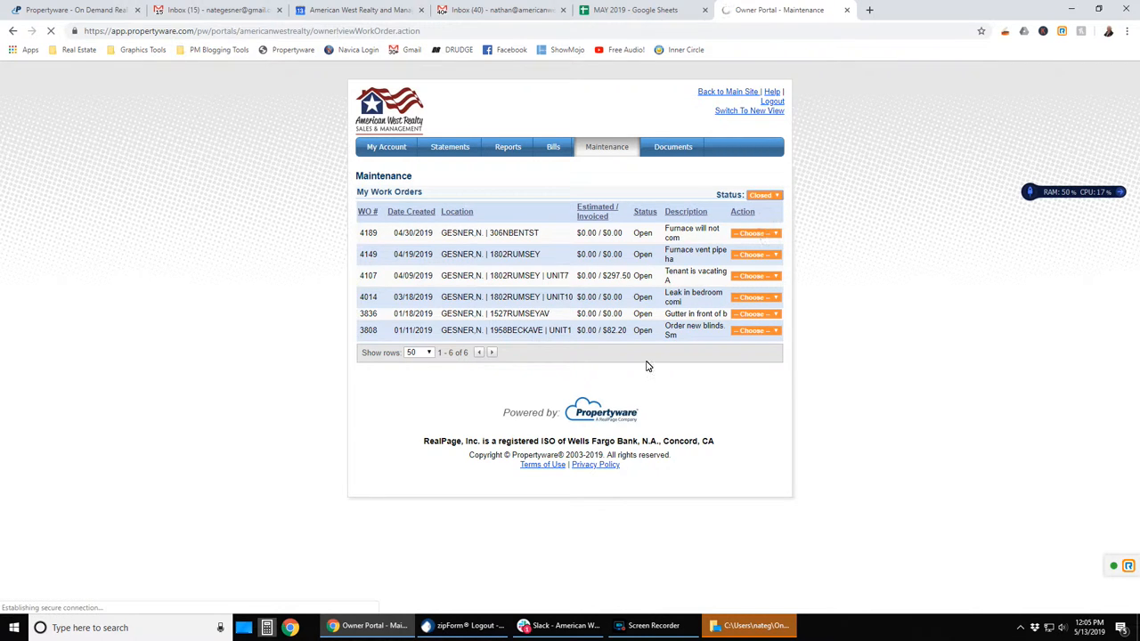
{"action": "left_click", "coordinate": [761, 194]}
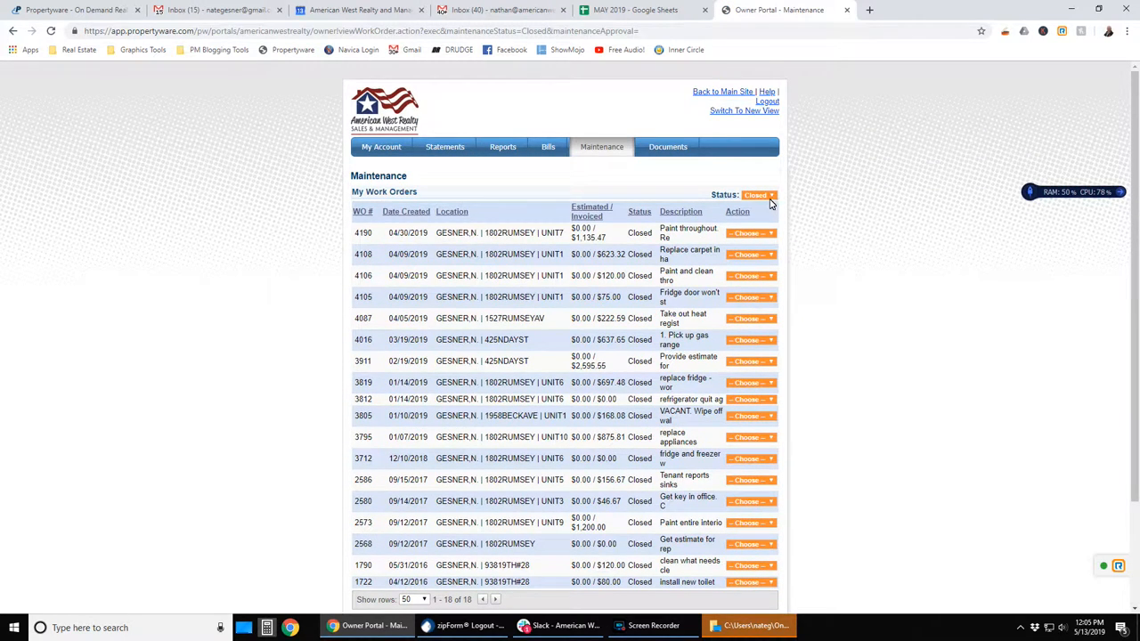
{"action": "left_click", "coordinate": [756, 195]}
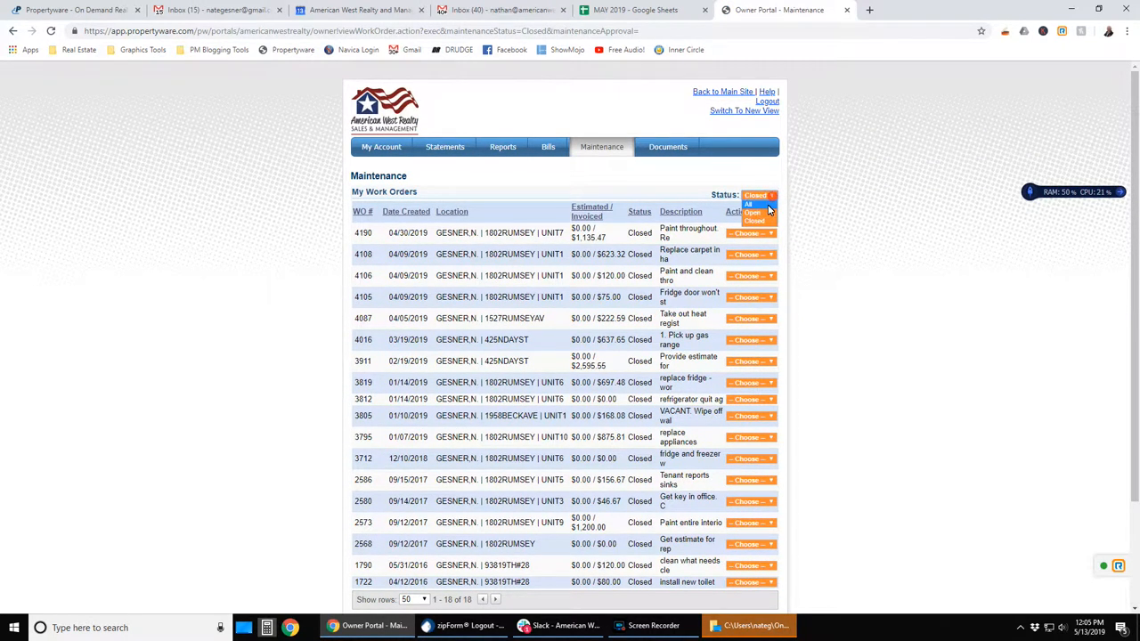
{"action": "left_click", "coordinate": [748, 204]}
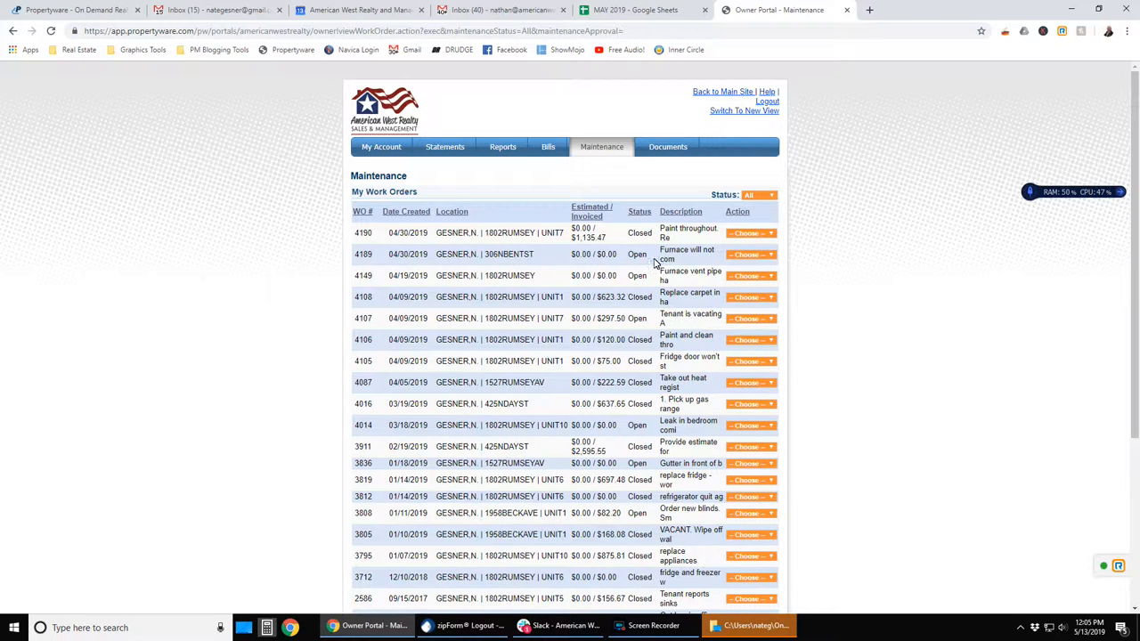
{"action": "left_click", "coordinate": [668, 147]}
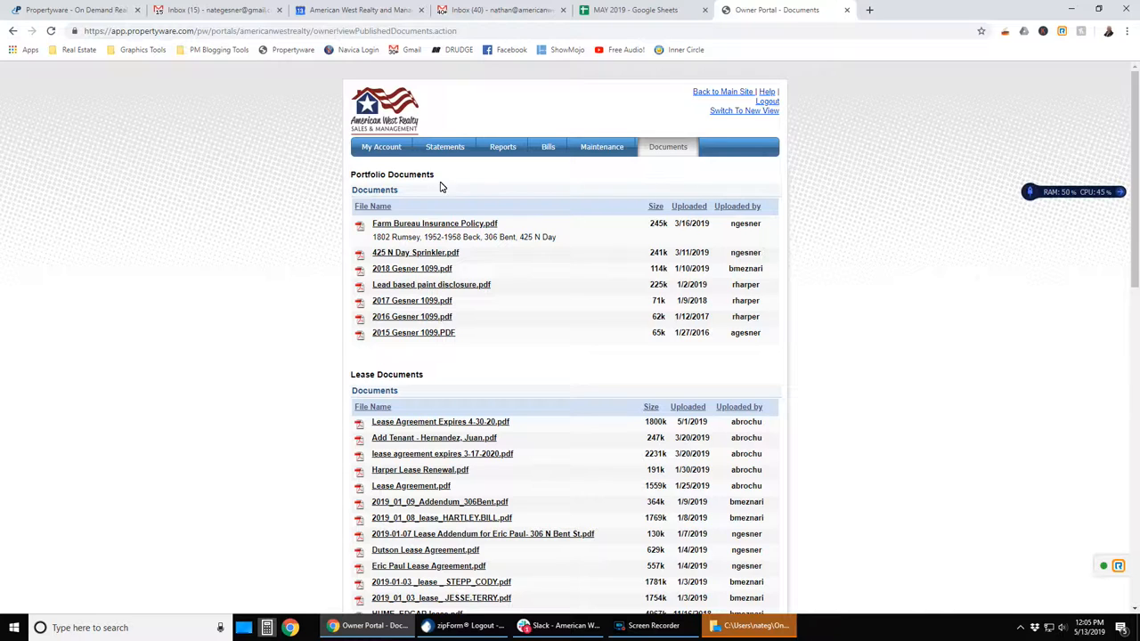
{"action": "mouse_move", "coordinate": [528, 366]}
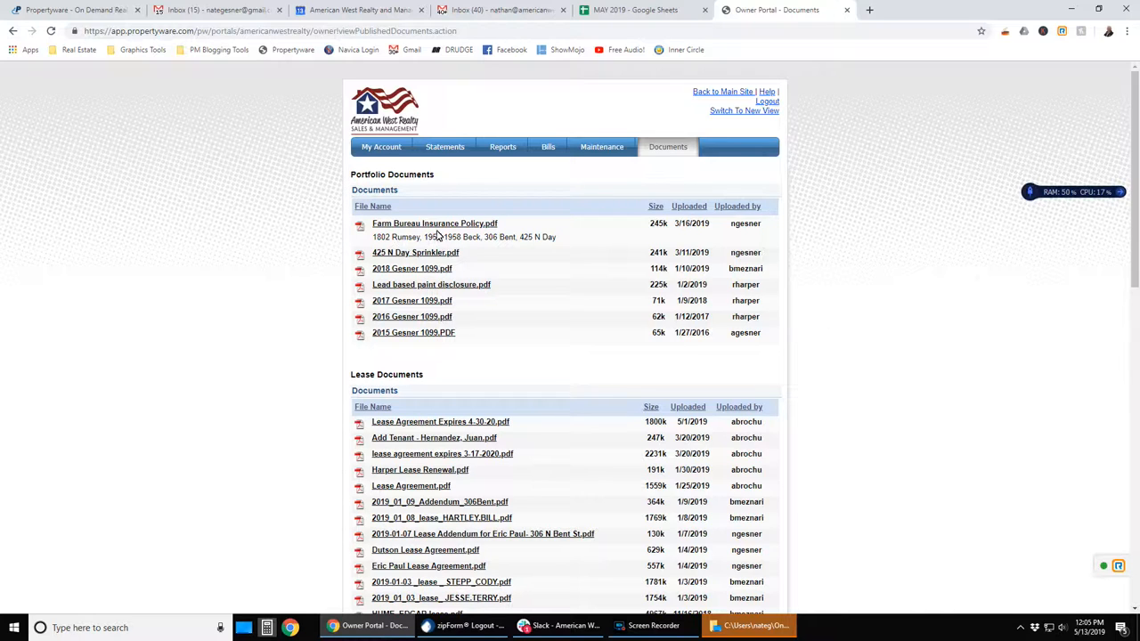
{"action": "mouse_move", "coordinate": [415, 254]}
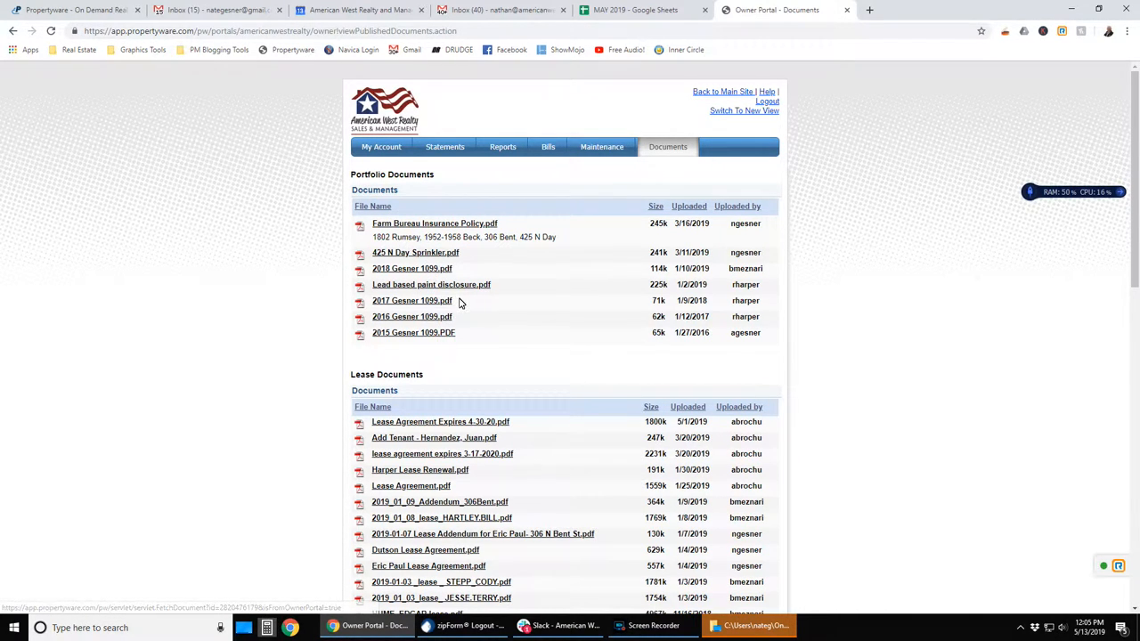
{"action": "mouse_move", "coordinate": [423, 344]}
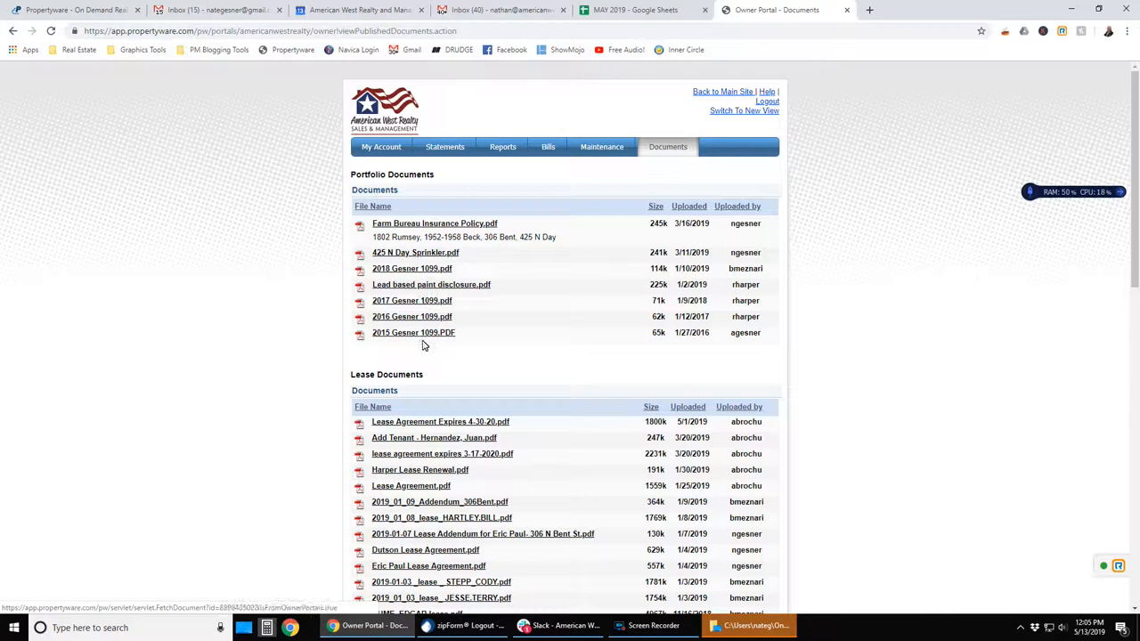
Step: Scroll down through the portfolio and lease documents, then back up
{"action": "scroll", "scroll_direction": "down", "scroll_amount": 3}
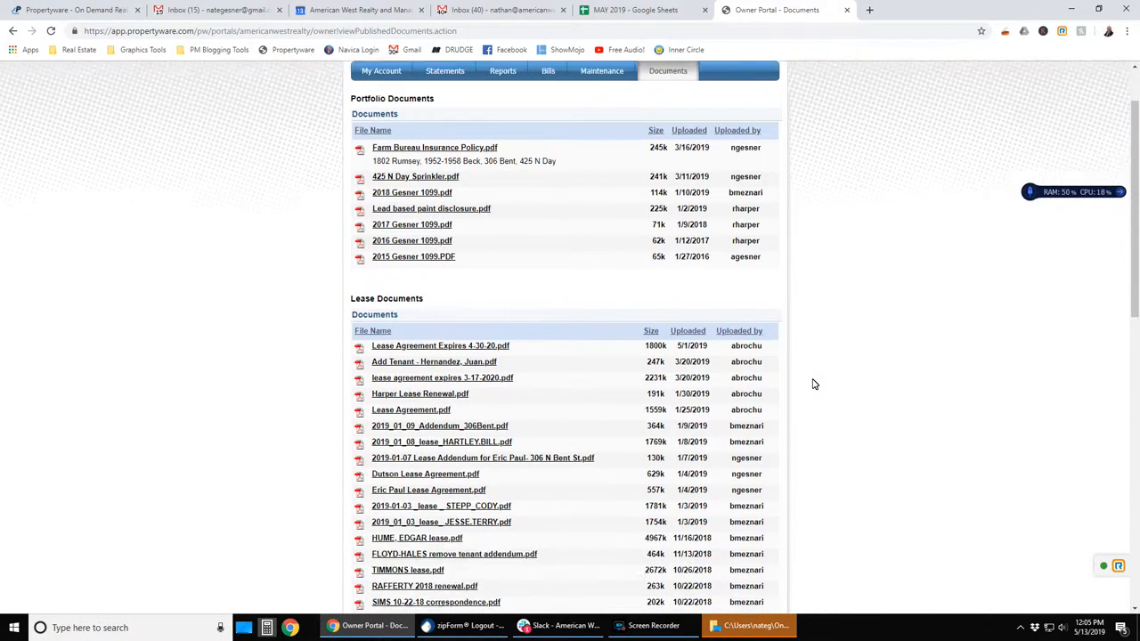
{"action": "scroll", "scroll_direction": "down", "scroll_amount": 3}
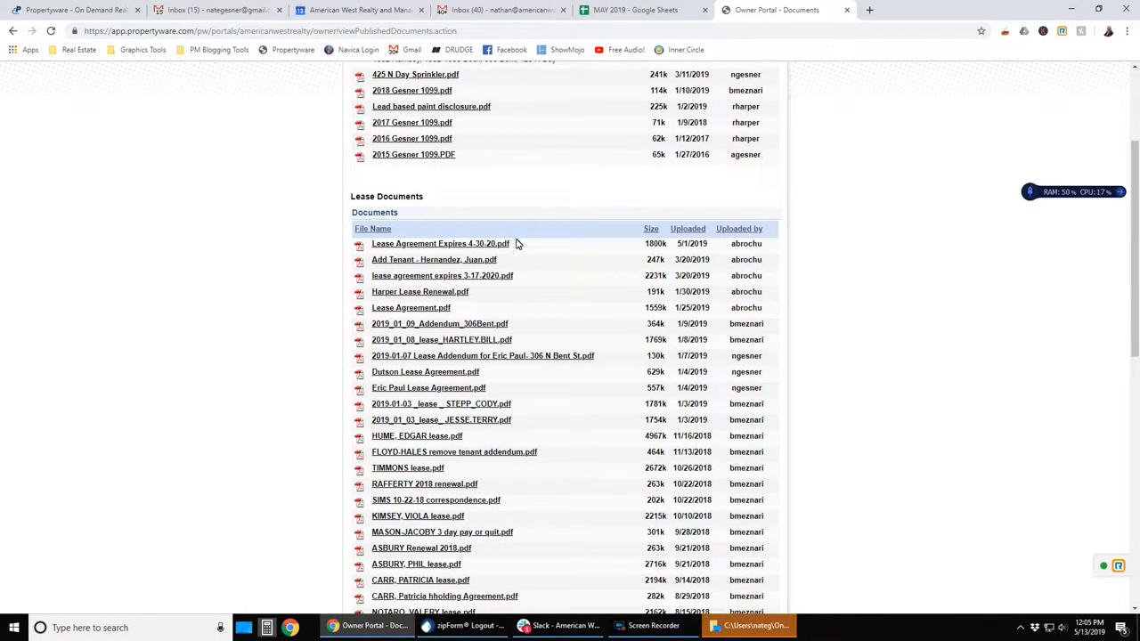
{"action": "scroll", "scroll_direction": "down", "scroll_amount": 3}
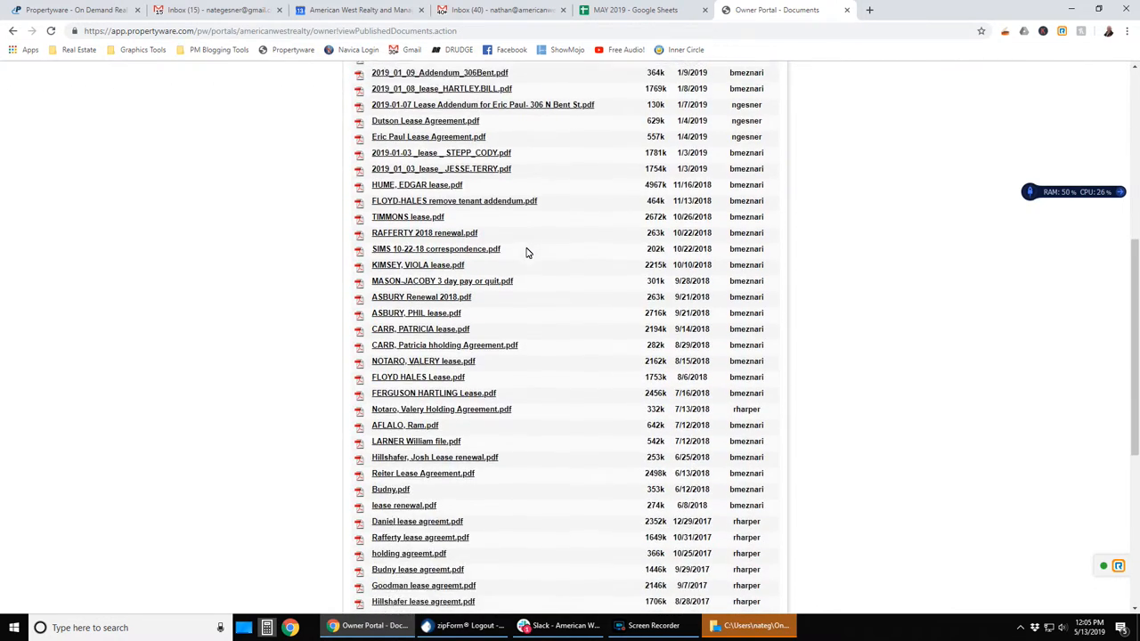
{"action": "scroll", "scroll_direction": "down", "scroll_amount": 3}
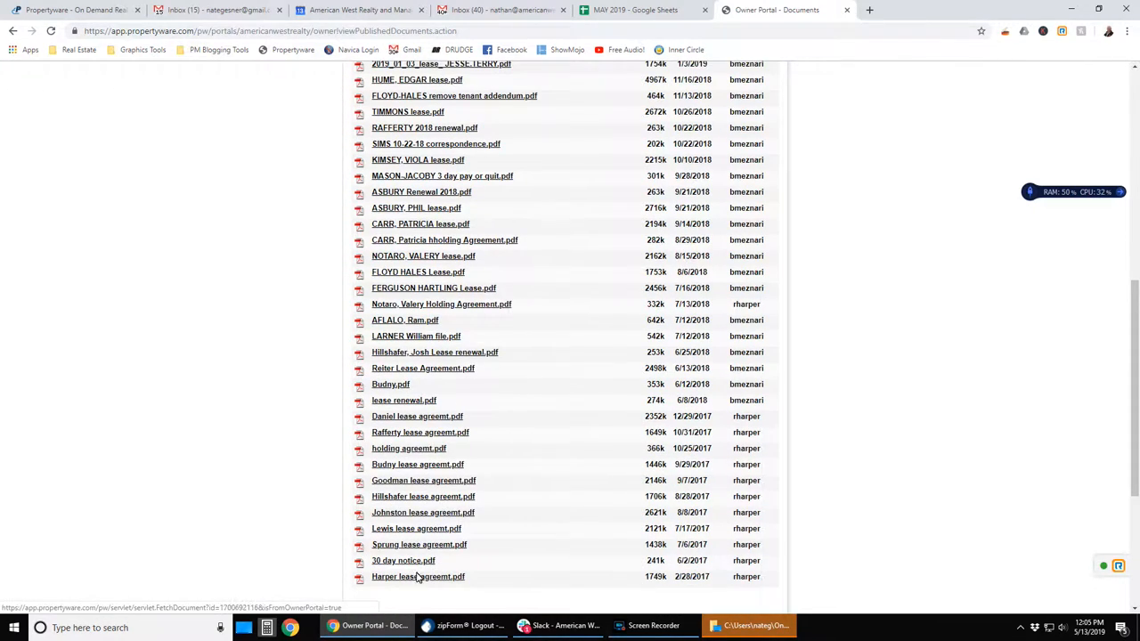
{"action": "scroll", "scroll_direction": "up", "scroll_amount": 3}
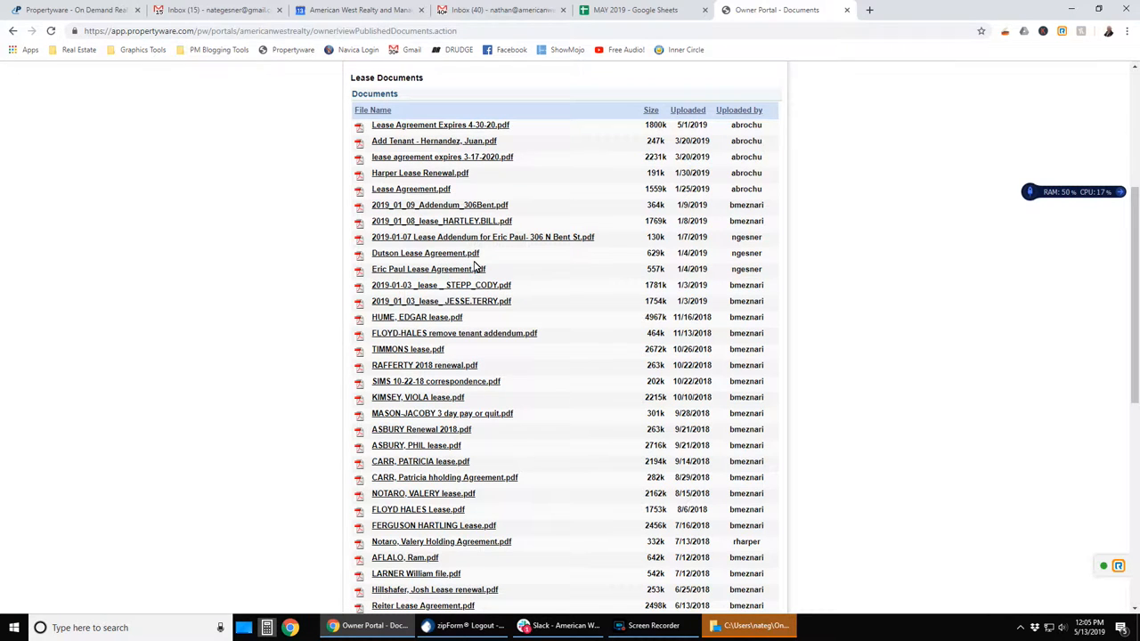
{"action": "mouse_move", "coordinate": [442, 368]}
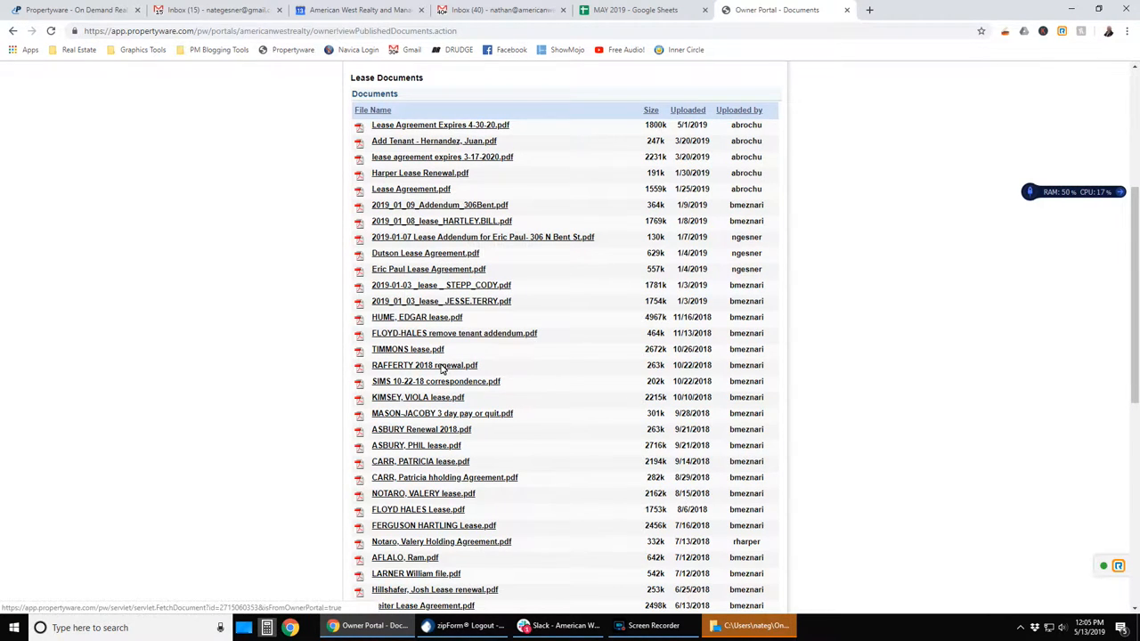
{"action": "mouse_move", "coordinate": [567, 351]}
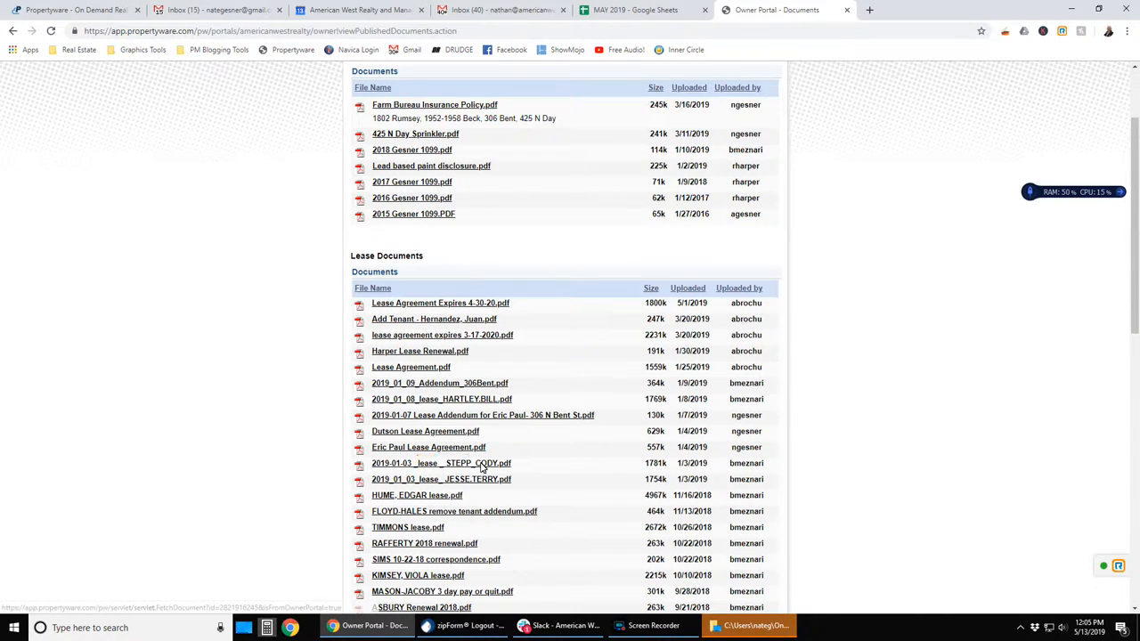
{"action": "mouse_move", "coordinate": [439, 448]}
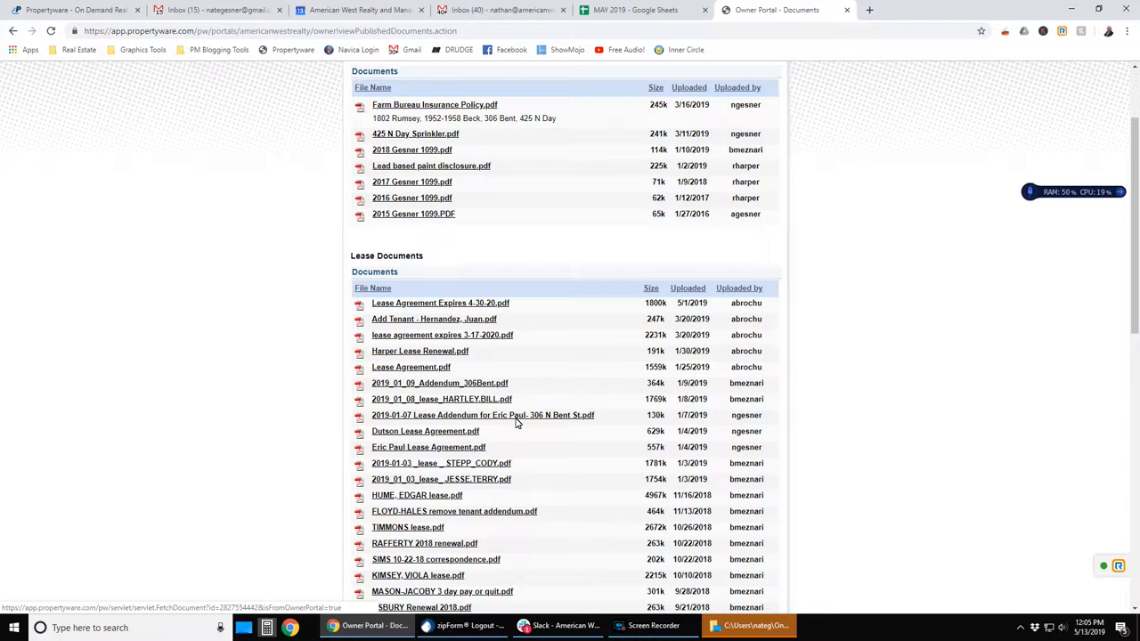
{"action": "mouse_move", "coordinate": [567, 417]}
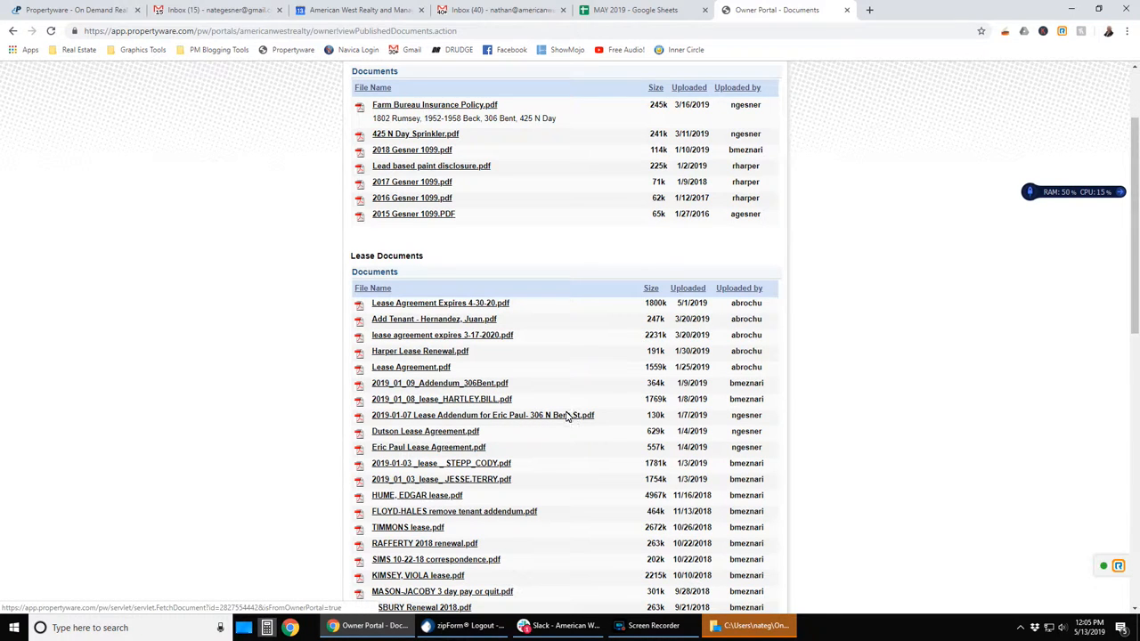
{"action": "mouse_move", "coordinate": [578, 416]}
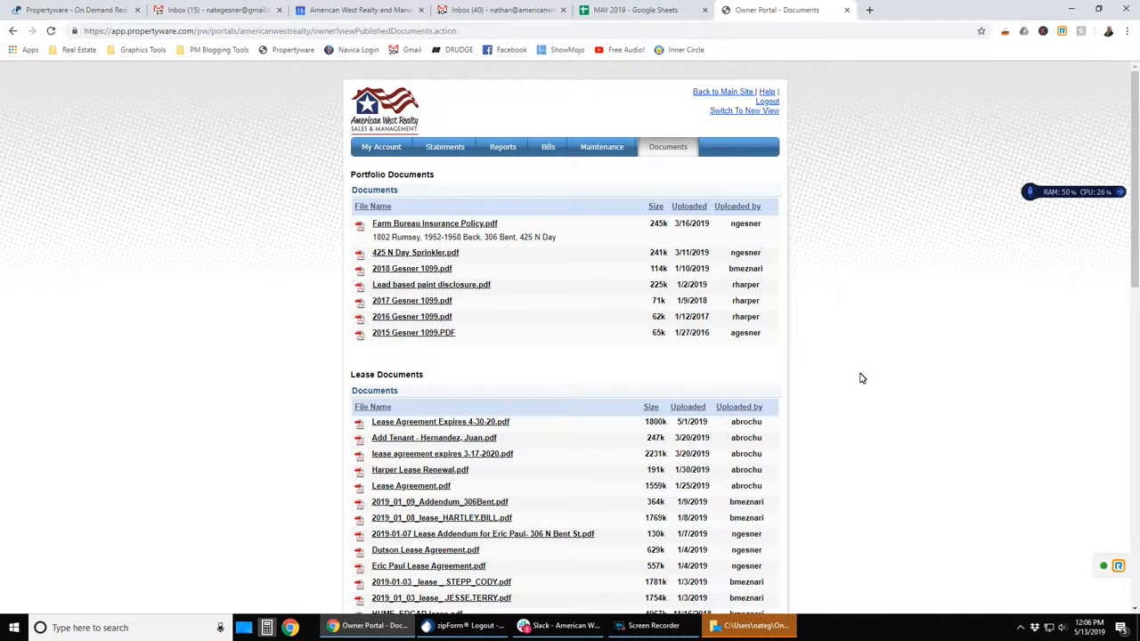
{"action": "mouse_move", "coordinate": [854, 285]}
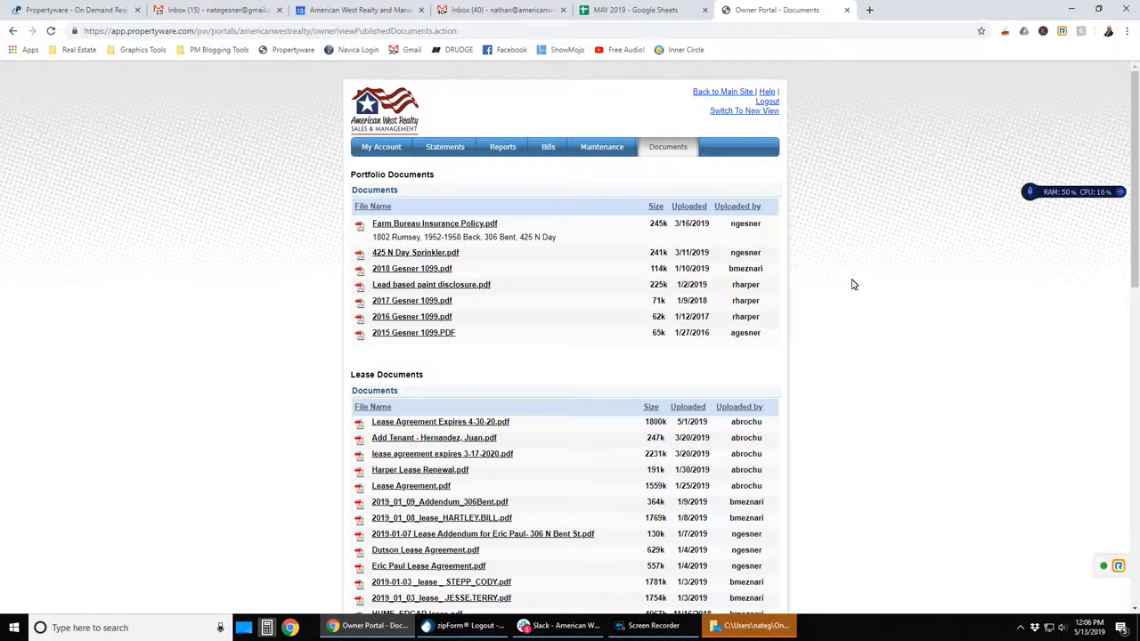
{"action": "mouse_move", "coordinate": [744, 98]}
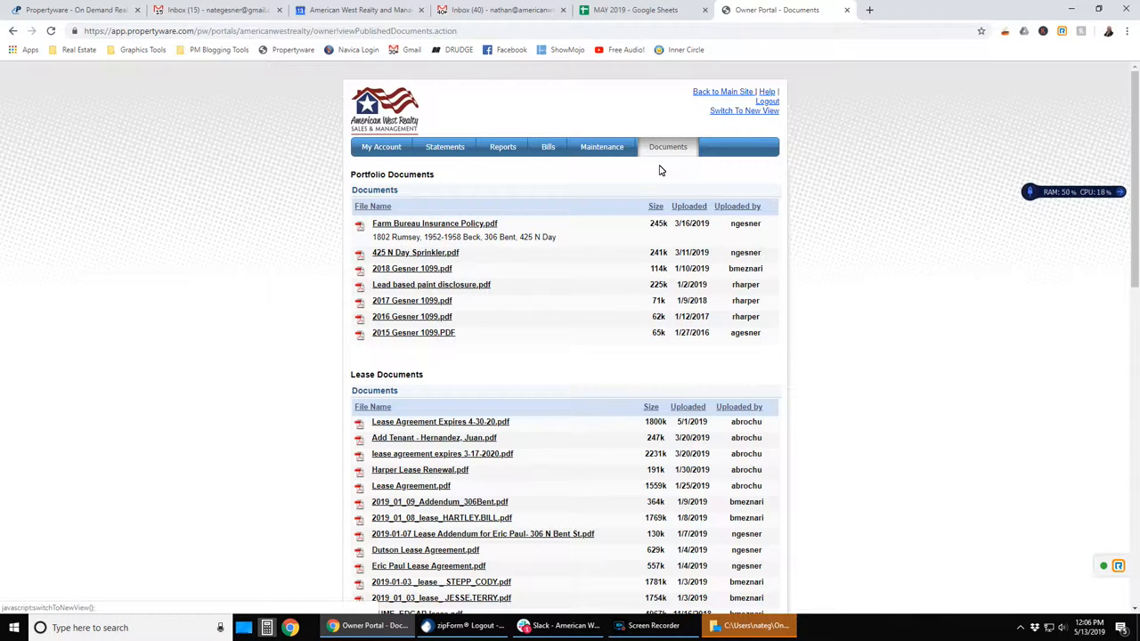
{"action": "mouse_move", "coordinate": [549, 176]}
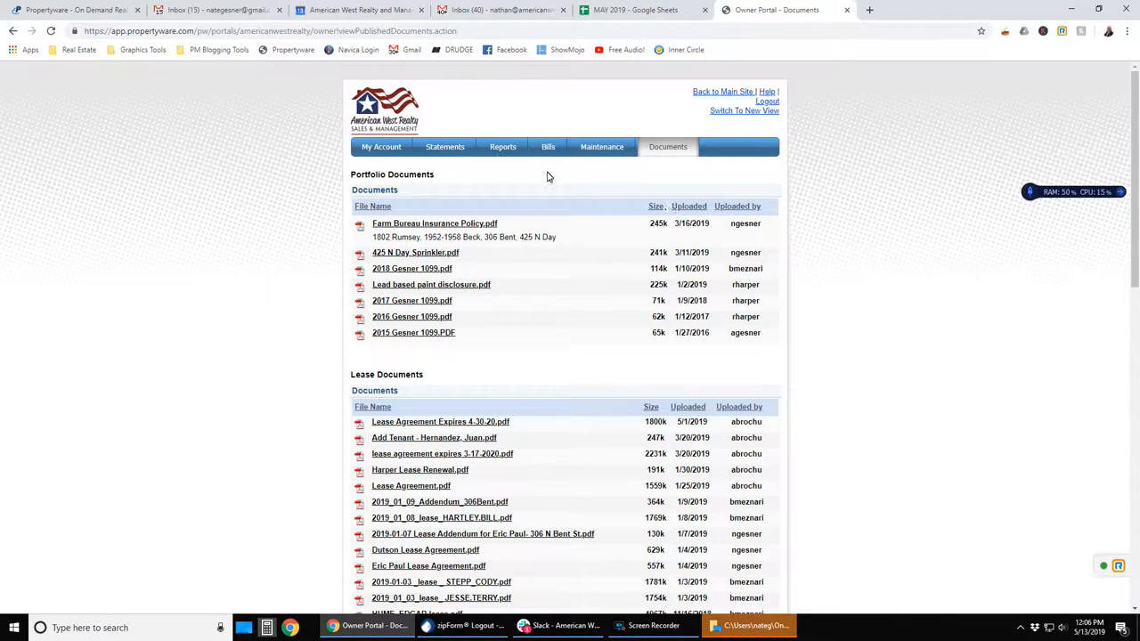
Step: Switch to the new portal and review the dashboard summary cards, including Available Balance
{"action": "left_click", "coordinate": [743, 110]}
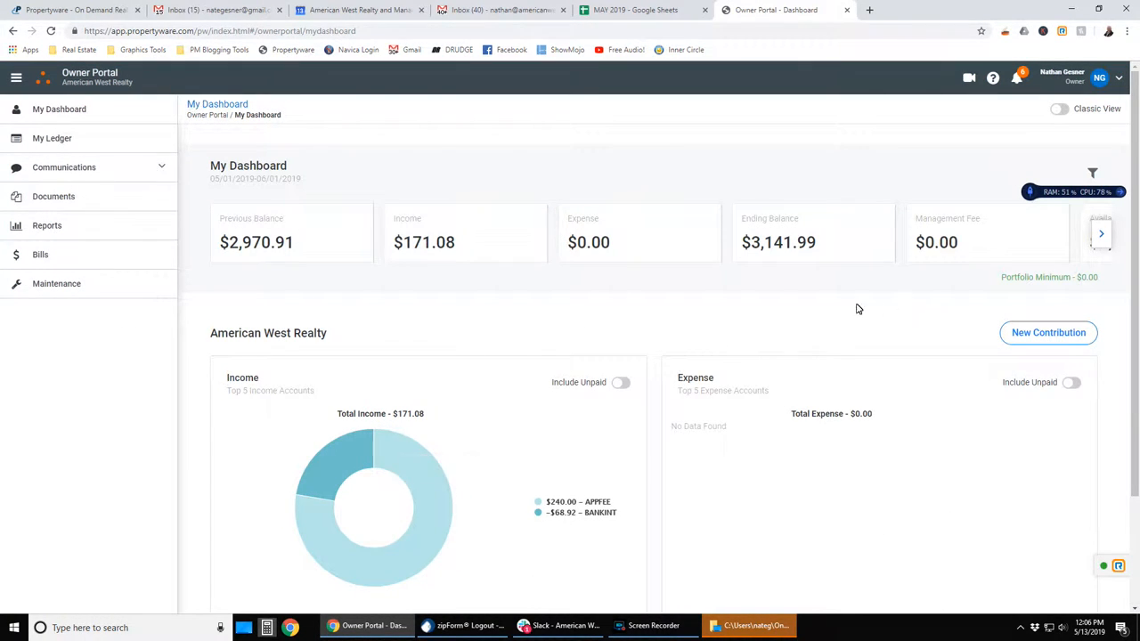
{"action": "mouse_move", "coordinate": [234, 243]}
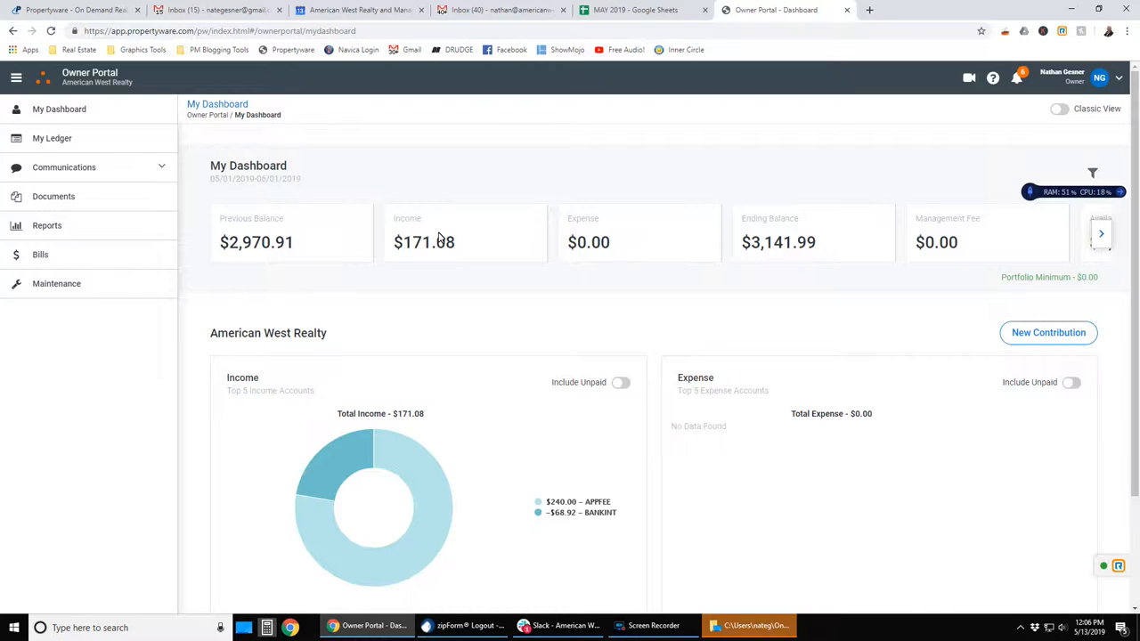
{"action": "mouse_move", "coordinate": [786, 241]}
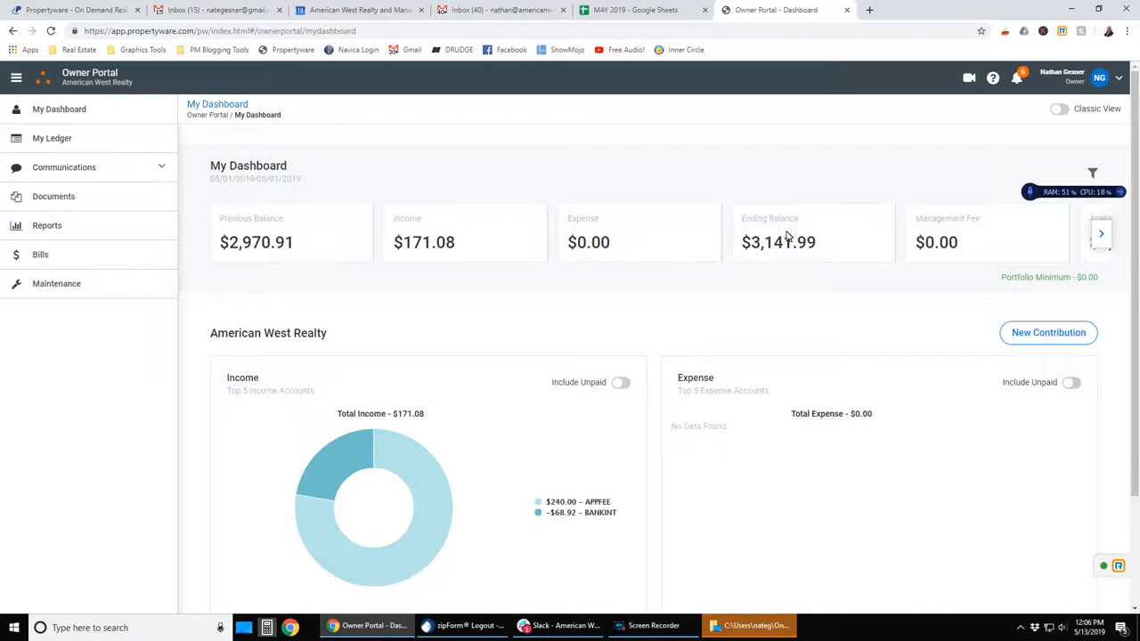
{"action": "mouse_move", "coordinate": [1096, 243]}
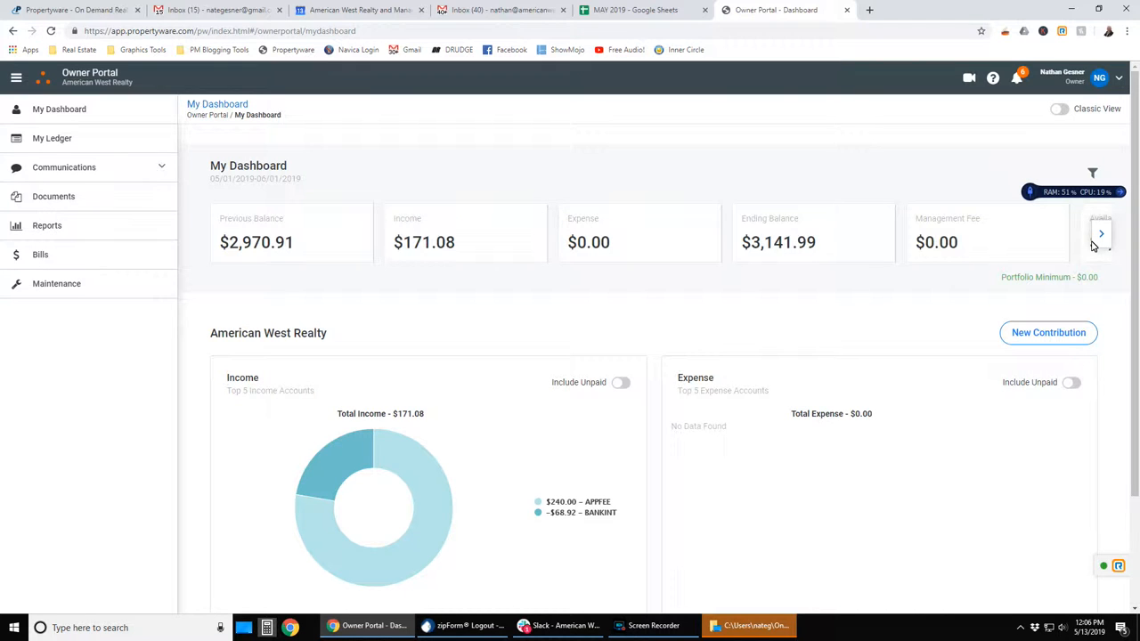
{"action": "left_click", "coordinate": [1073, 233]}
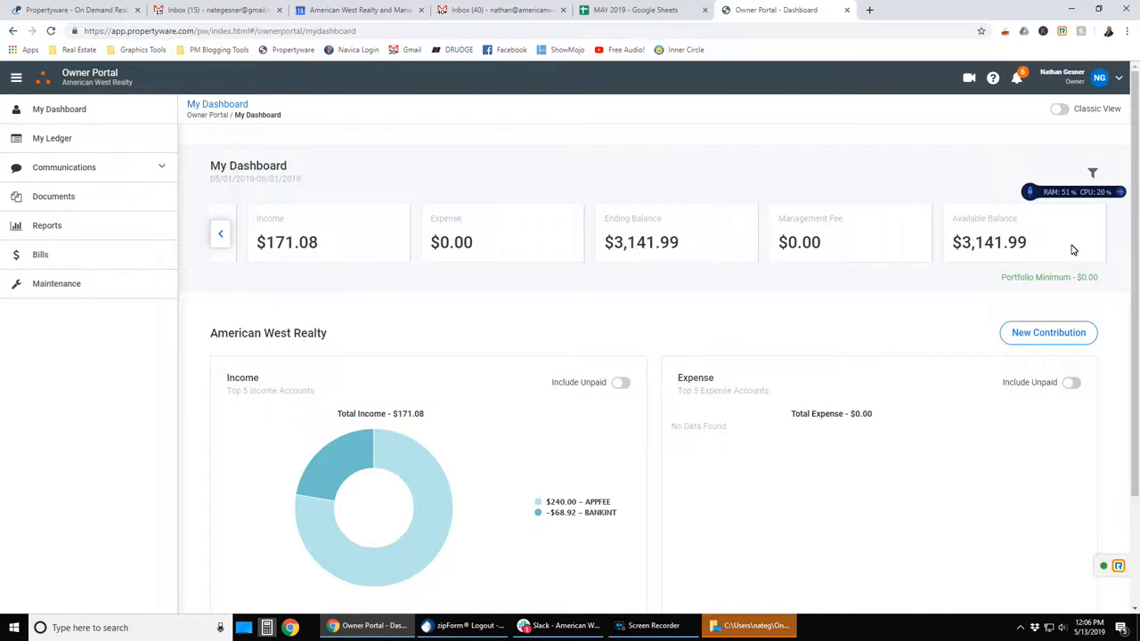
{"action": "mouse_move", "coordinate": [940, 261]}
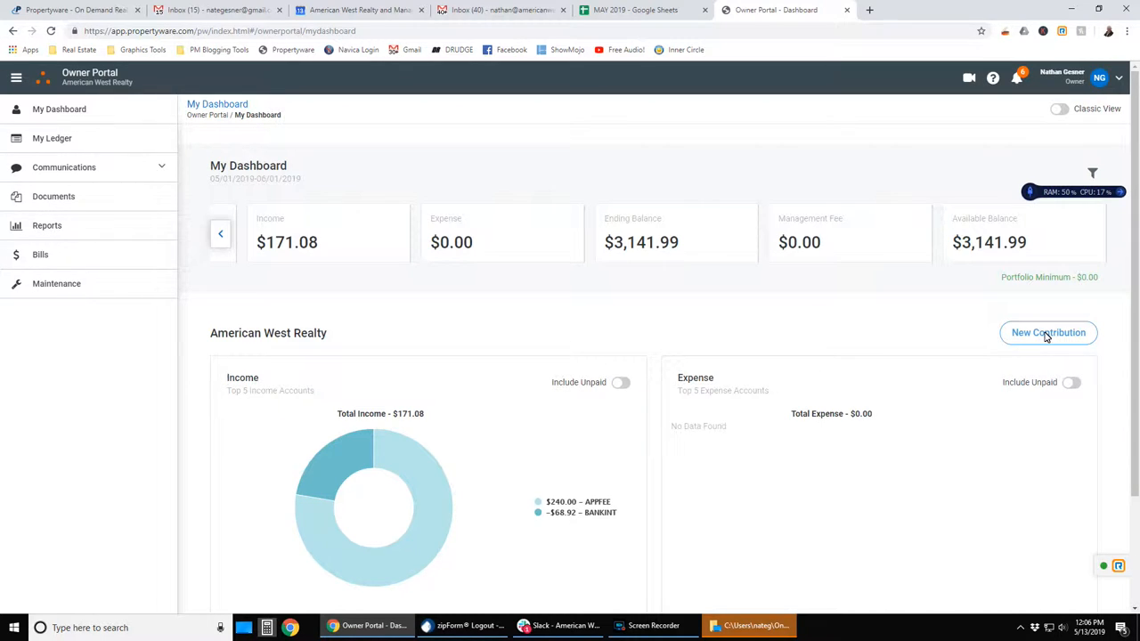
{"action": "mouse_move", "coordinate": [627, 339]}
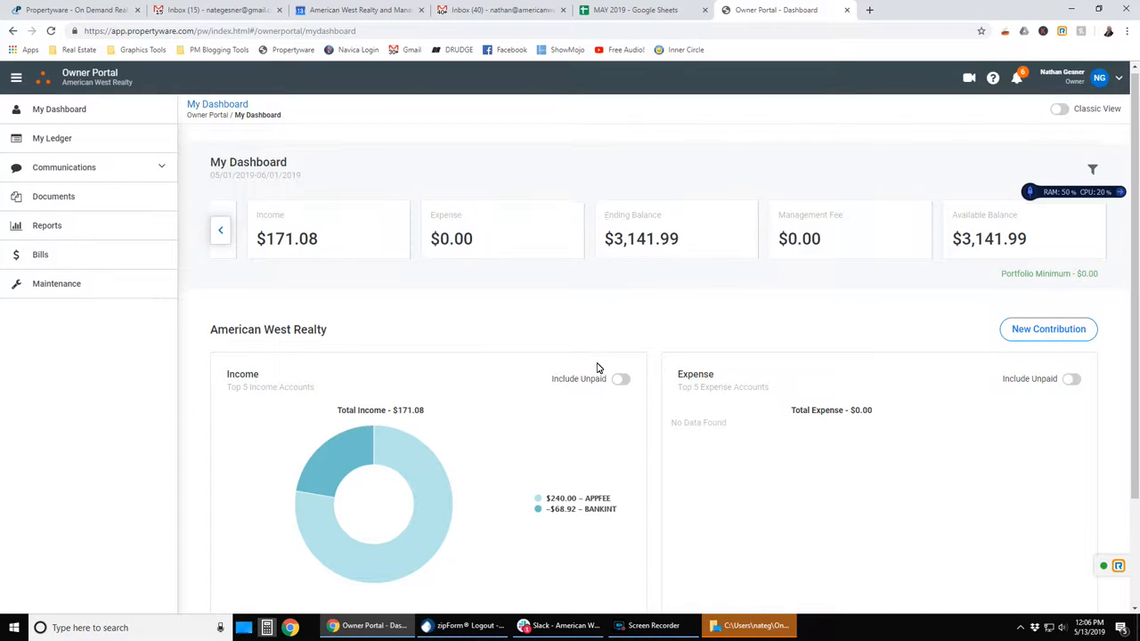
{"action": "scroll", "scroll_direction": "down", "scroll_amount": 3}
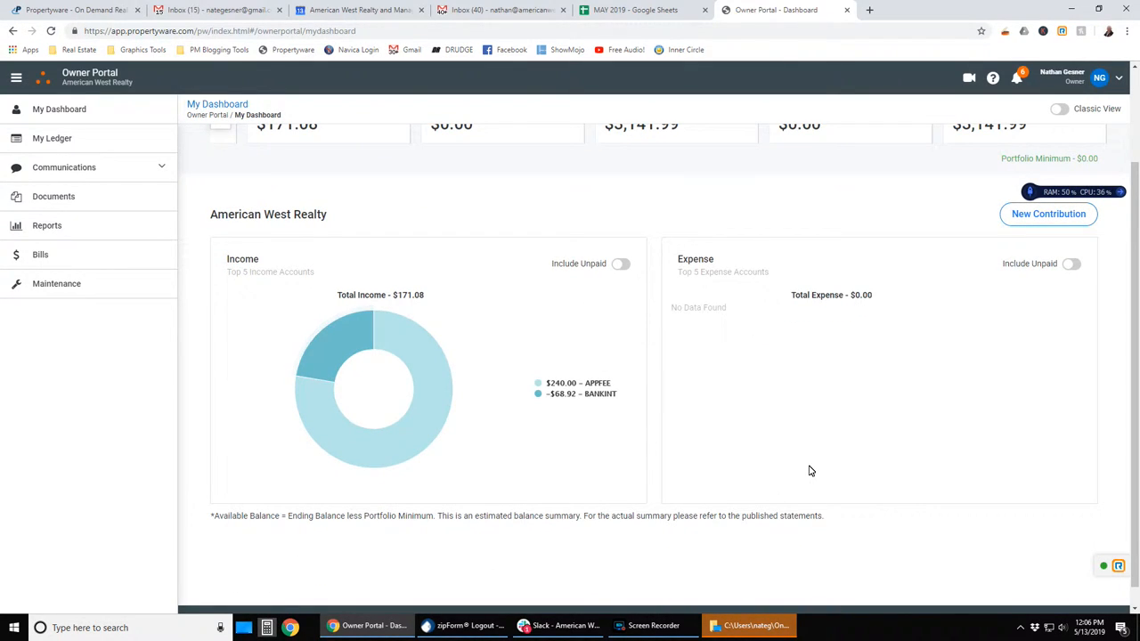
{"action": "mouse_move", "coordinate": [690, 432]}
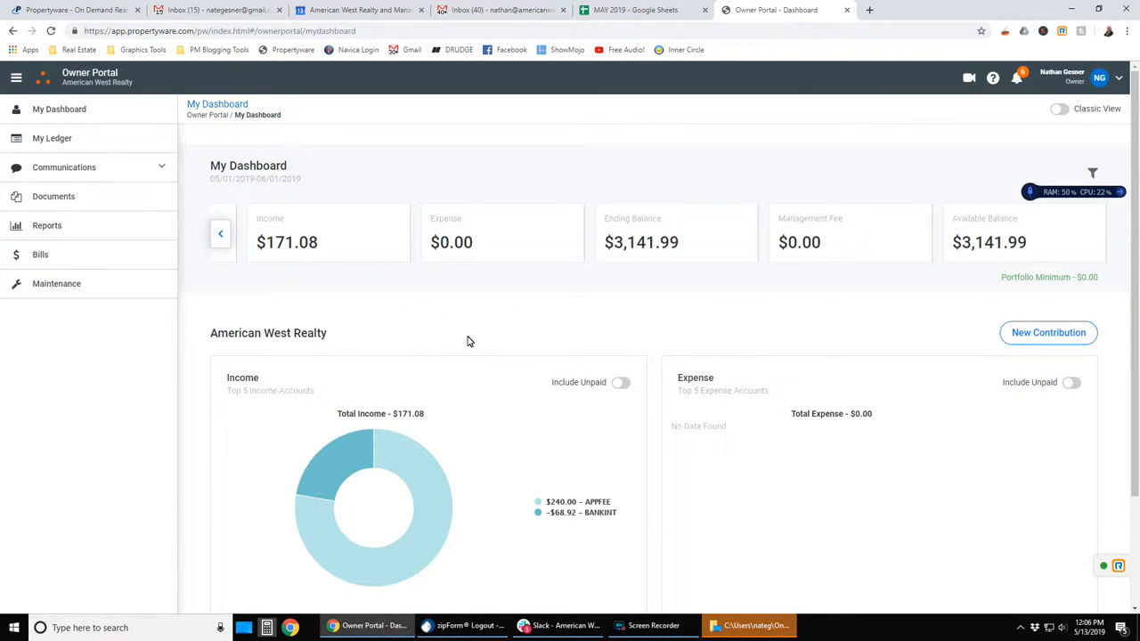
{"action": "mouse_move", "coordinate": [73, 114]}
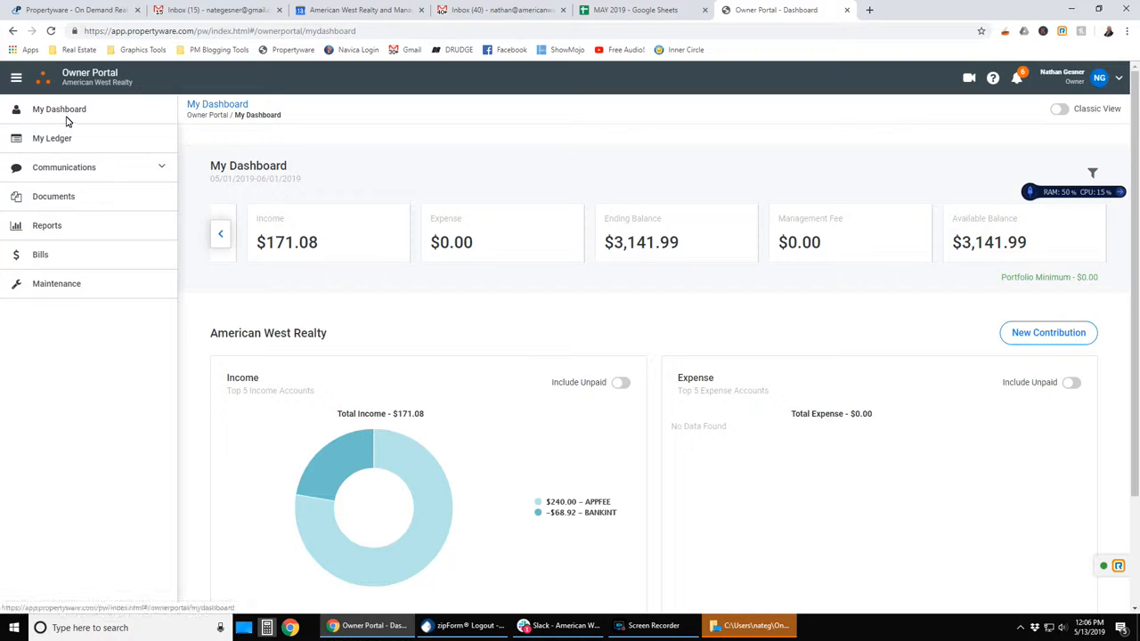
Step: Open My Ledger and scroll the application fee entries with running balances
{"action": "left_click", "coordinate": [52, 138]}
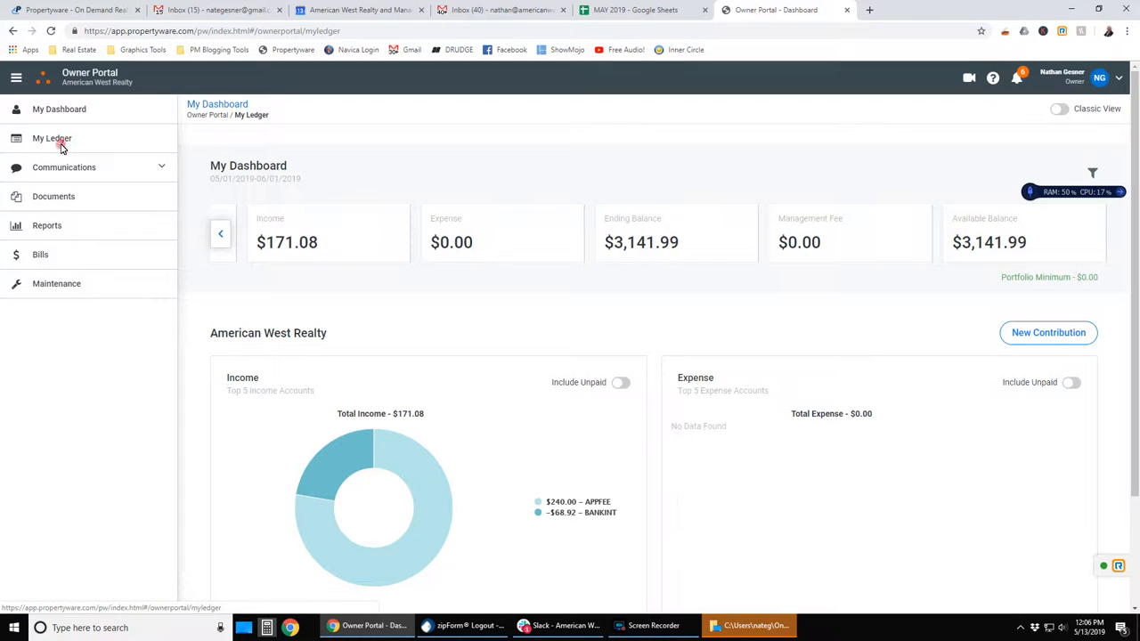
{"action": "left_click", "coordinate": [52, 139]}
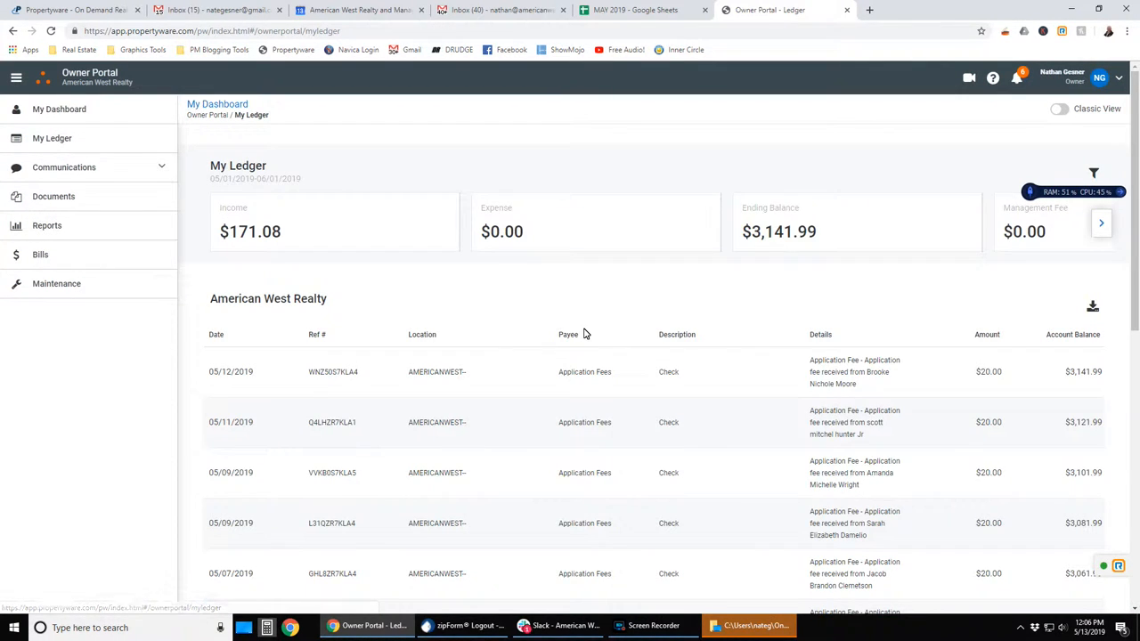
{"action": "scroll", "scroll_direction": "down", "scroll_amount": 3}
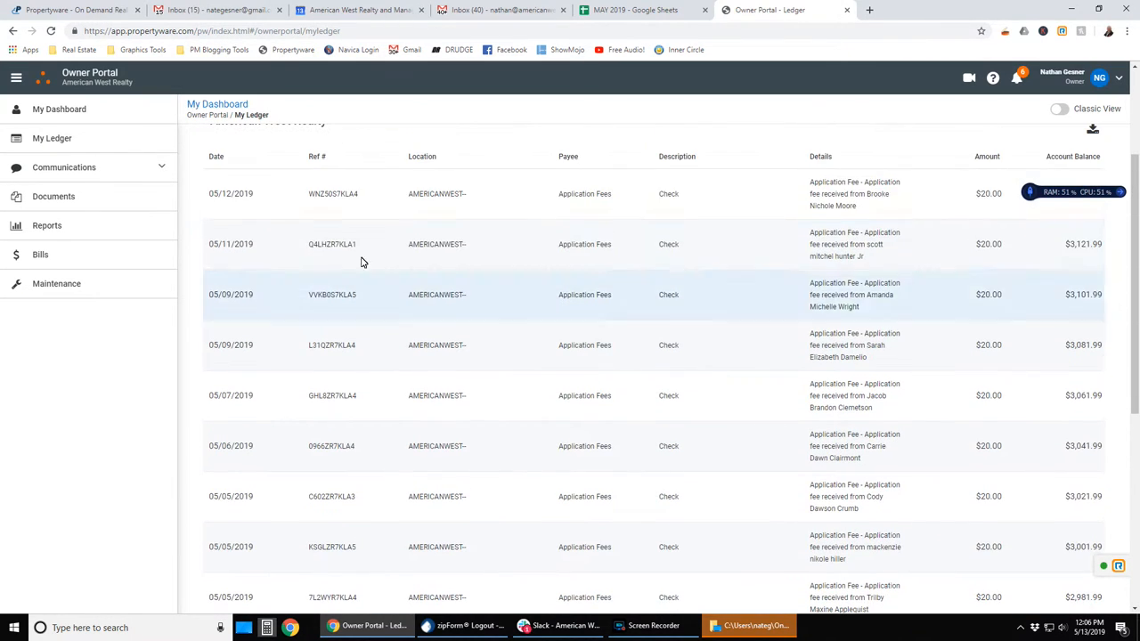
Step: Browse the community message, the six unpaid-bill alerts, and the empty Conversations list
{"action": "left_click", "coordinate": [64, 168]}
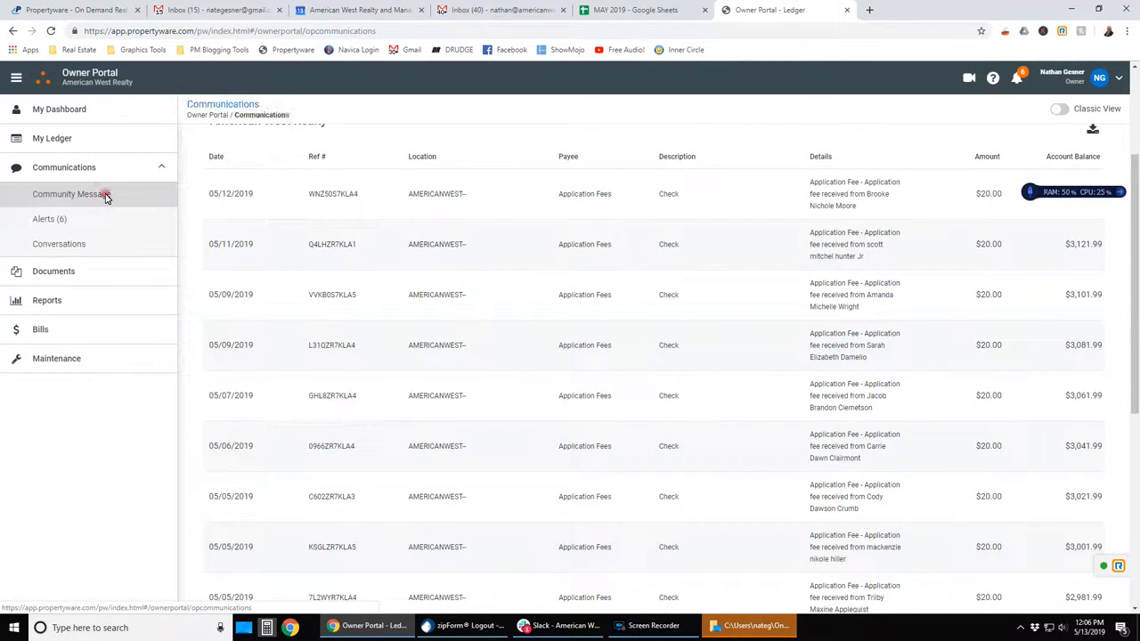
{"action": "left_click", "coordinate": [71, 194]}
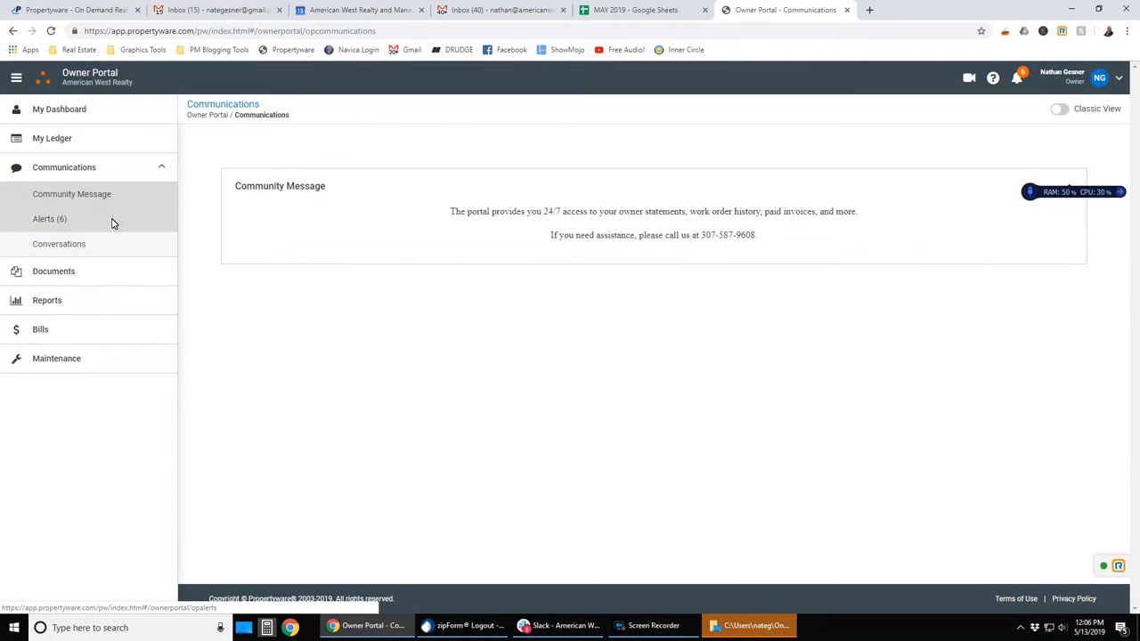
{"action": "left_click", "coordinate": [49, 218]}
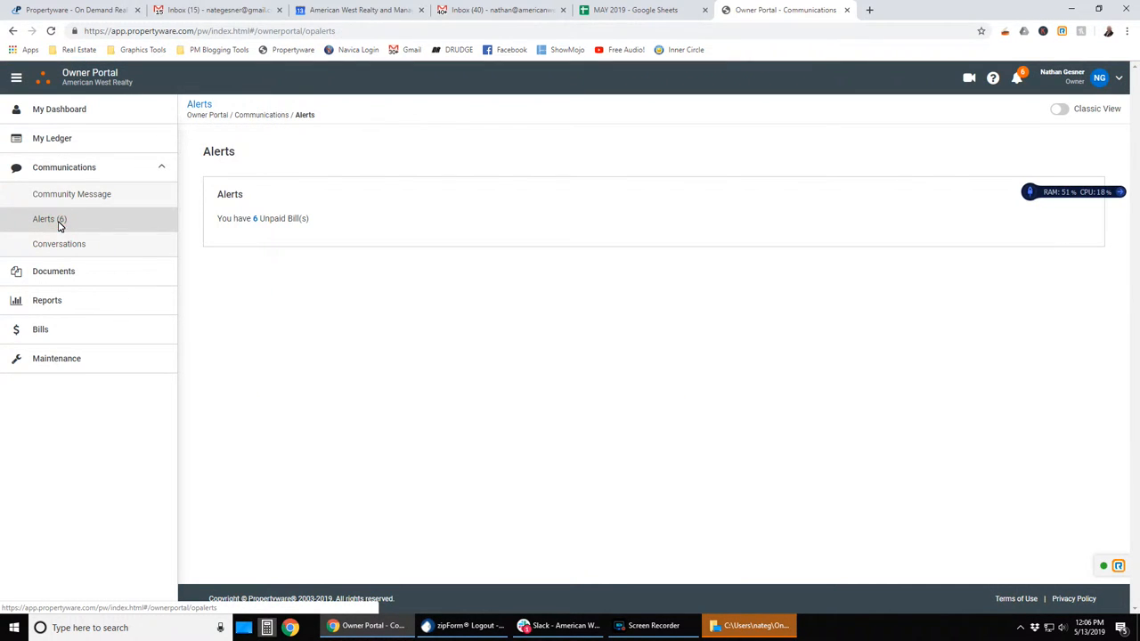
{"action": "mouse_move", "coordinate": [264, 270]}
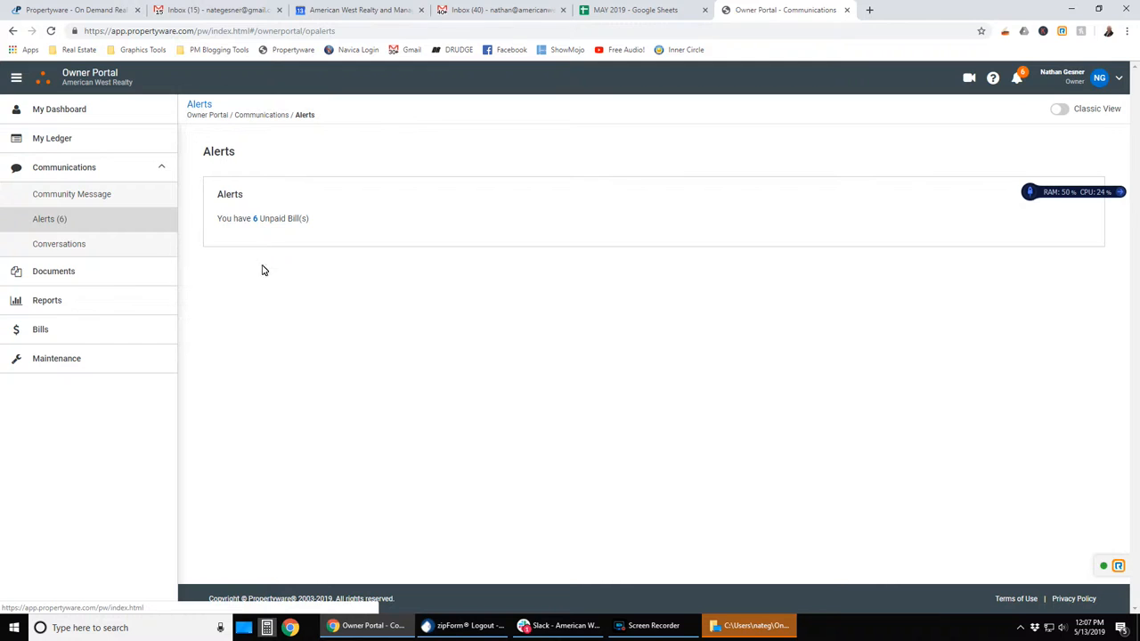
{"action": "left_click", "coordinate": [59, 244]}
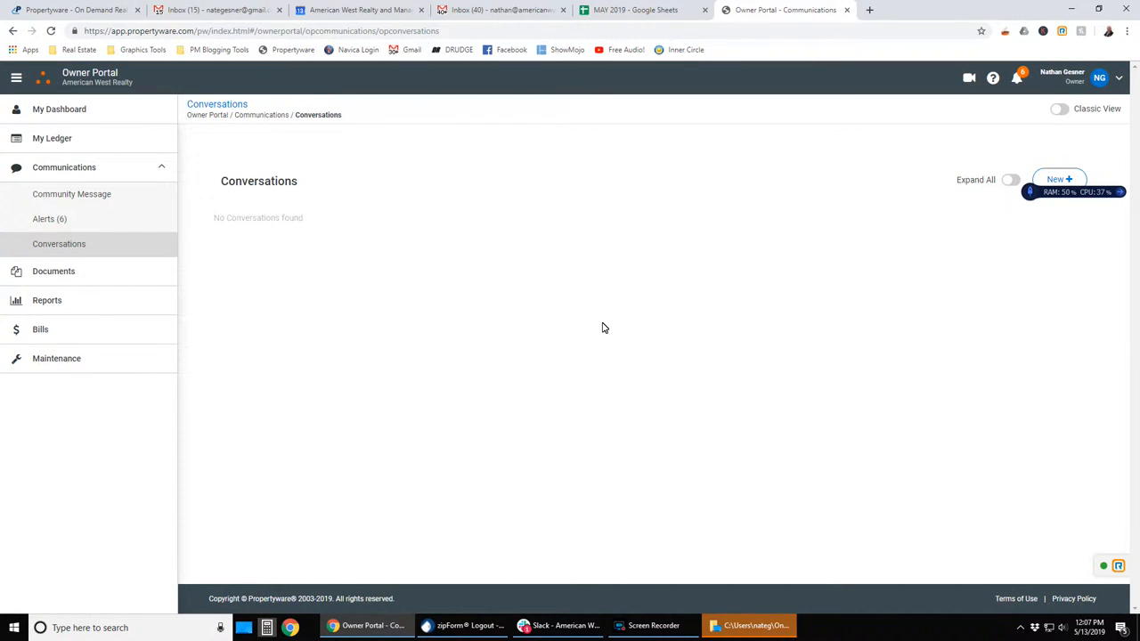
{"action": "mouse_move", "coordinate": [434, 307]}
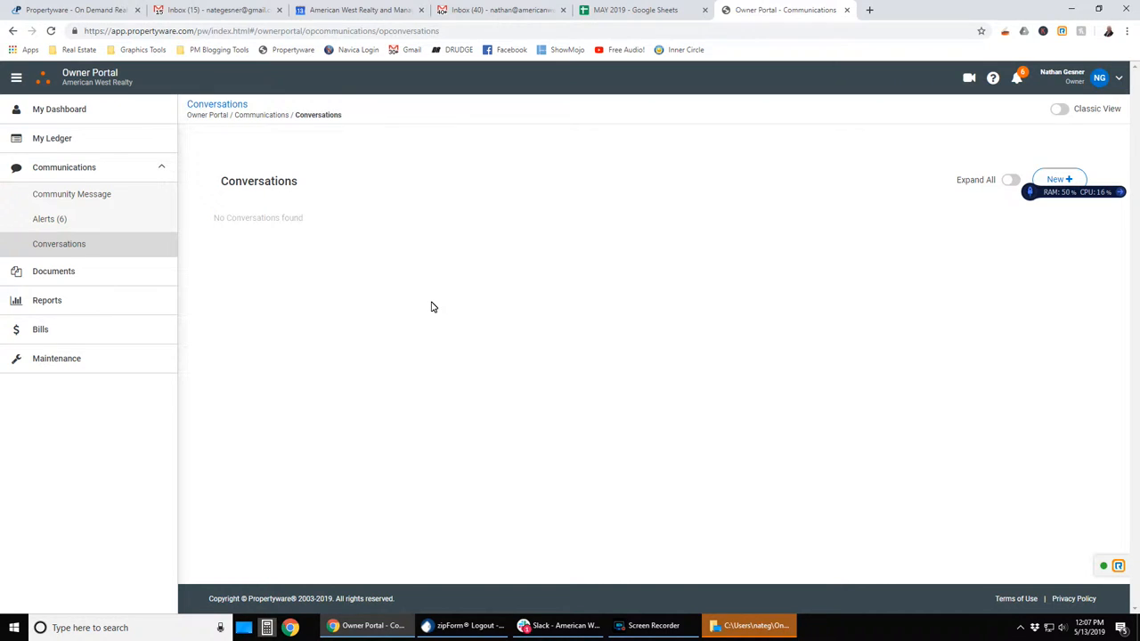
{"action": "mouse_move", "coordinate": [187, 312]}
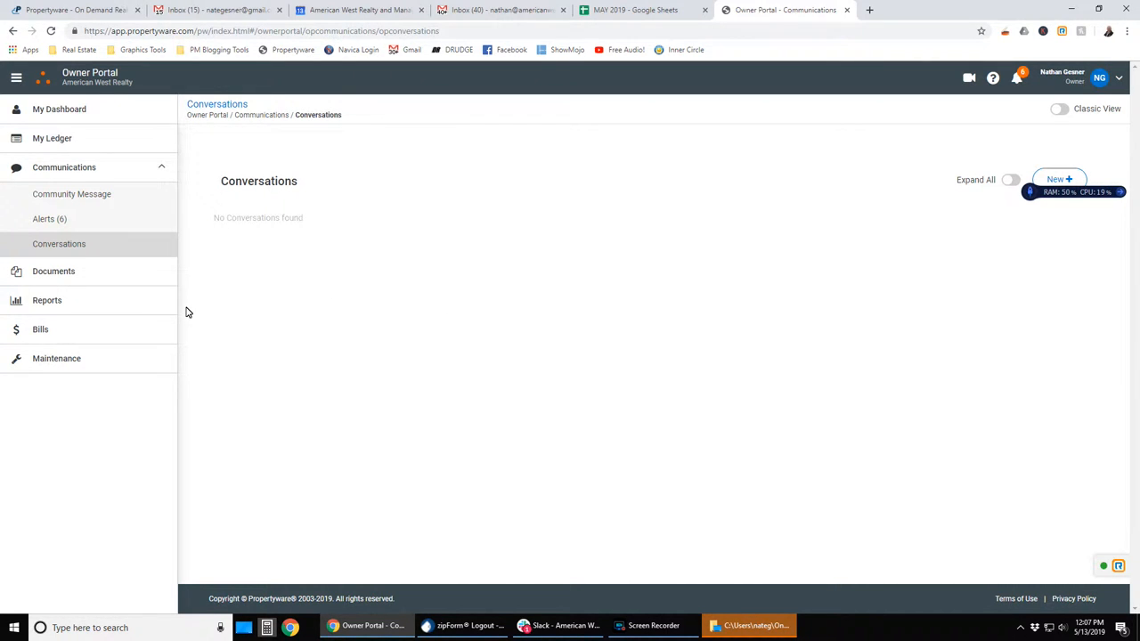
Step: Open Documents and scroll through owner statements by period and the other lease documents
{"action": "left_click", "coordinate": [53, 270]}
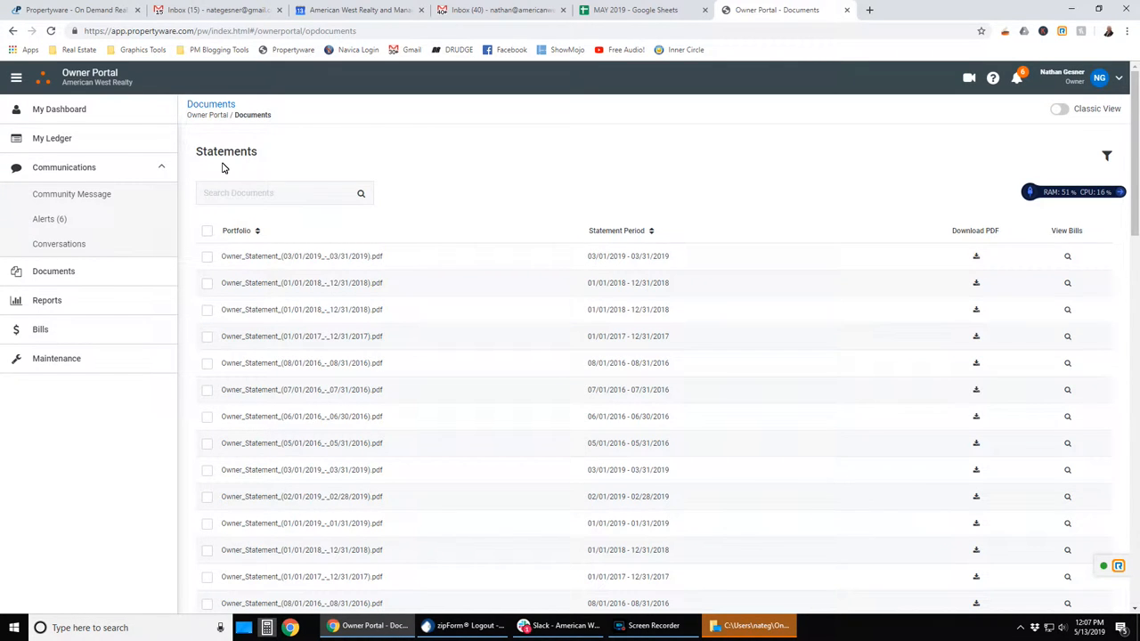
{"action": "mouse_move", "coordinate": [481, 303]}
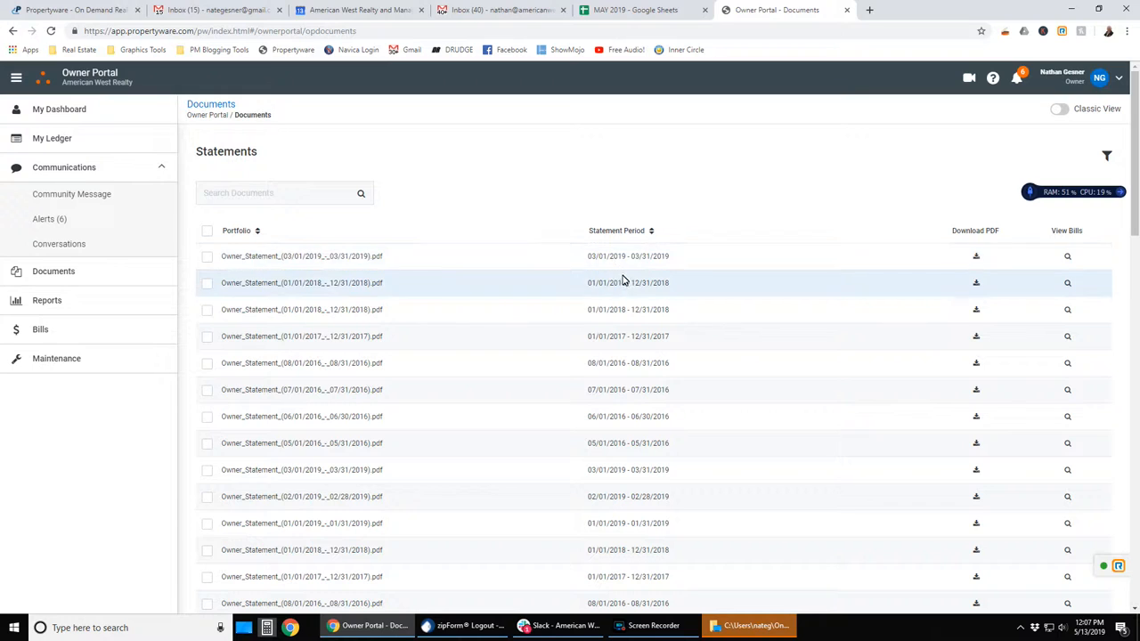
{"action": "mouse_move", "coordinate": [622, 294]}
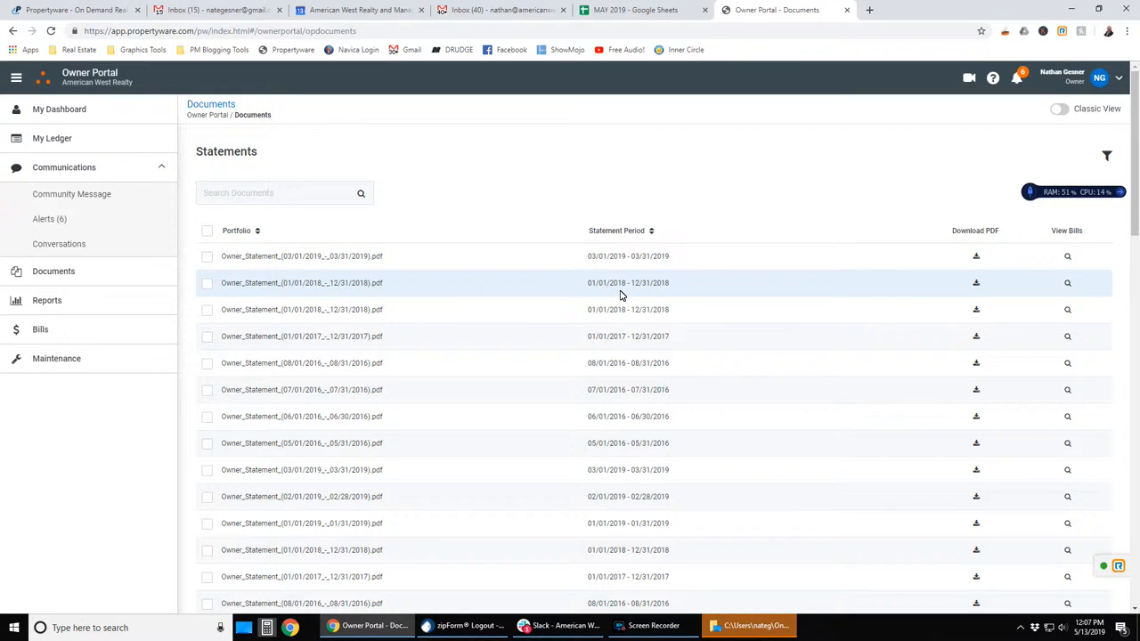
{"action": "mouse_move", "coordinate": [341, 308]}
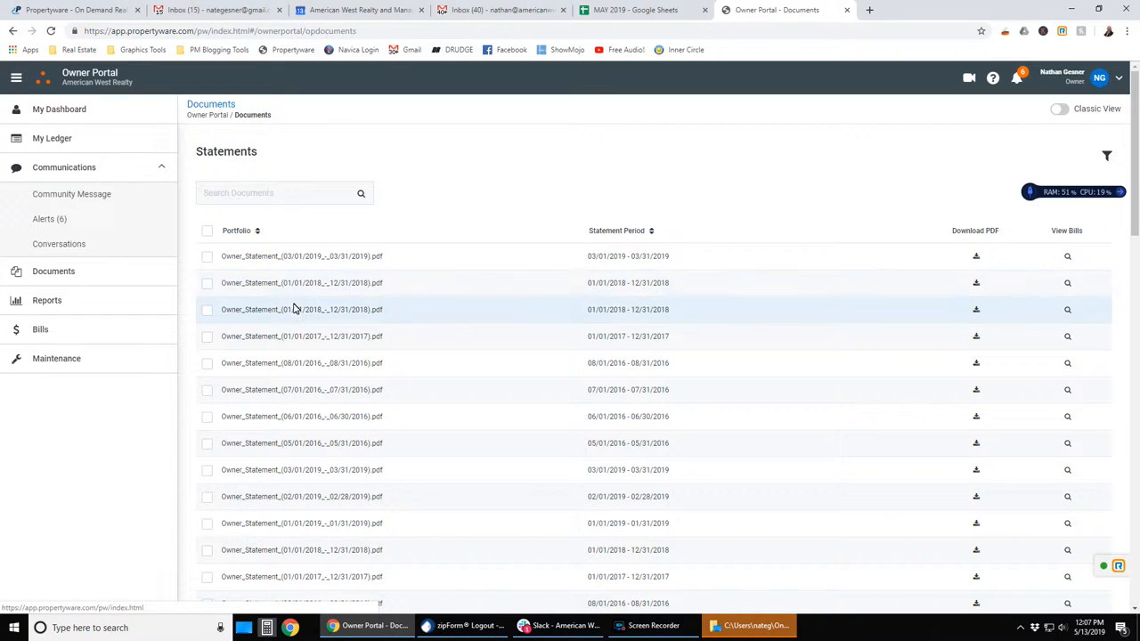
{"action": "scroll", "scroll_direction": "down", "scroll_amount": 3}
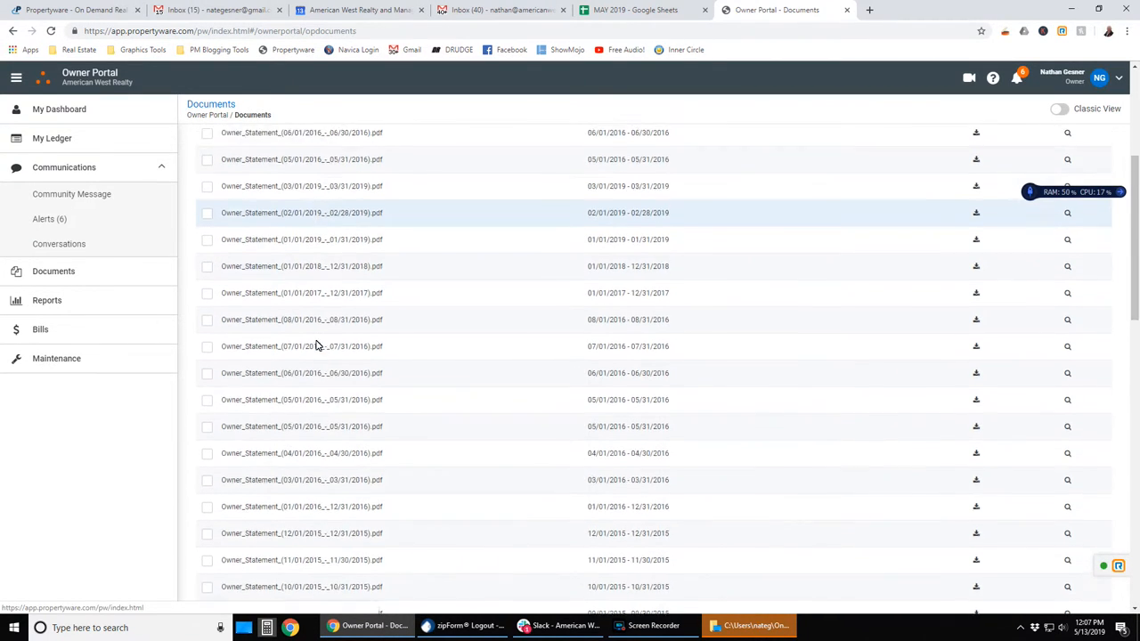
{"action": "scroll", "scroll_direction": "down", "scroll_amount": 3}
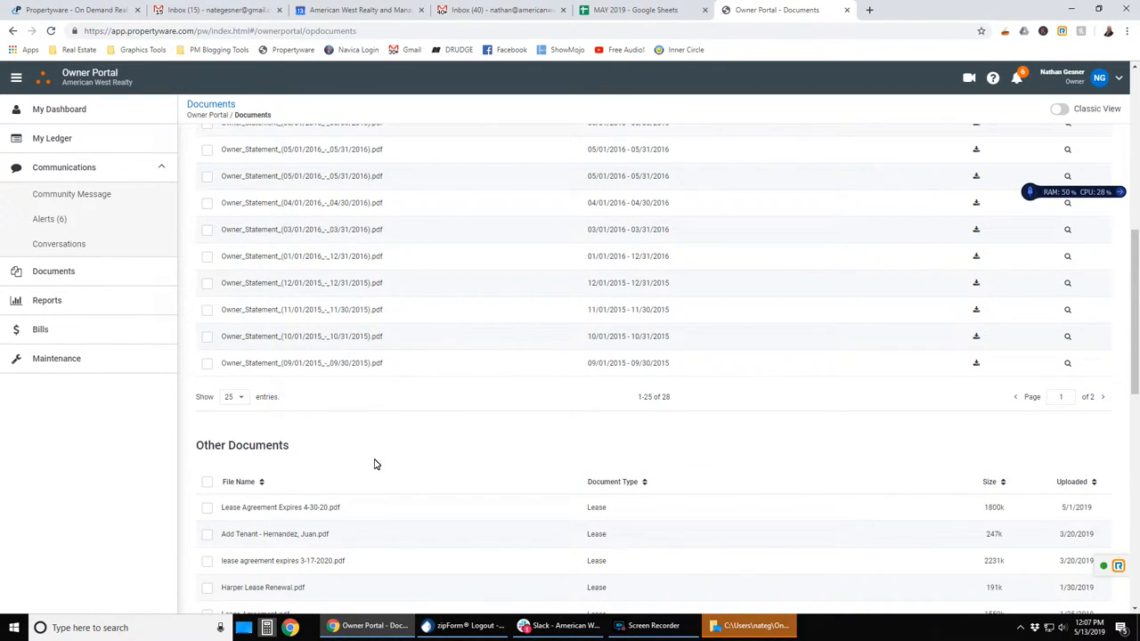
{"action": "scroll", "scroll_direction": "down", "scroll_amount": 3}
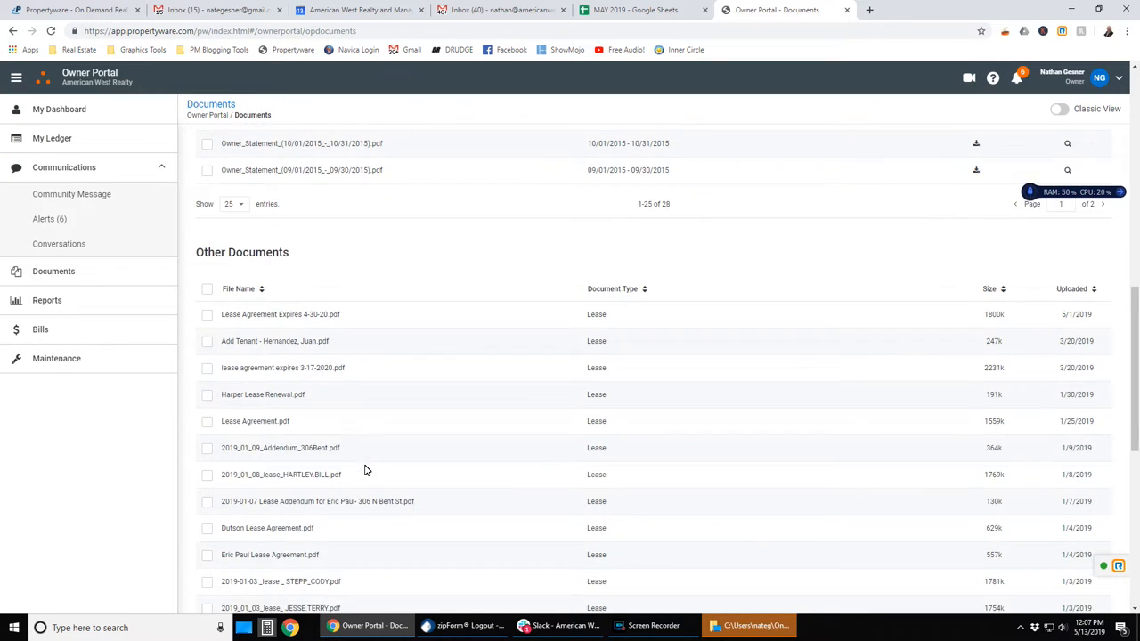
{"action": "scroll", "scroll_direction": "down", "scroll_amount": 3}
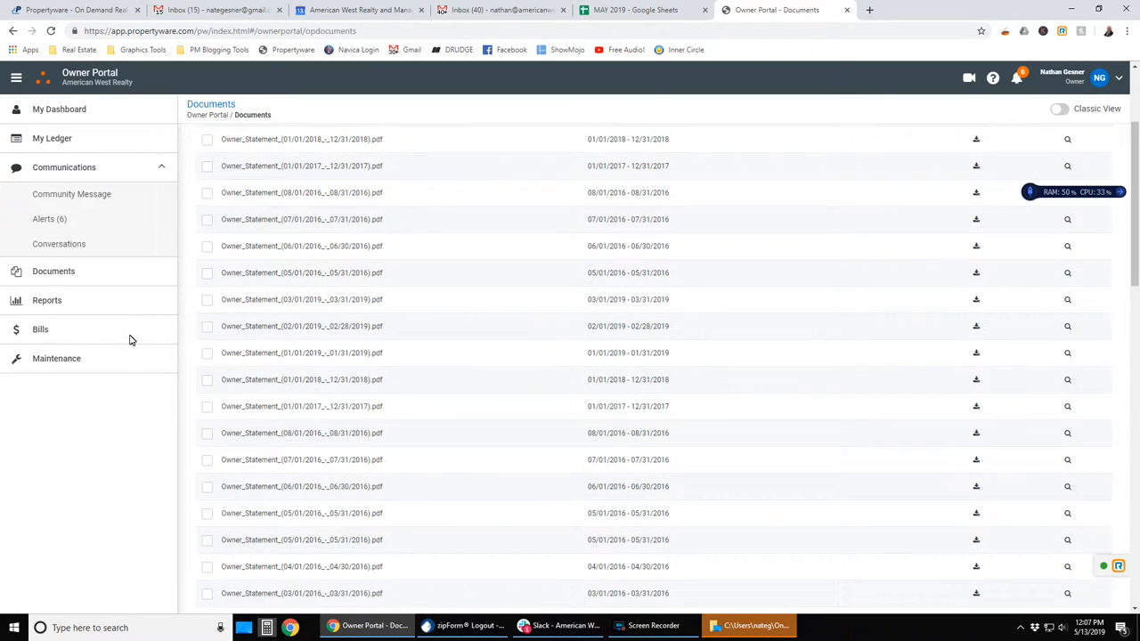
{"action": "mouse_move", "coordinate": [61, 284]}
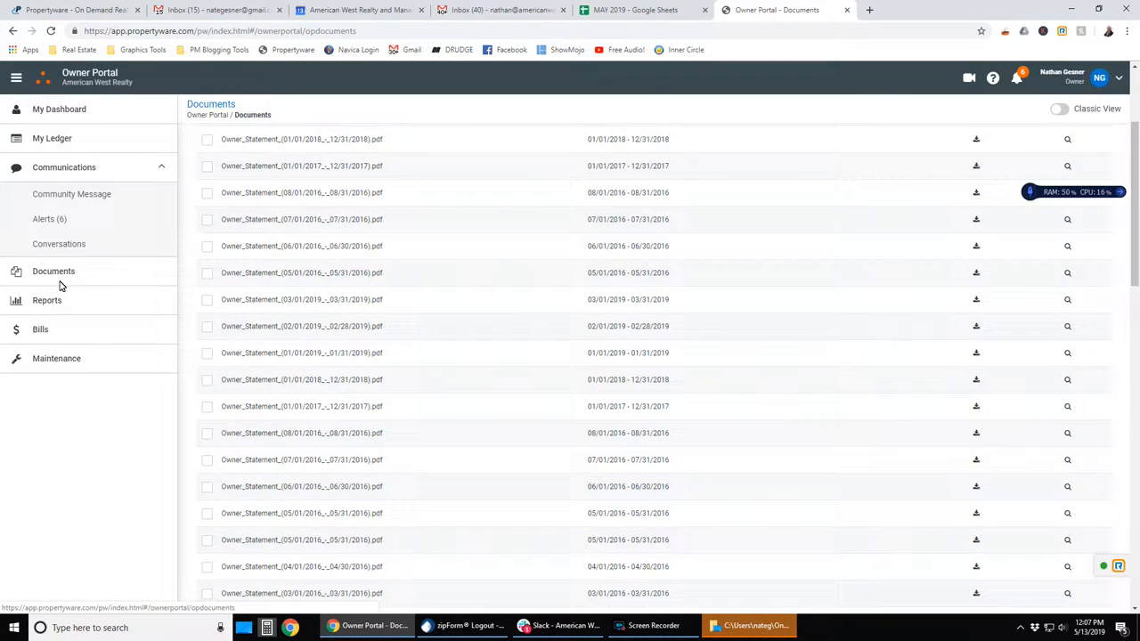
Step: Open the Reports page listing a Rent Roll with Unit Information report per portfolio
{"action": "left_click", "coordinate": [46, 300]}
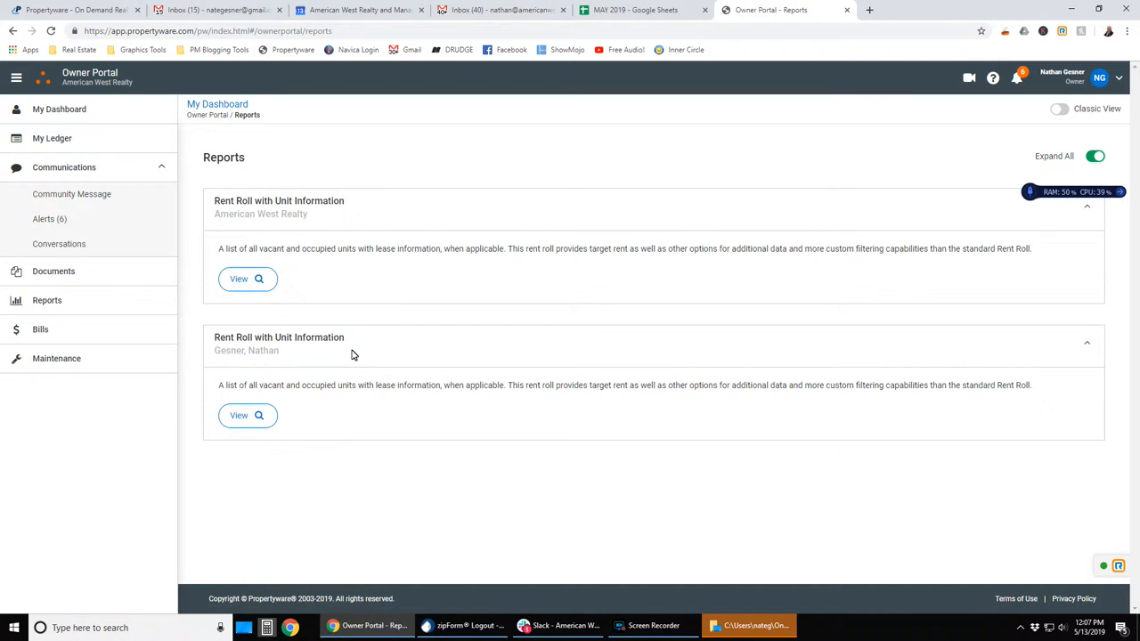
{"action": "mouse_move", "coordinate": [359, 312]}
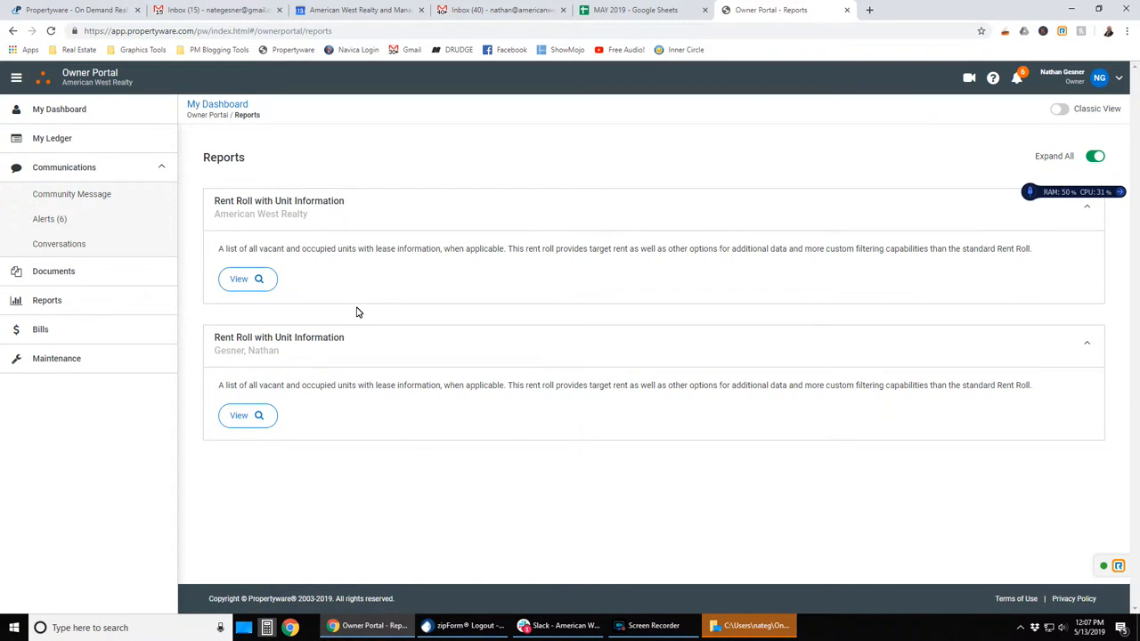
{"action": "mouse_move", "coordinate": [245, 280]}
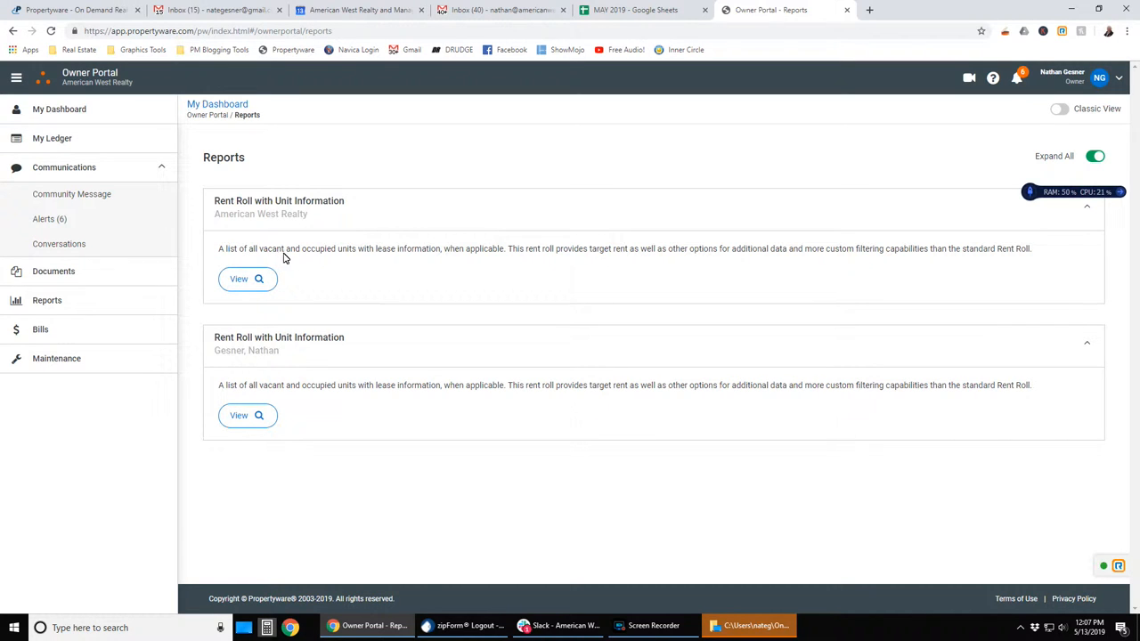
{"action": "mouse_move", "coordinate": [360, 254]}
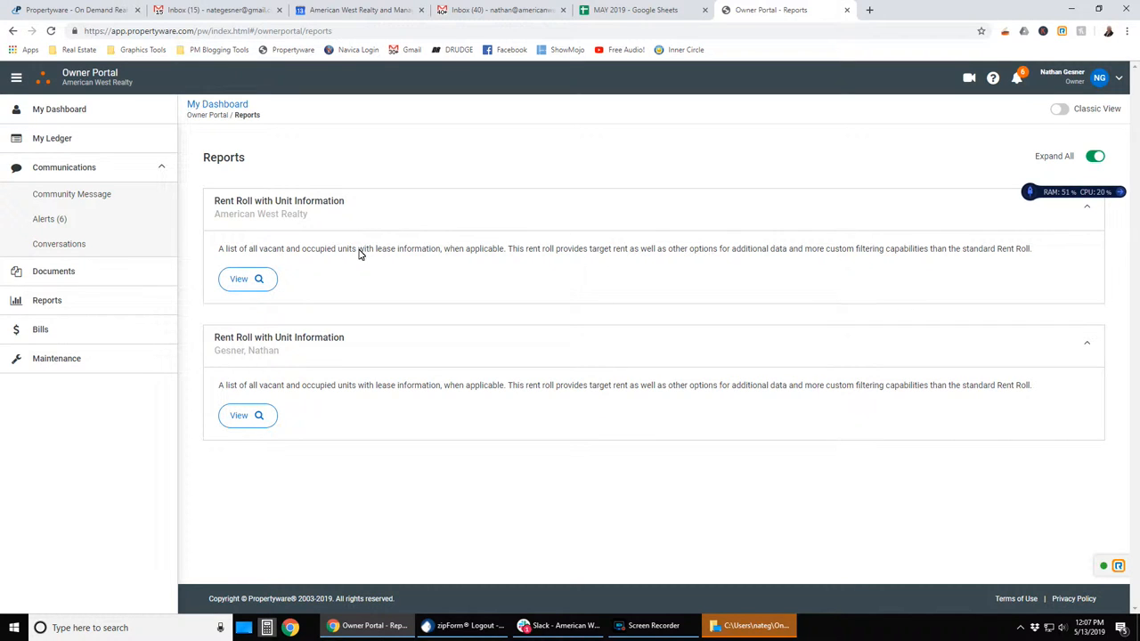
{"action": "mouse_move", "coordinate": [445, 278]}
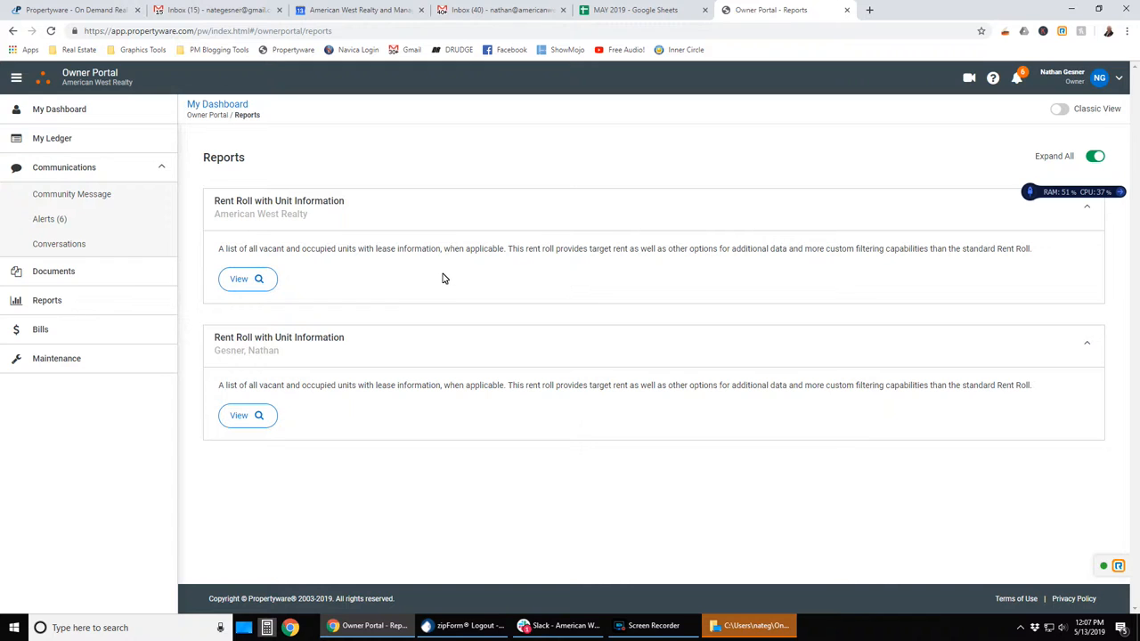
{"action": "mouse_move", "coordinate": [59, 330]}
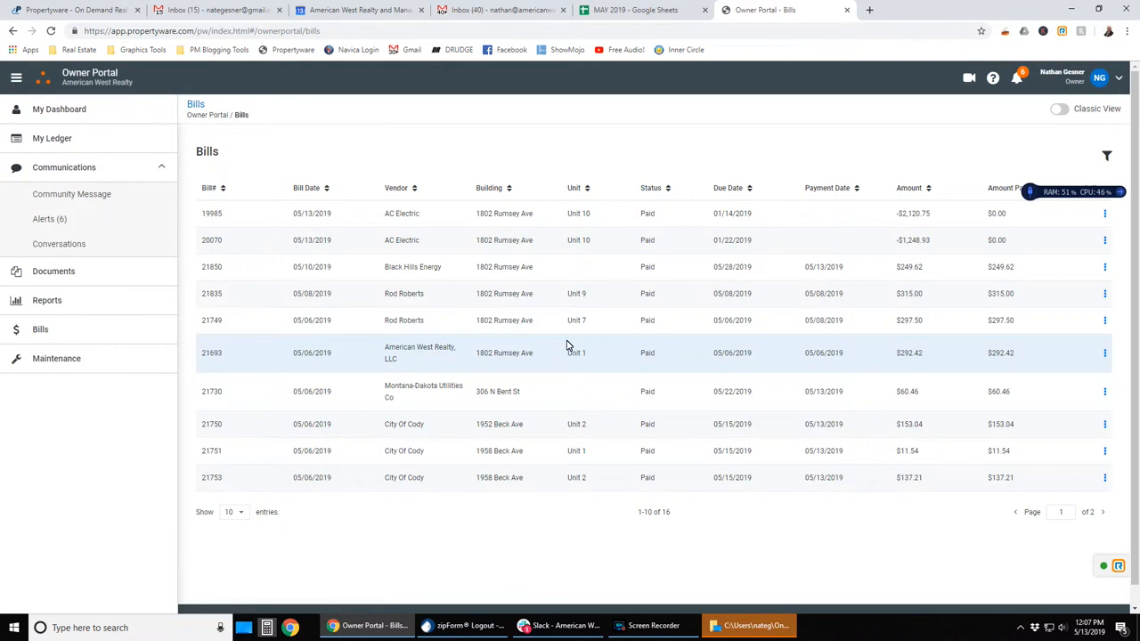
{"action": "mouse_move", "coordinate": [797, 291]}
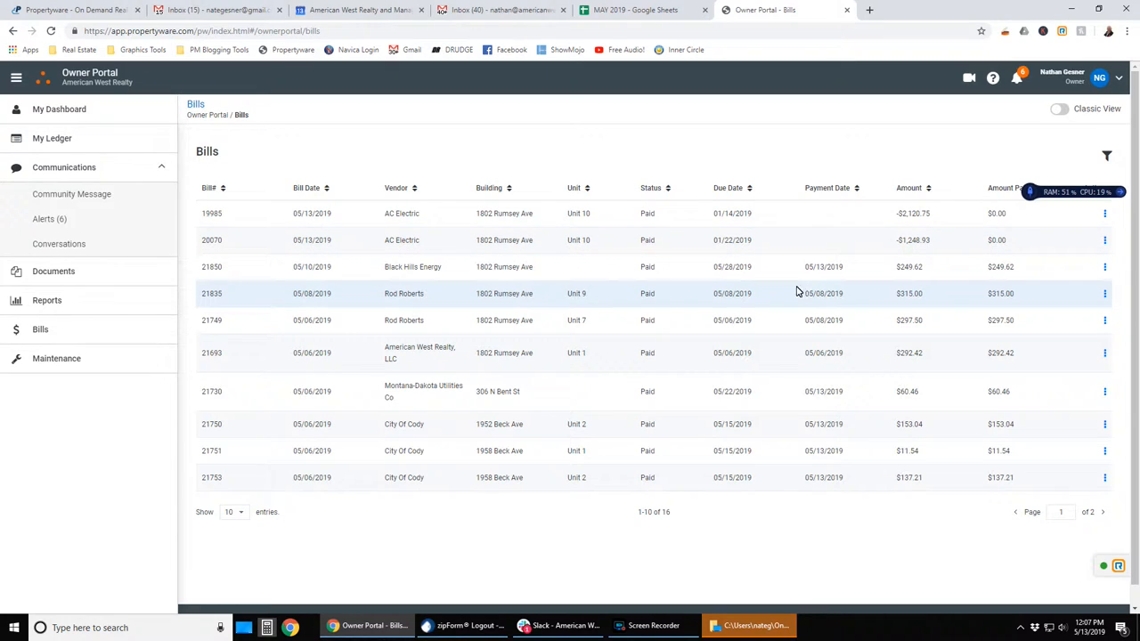
{"action": "mouse_move", "coordinate": [645, 394]}
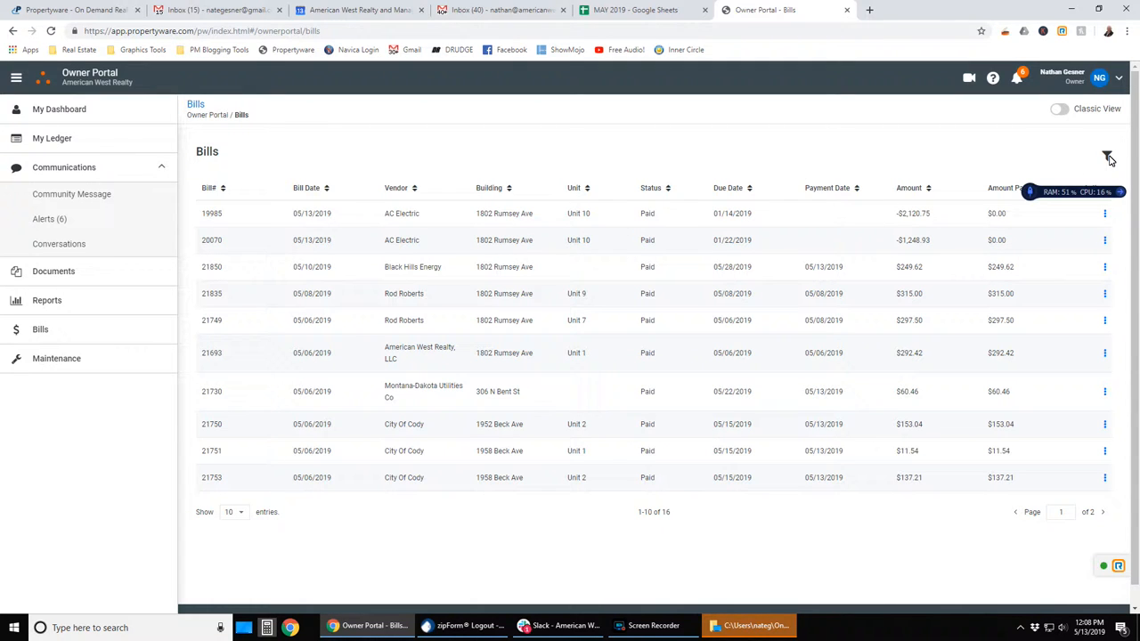
Step: Review the bill filters by choosing Paid status, then close the panel without applying
{"action": "left_click", "coordinate": [1105, 158]}
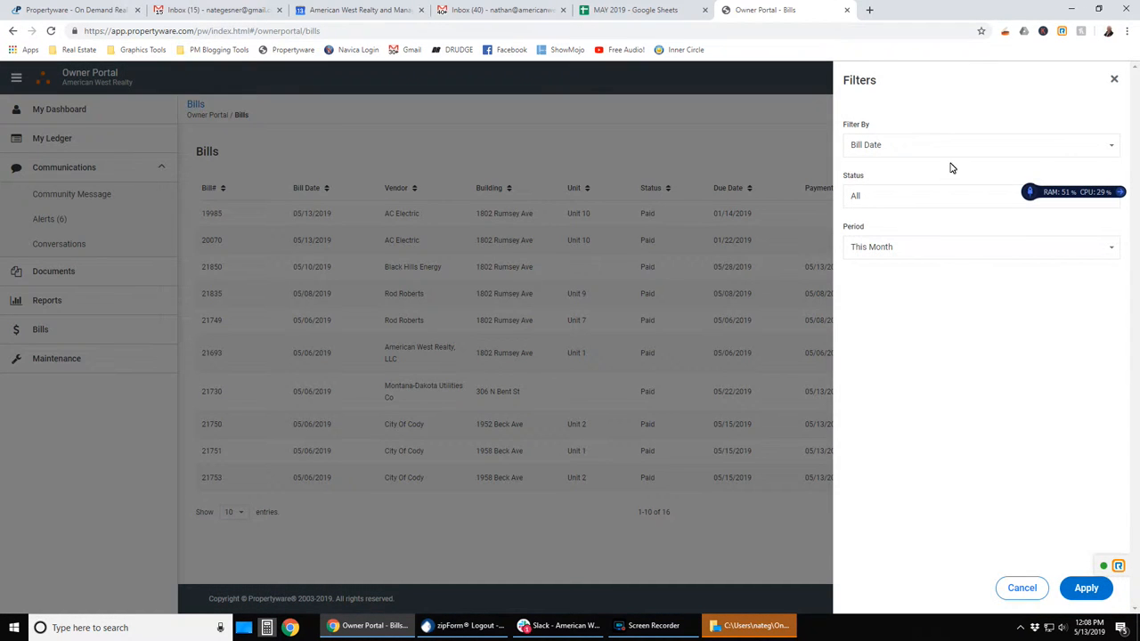
{"action": "left_click", "coordinate": [980, 145]}
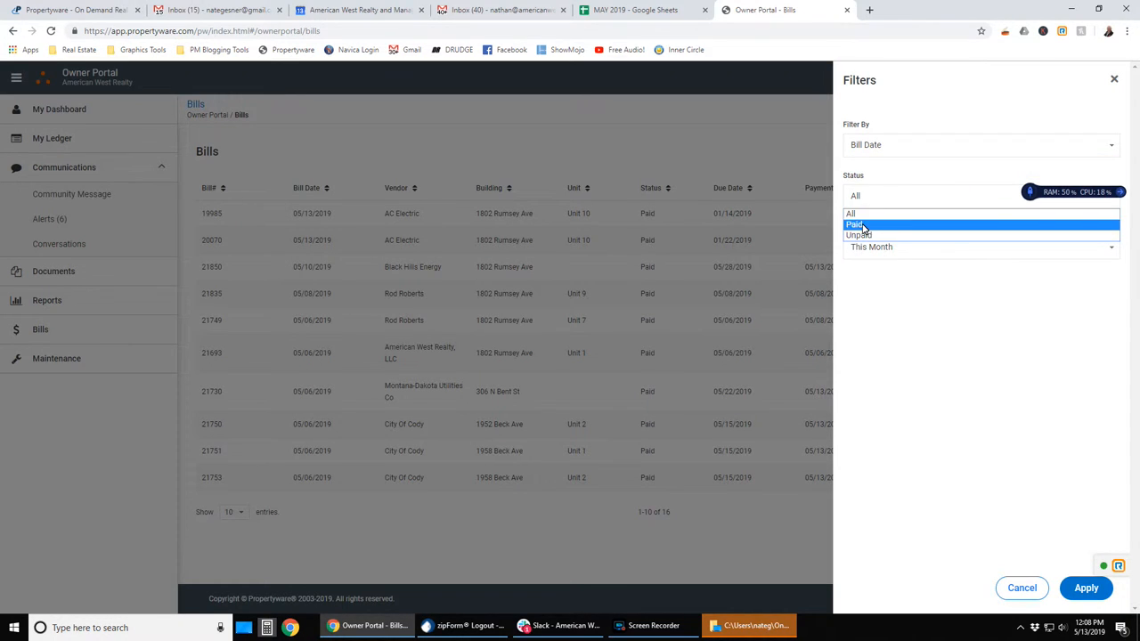
{"action": "left_click", "coordinate": [981, 247]}
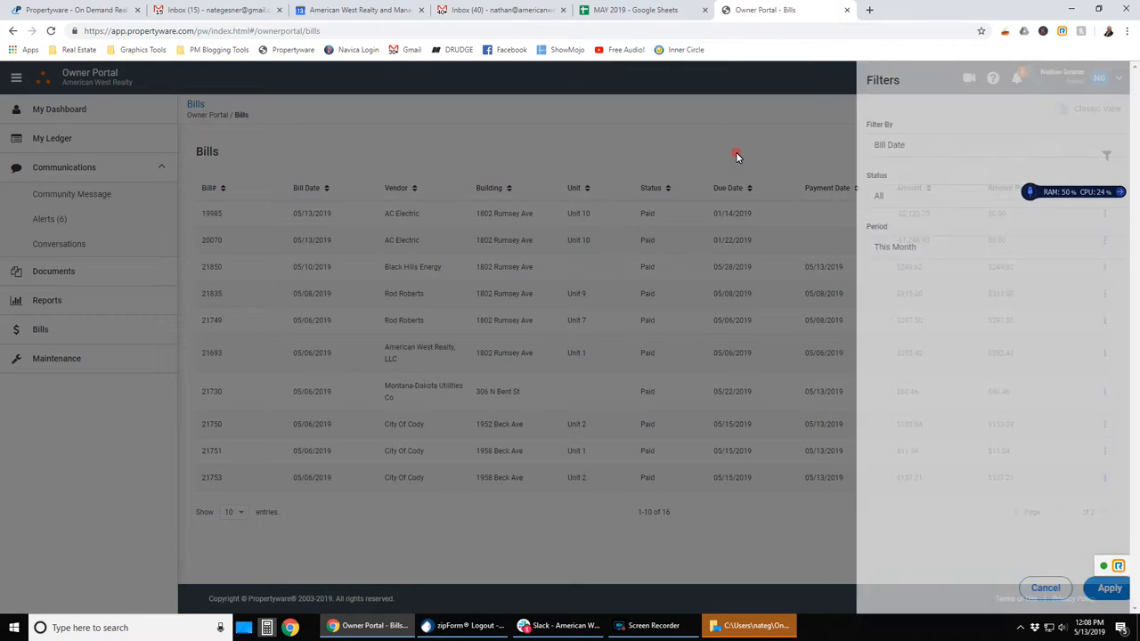
{"action": "left_click", "coordinate": [1045, 588]}
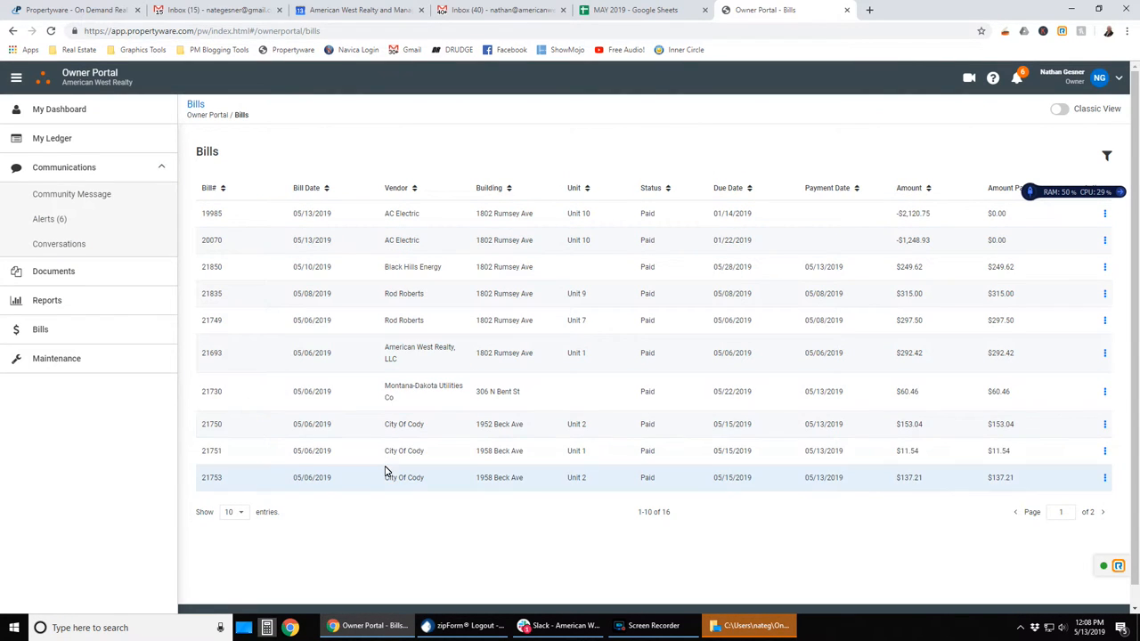
Step: Show all 24 maintenance work orders with Status - All and page to the oldest ones
{"action": "left_click", "coordinate": [56, 358]}
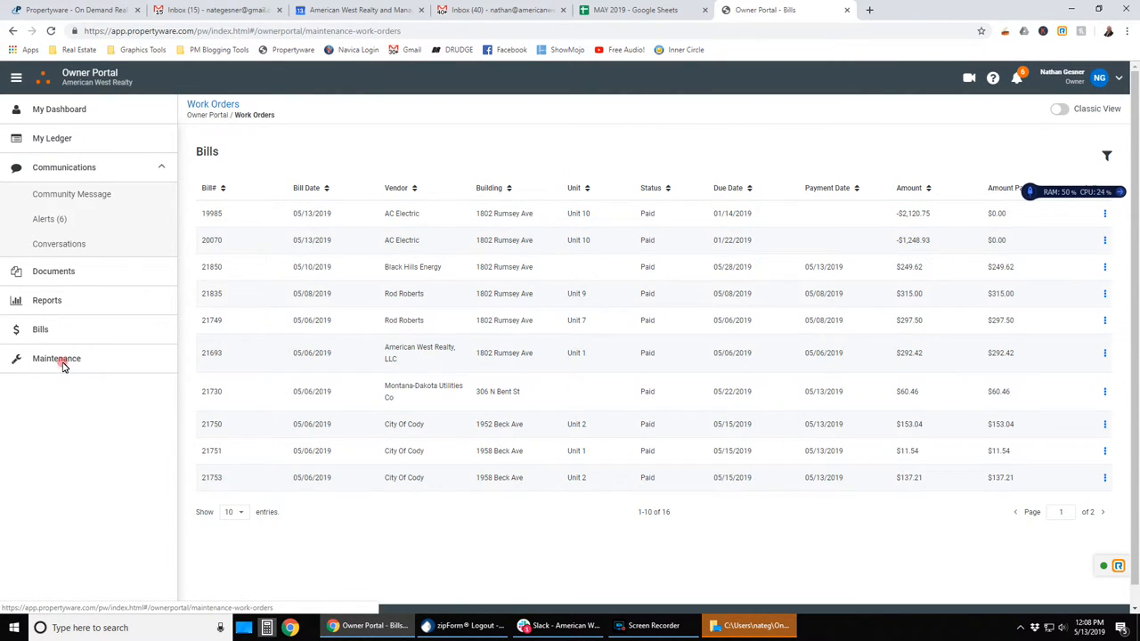
{"action": "left_click", "coordinate": [57, 358]}
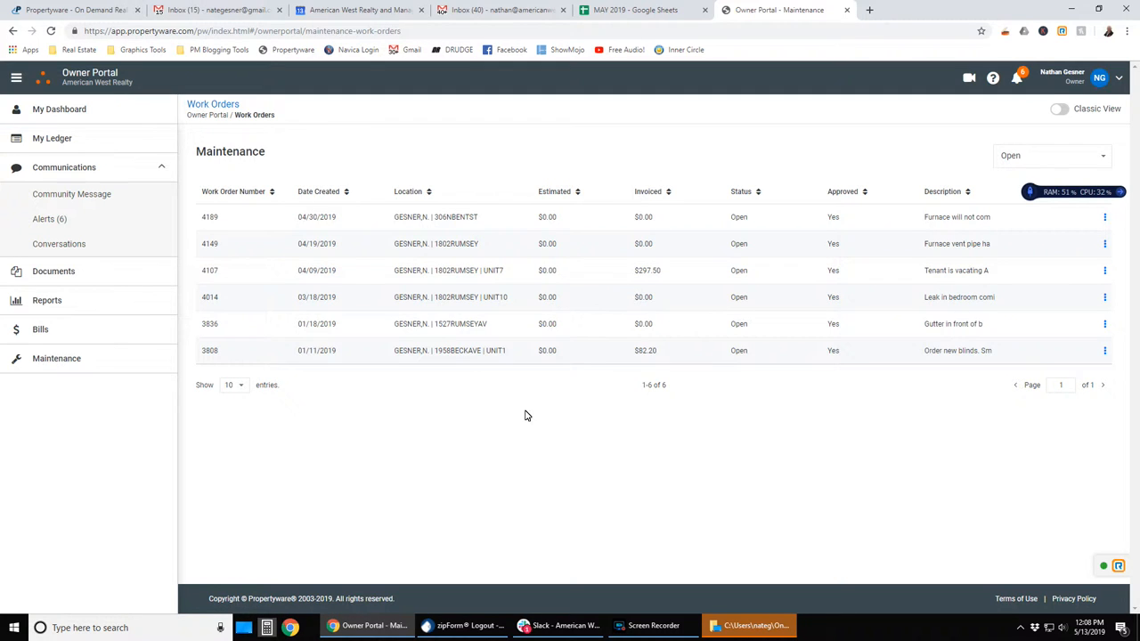
{"action": "mouse_move", "coordinate": [1078, 160]}
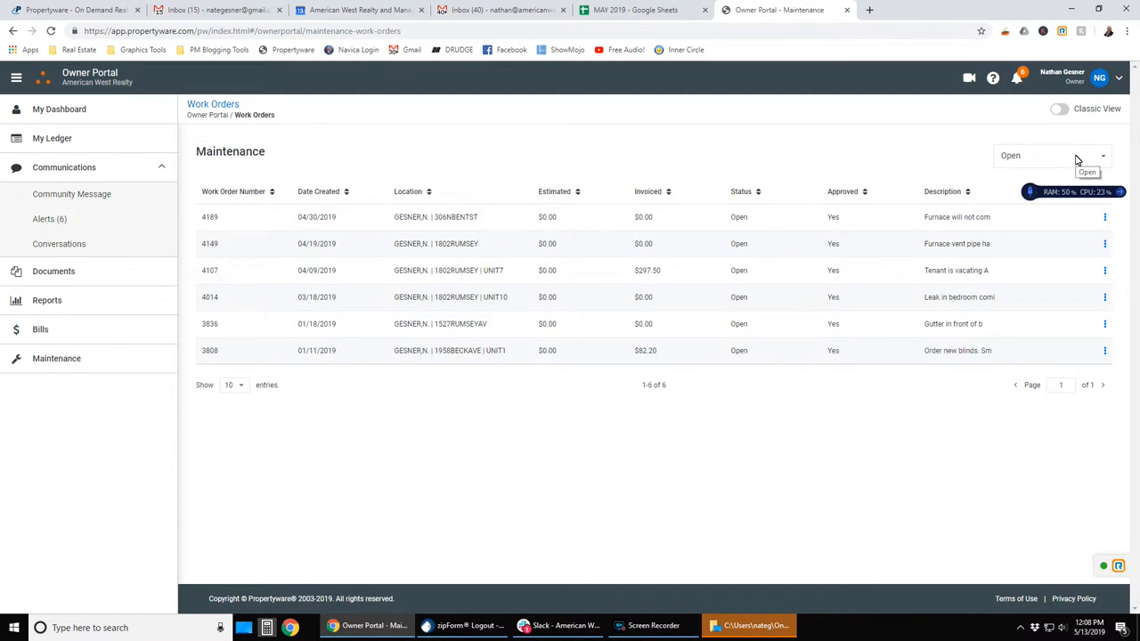
{"action": "left_click", "coordinate": [1052, 155]}
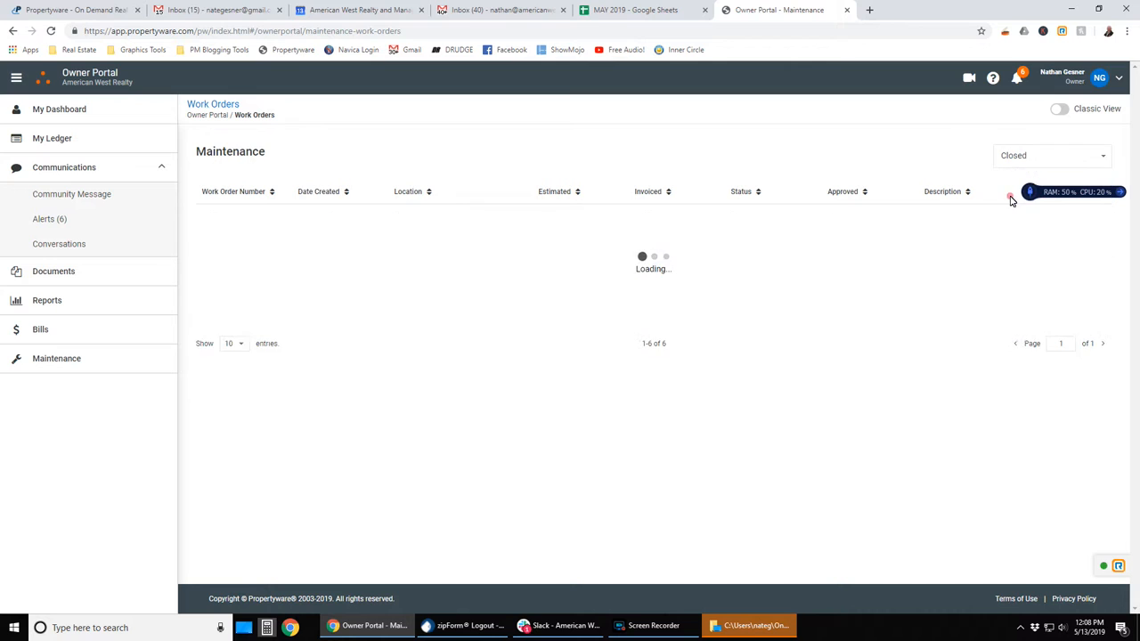
{"action": "left_click", "coordinate": [1051, 155]}
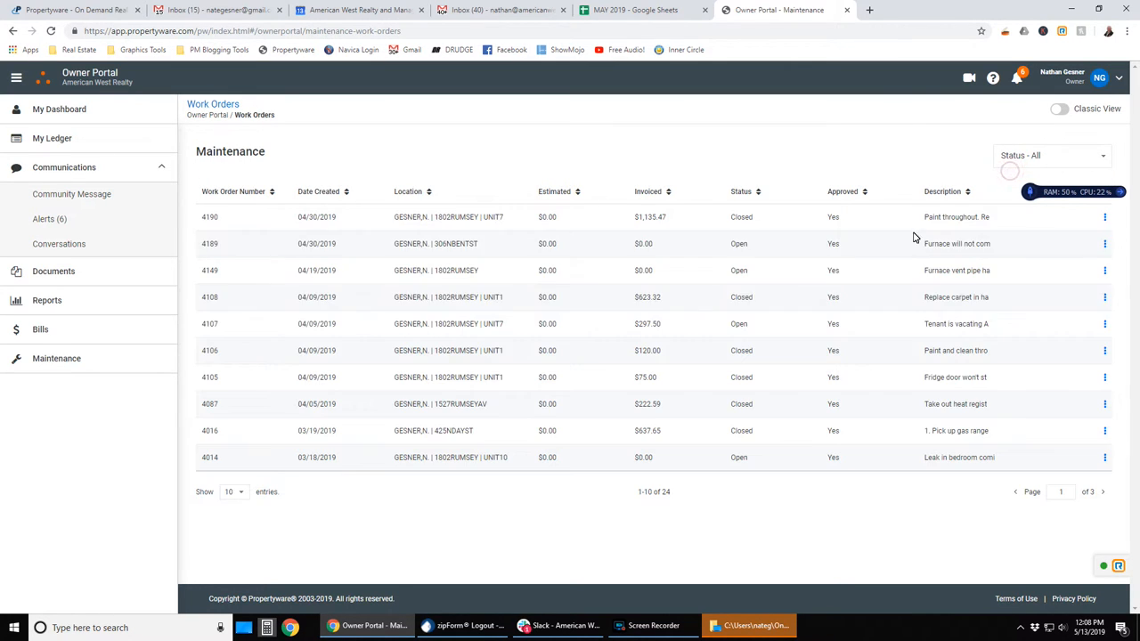
{"action": "mouse_move", "coordinate": [711, 518]}
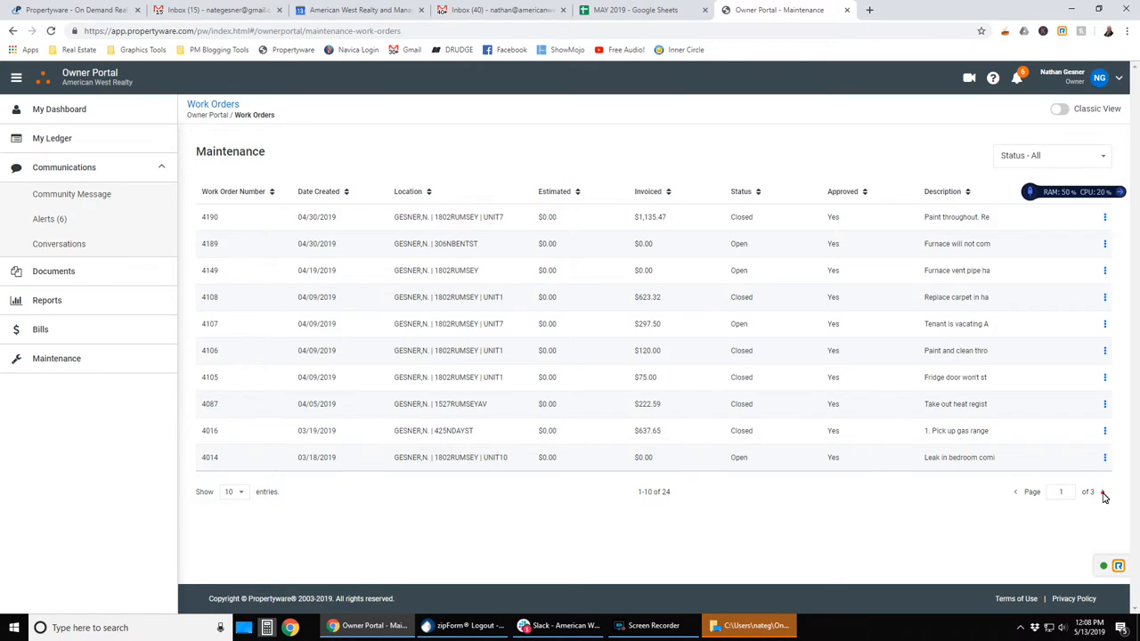
{"action": "left_click", "coordinate": [1105, 494]}
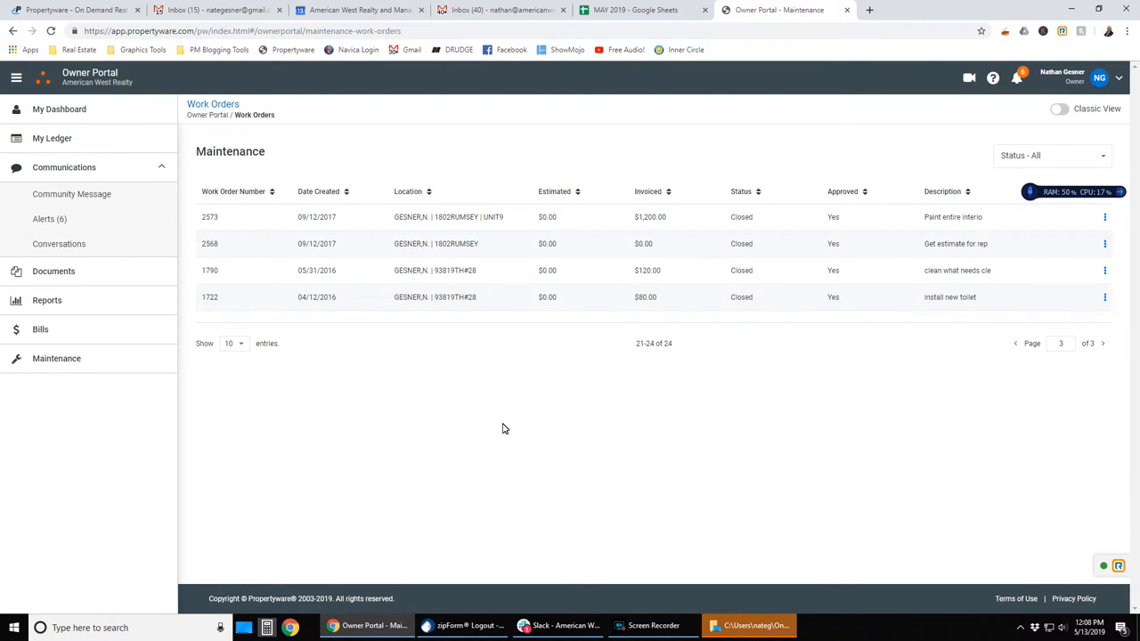
{"action": "mouse_move", "coordinate": [976, 155]}
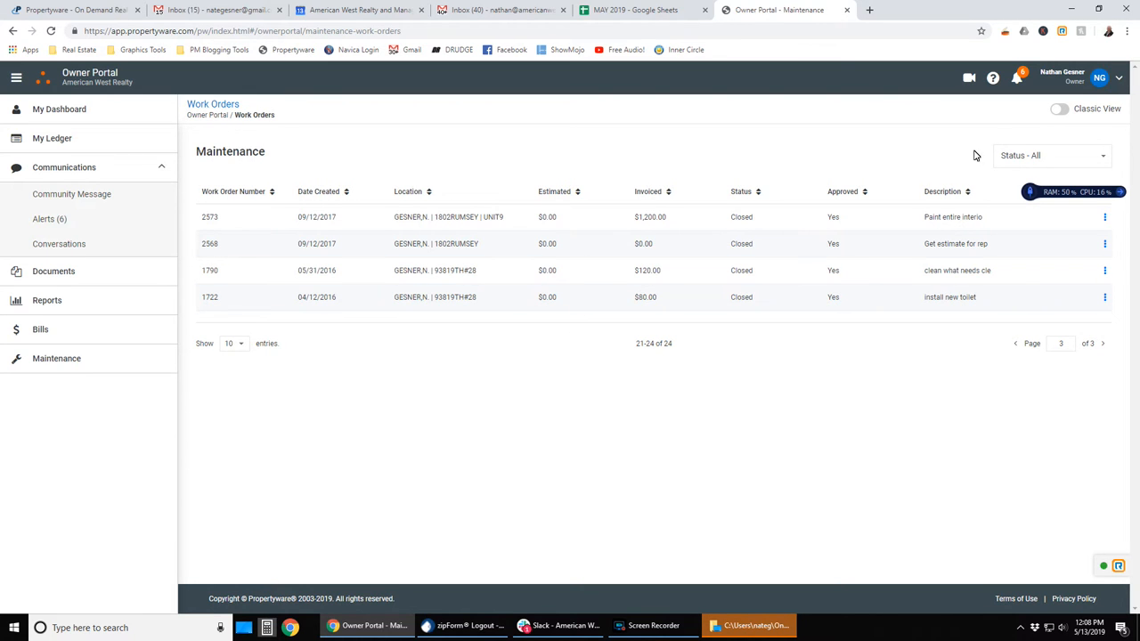
{"action": "mouse_move", "coordinate": [1042, 113]}
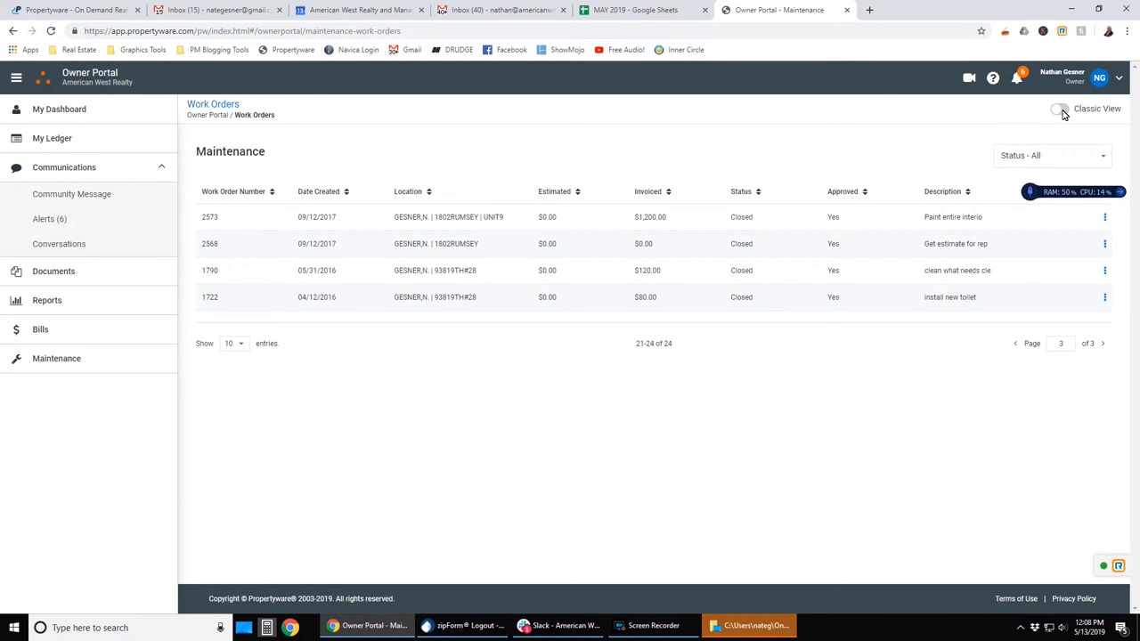
Step: Switch to the classic portal view, then back to the new view's dashboard
{"action": "left_click", "coordinate": [1060, 110]}
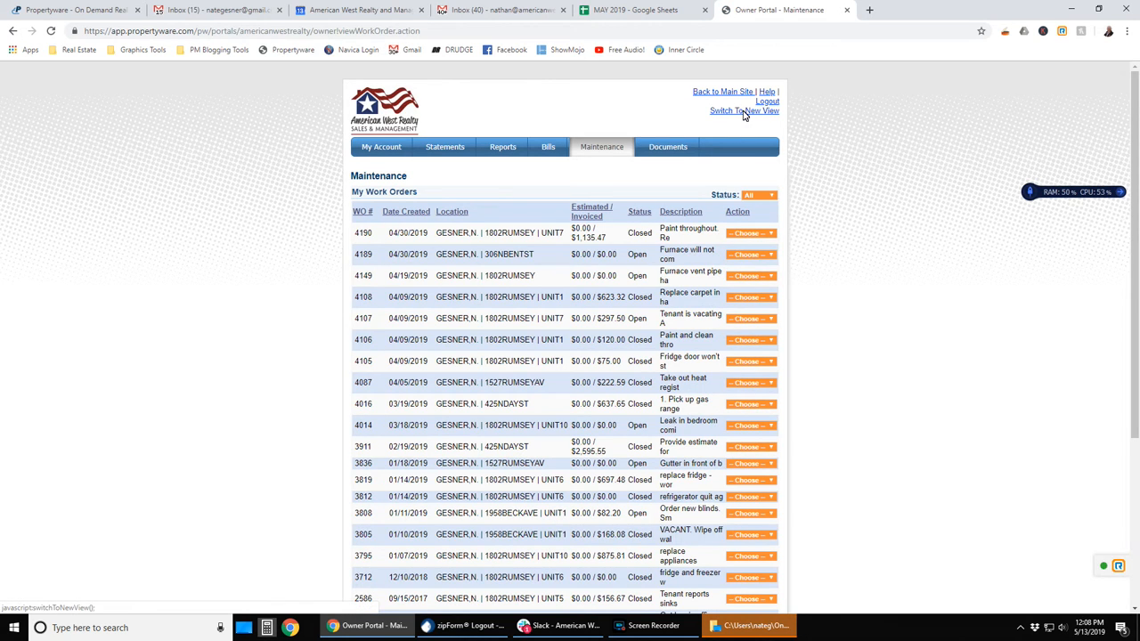
{"action": "left_click", "coordinate": [744, 111]}
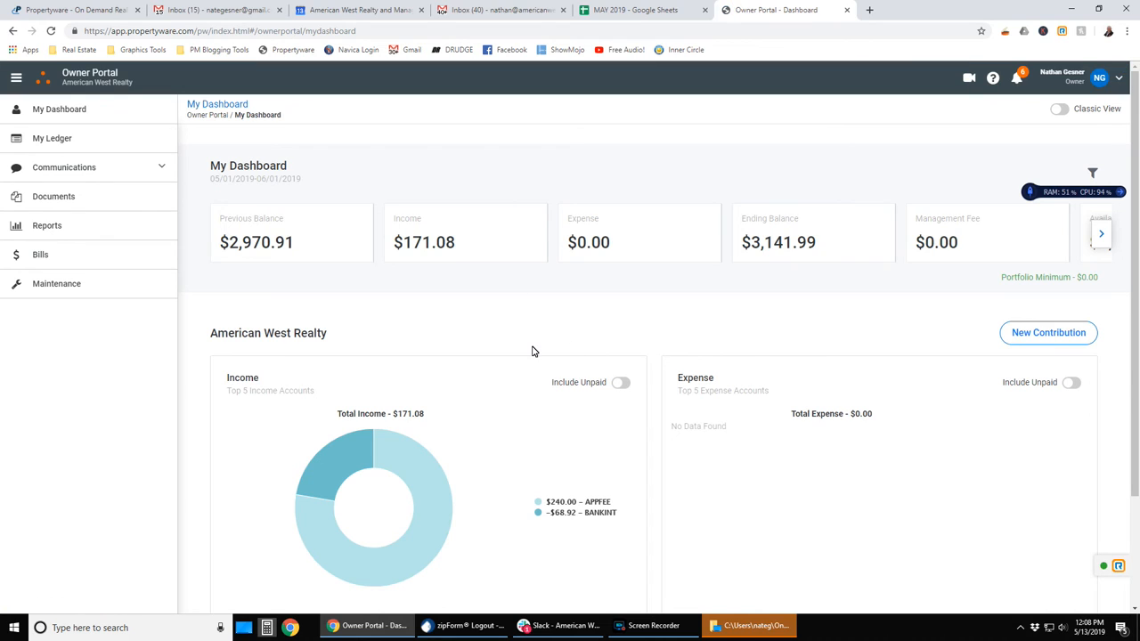
{"action": "mouse_move", "coordinate": [622, 341]}
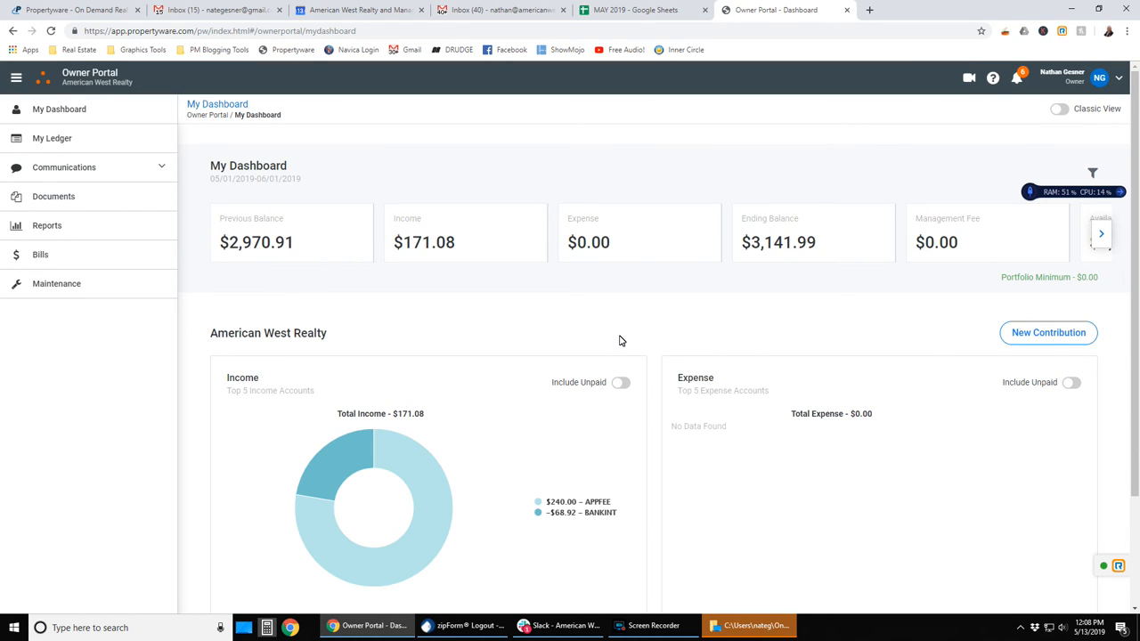
{"action": "mouse_move", "coordinate": [520, 322]}
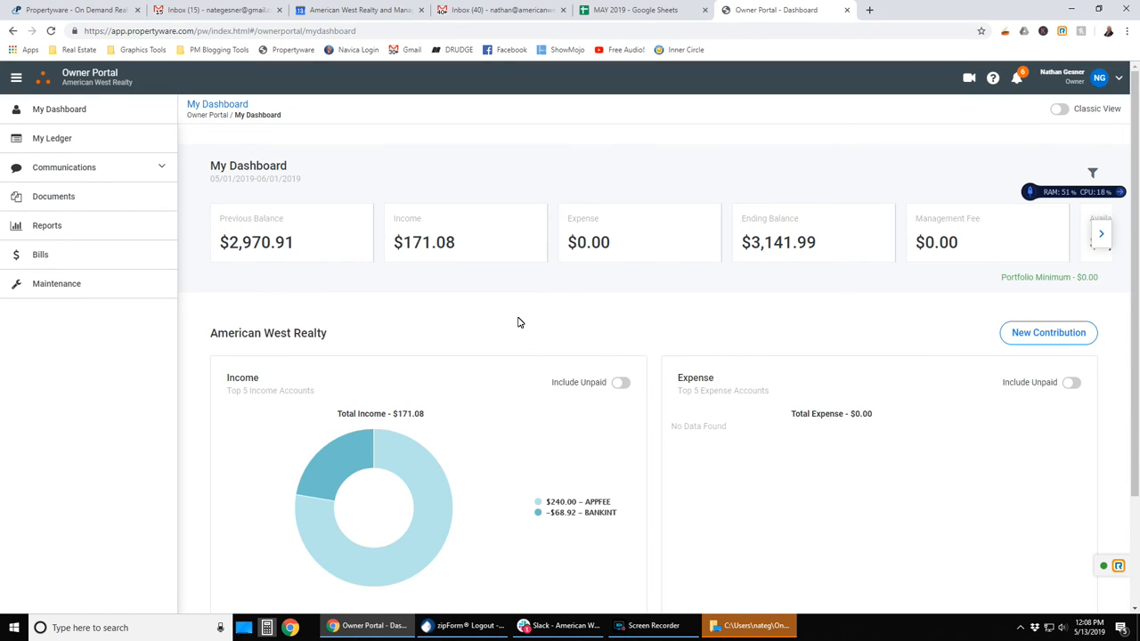